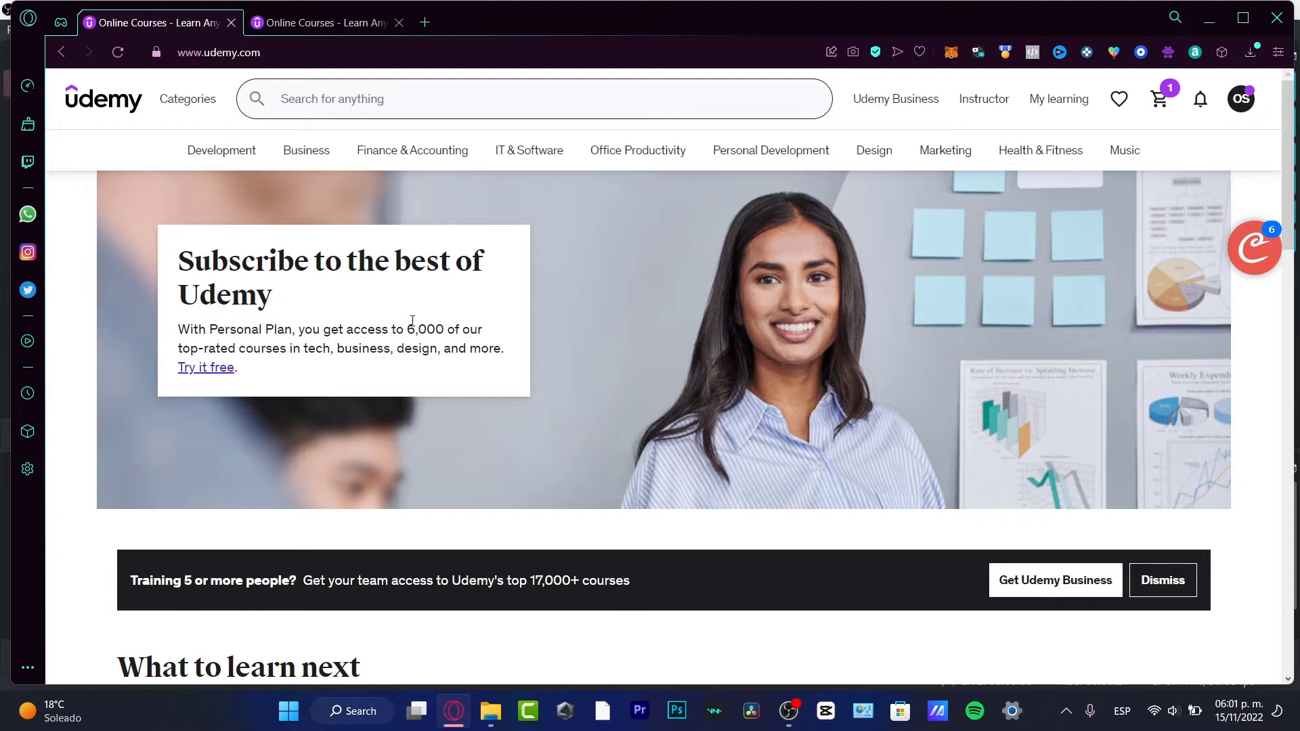
mouse_move(479, 325)
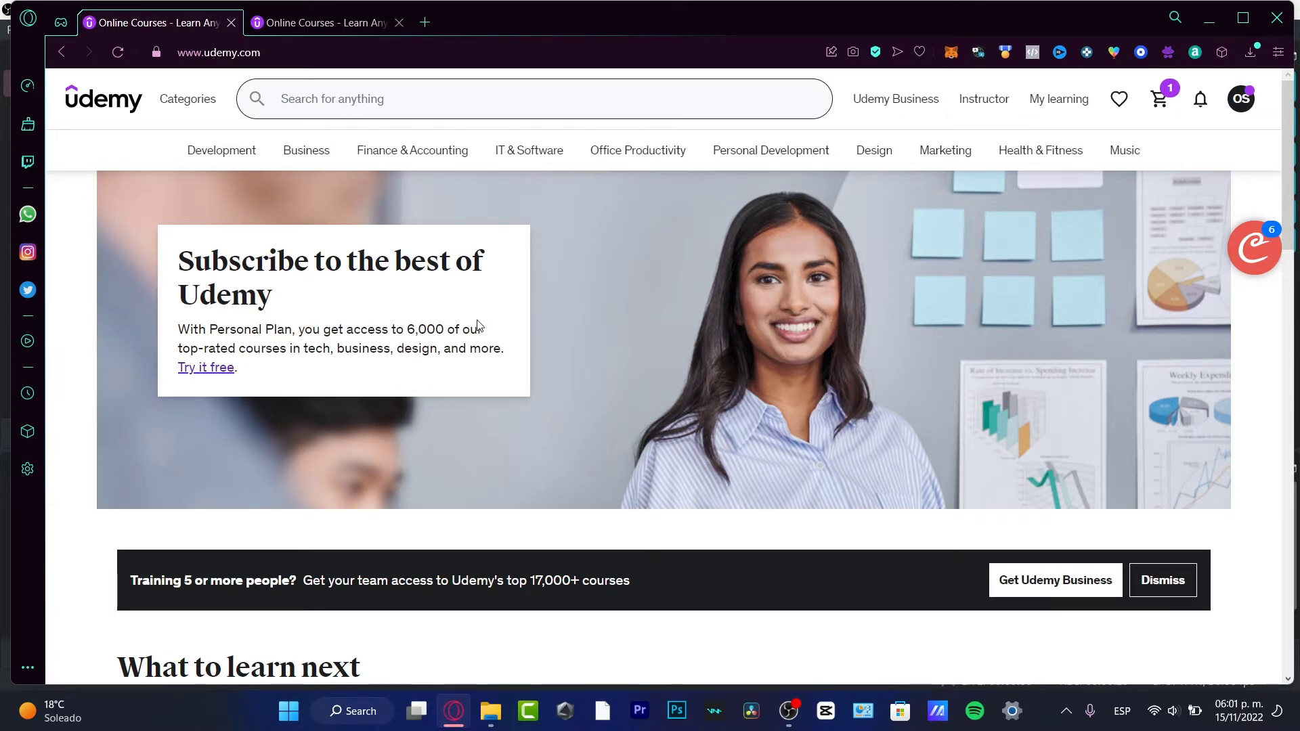
mouse_move(374, 83)
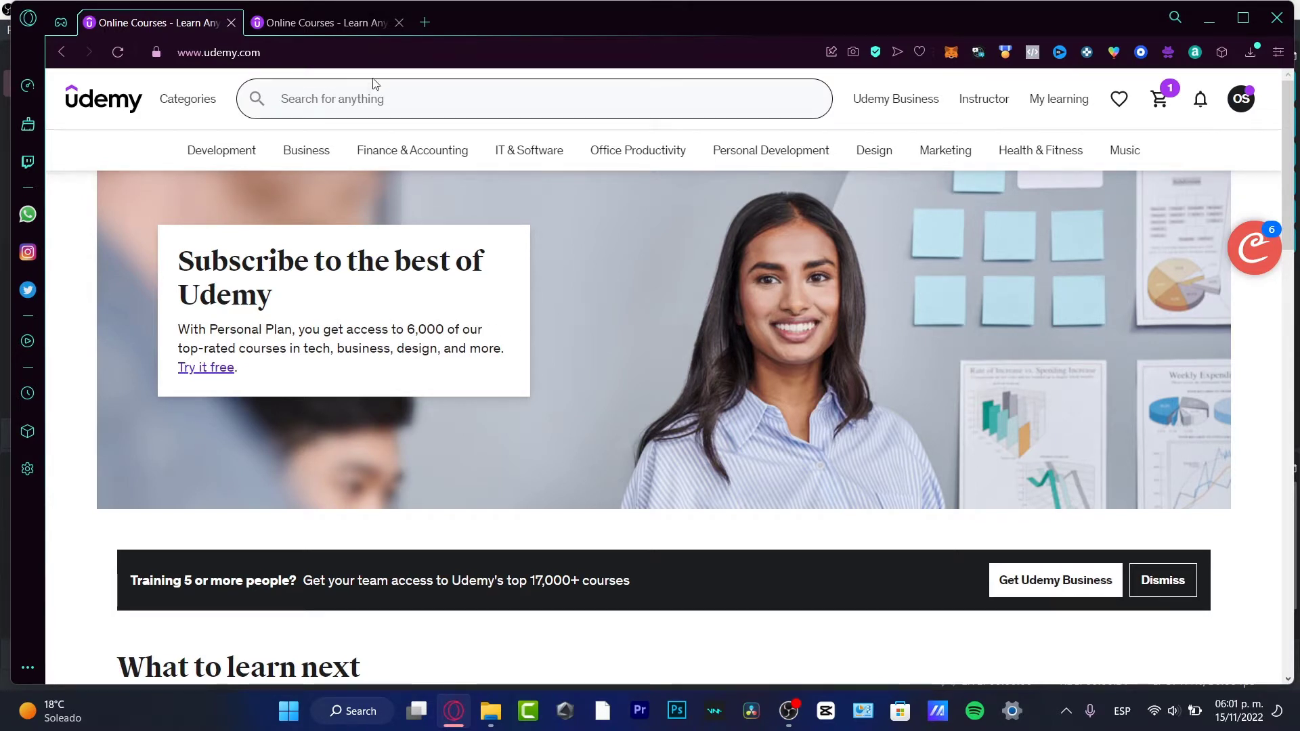
mouse_move(819, 195)
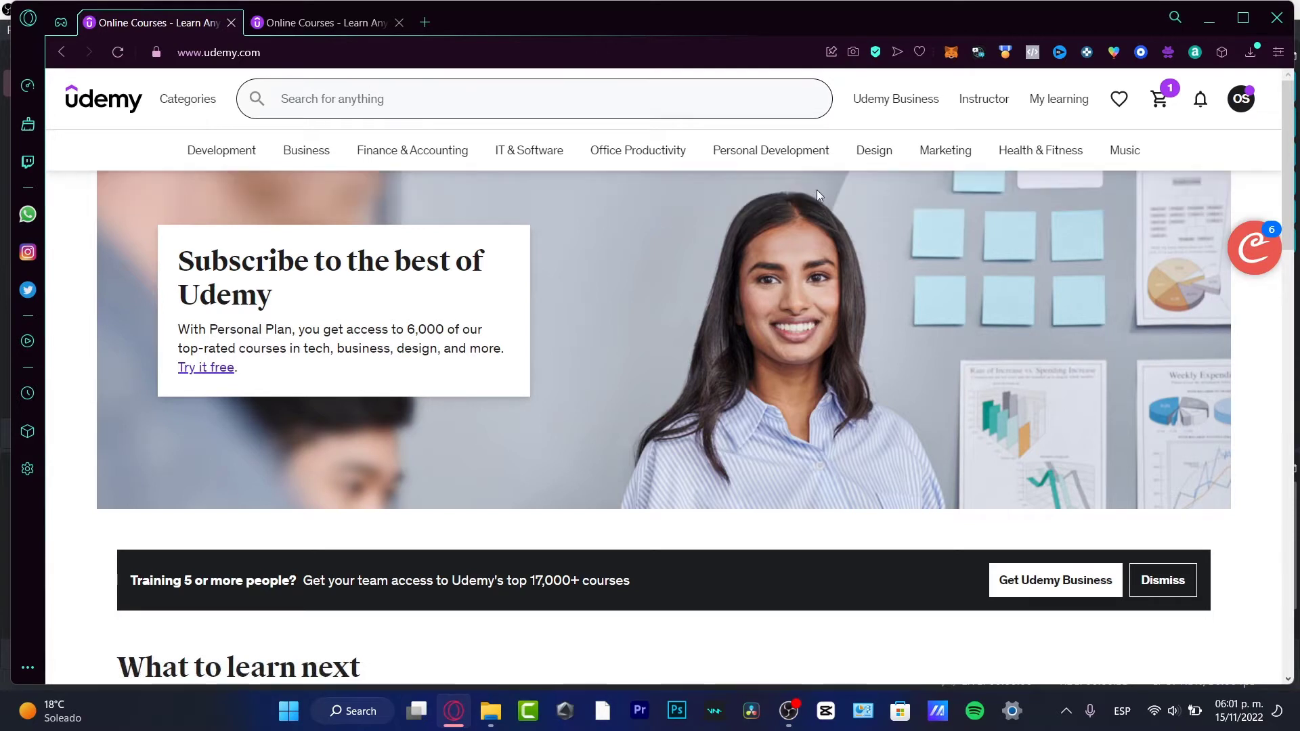
mouse_move(767, 195)
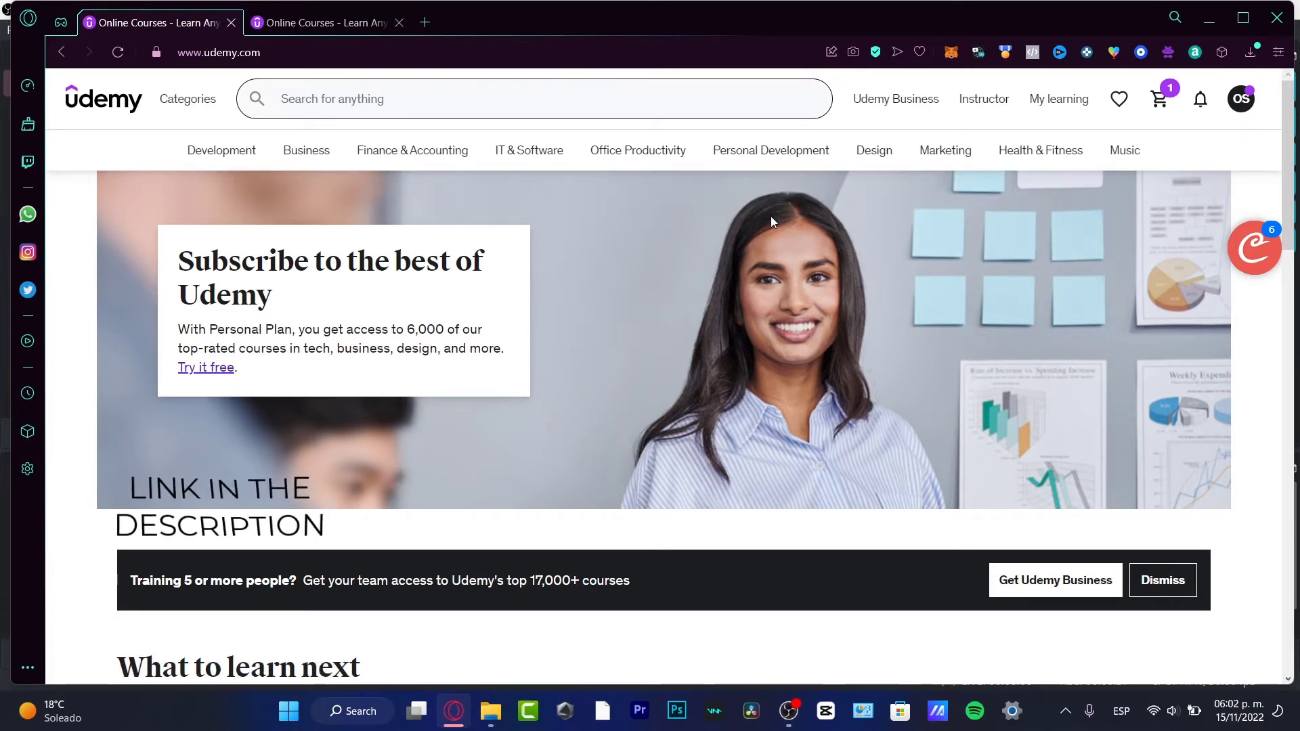
Reach the instructor Courses dashboard listing 'Learn Canva for beginners' and begin a new course
left_click(1240, 99)
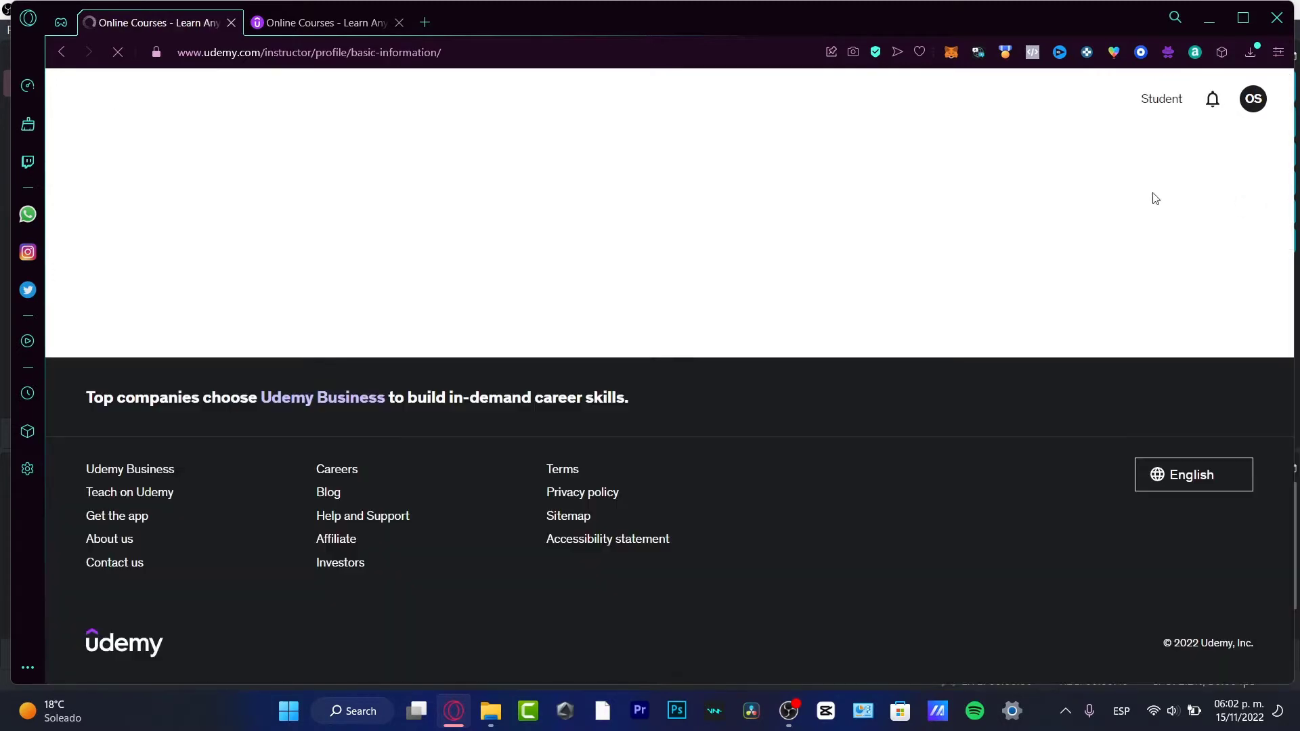
left_click(329, 21)
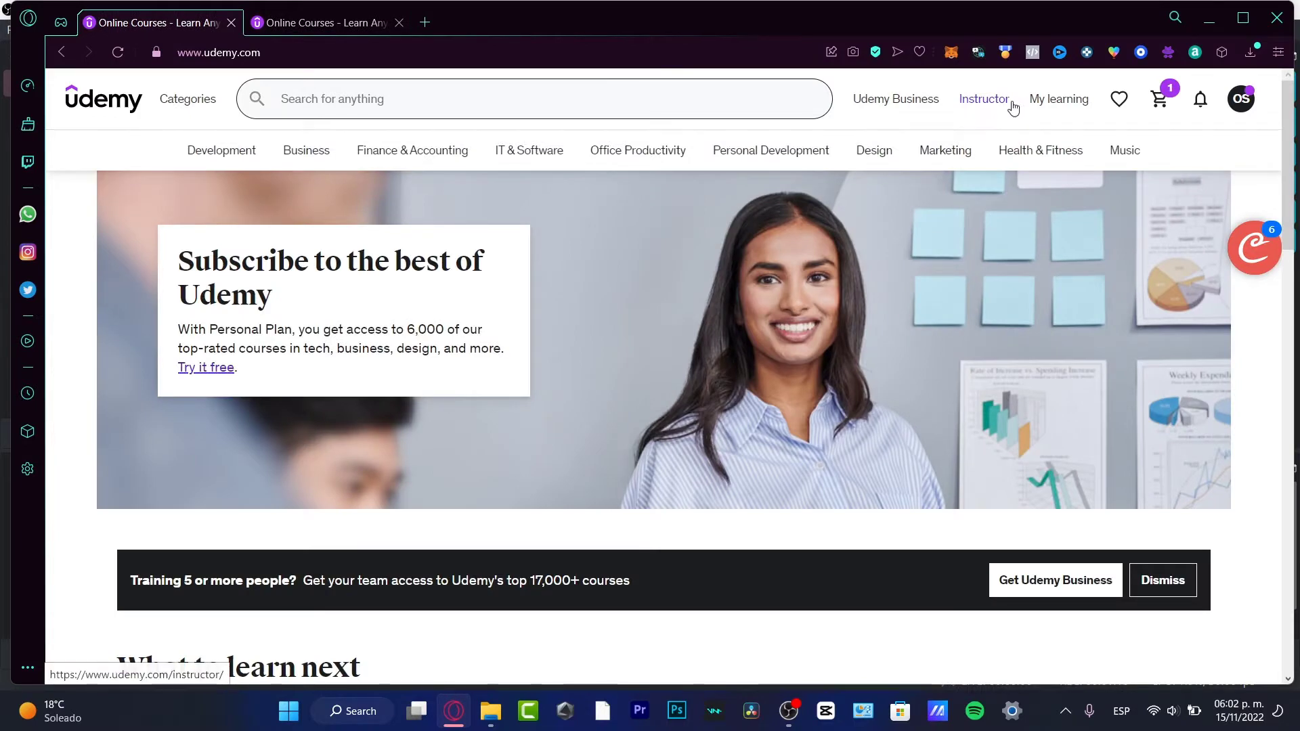
mouse_move(1018, 102)
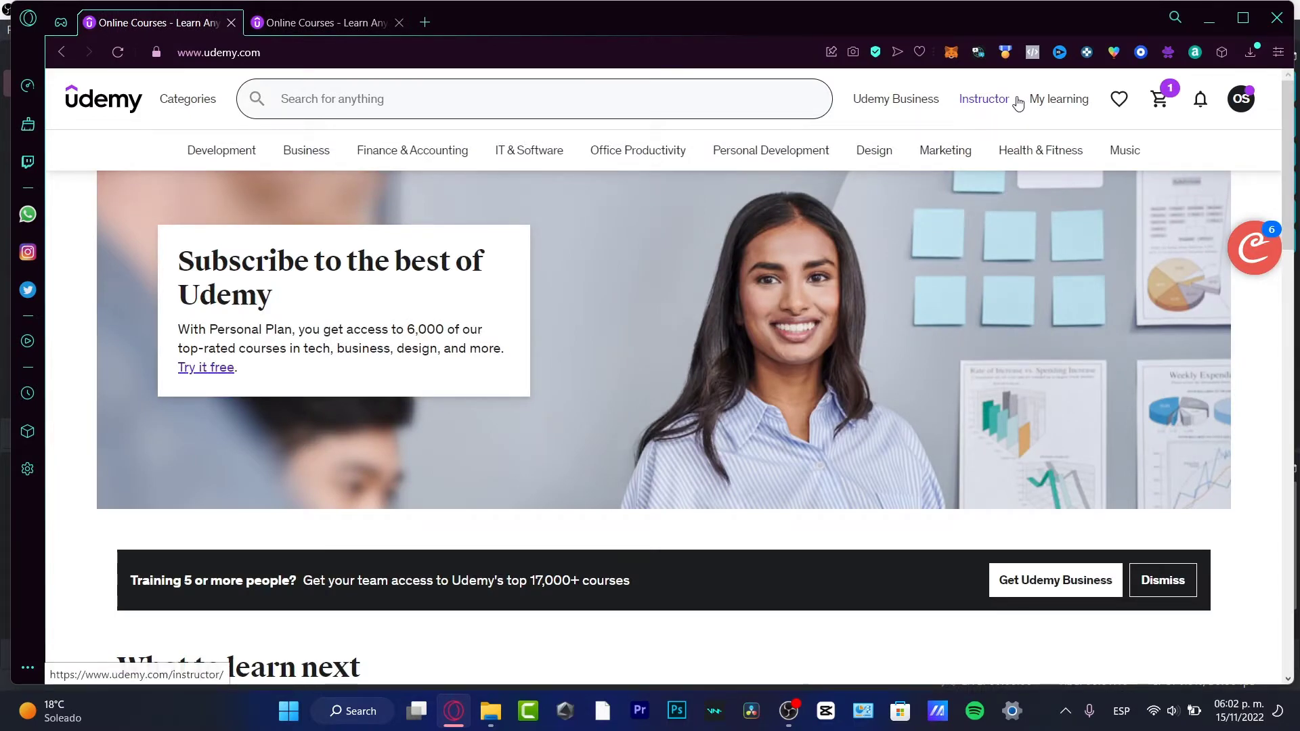
left_click(983, 99)
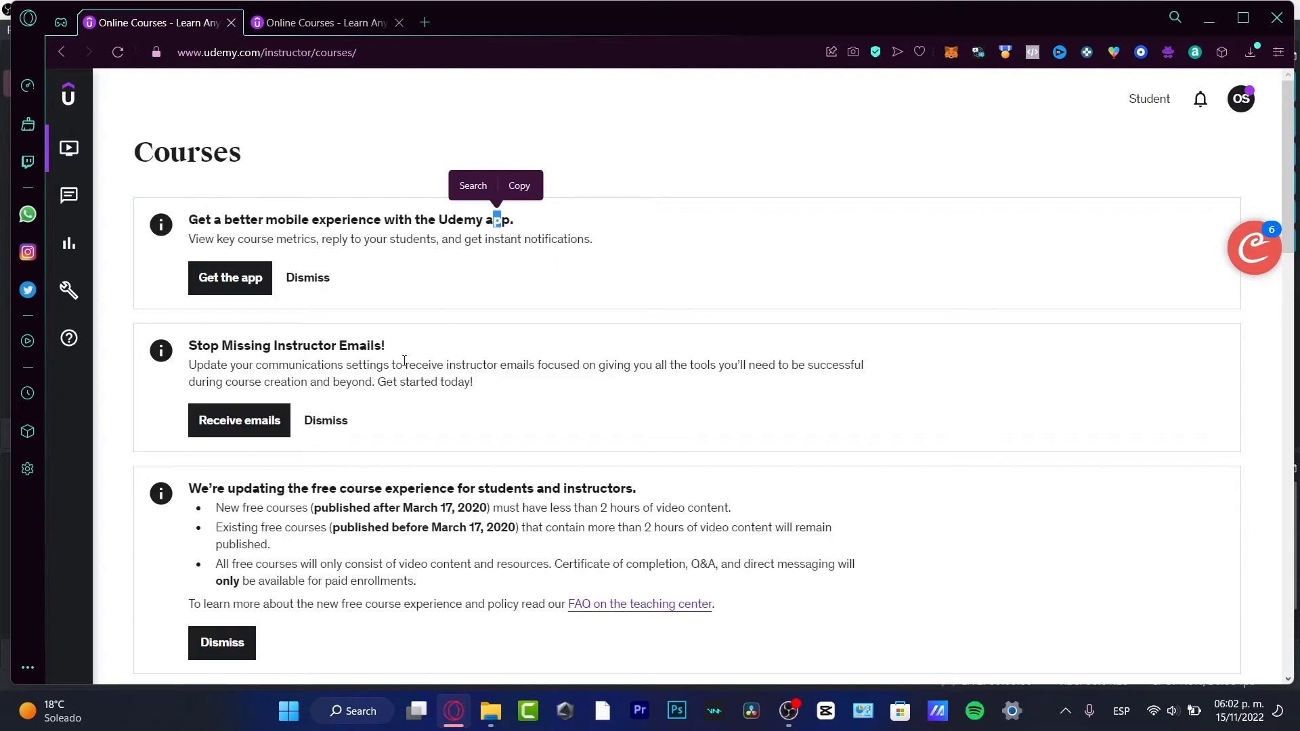
scroll("down", 3)
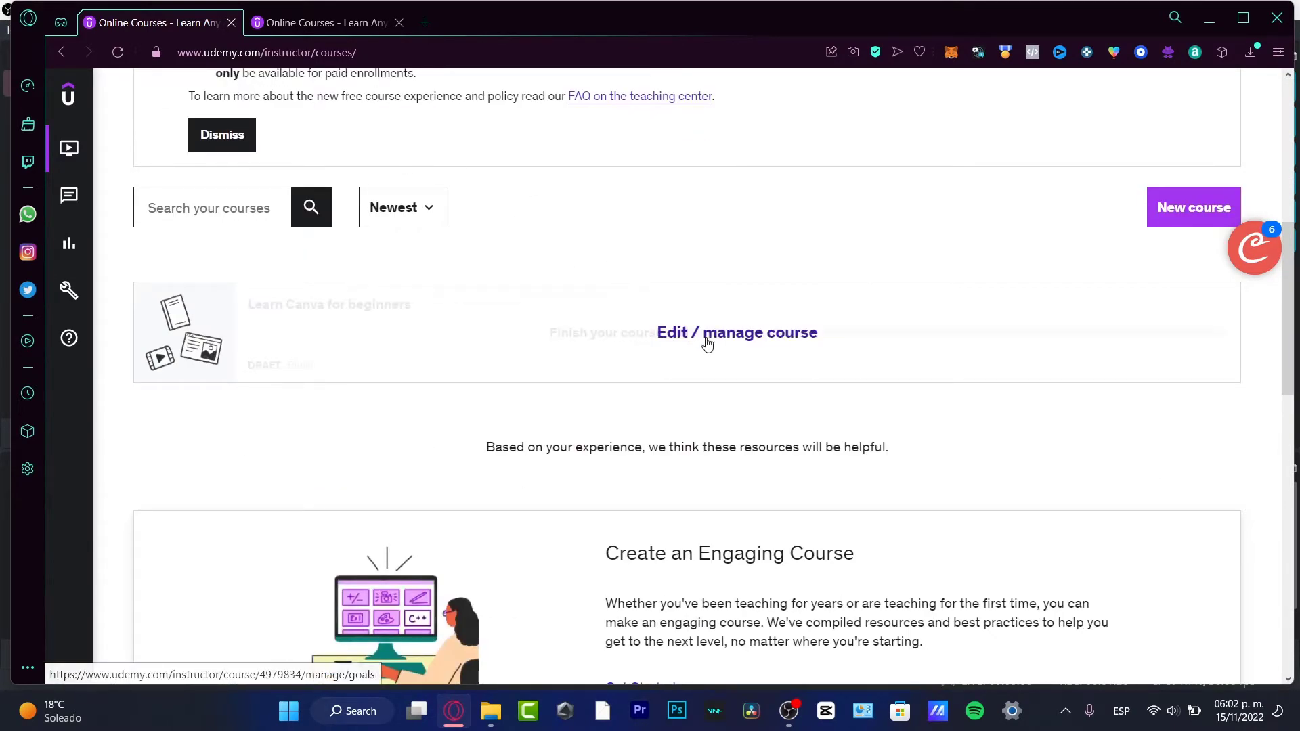
mouse_move(1180, 232)
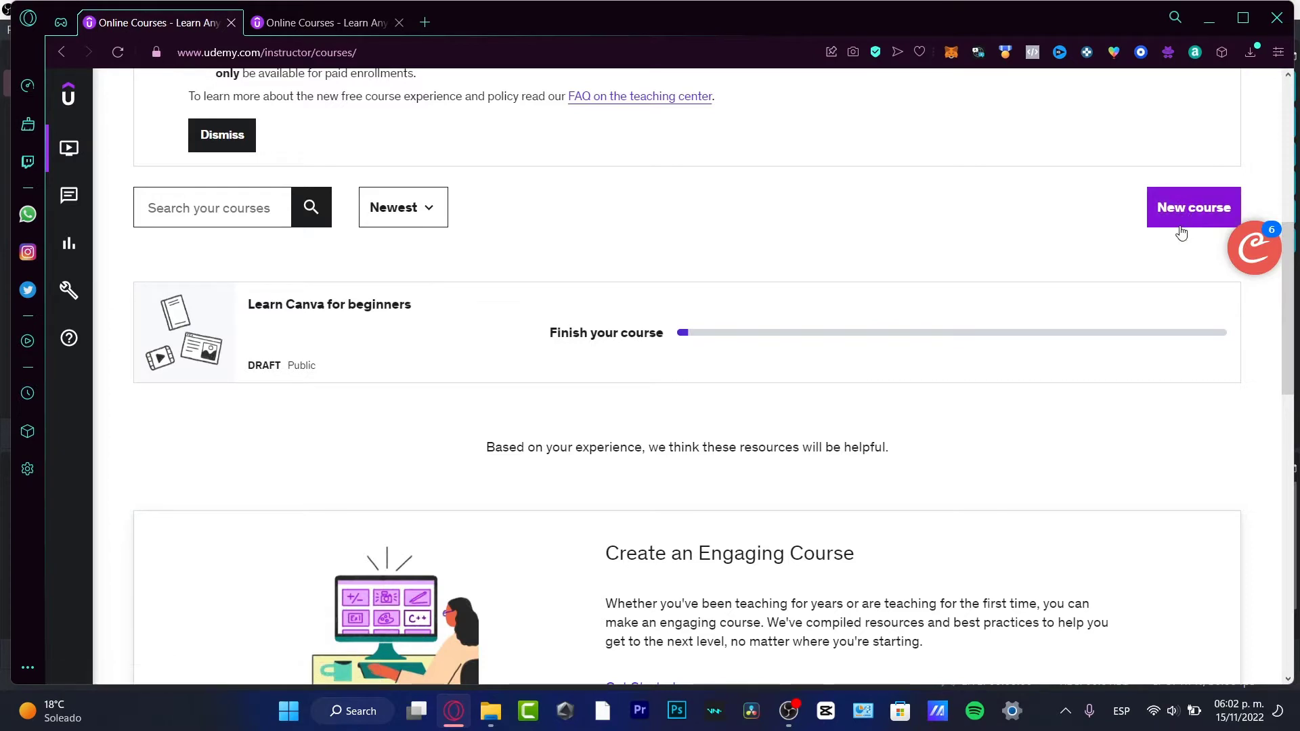
mouse_move(1030, 246)
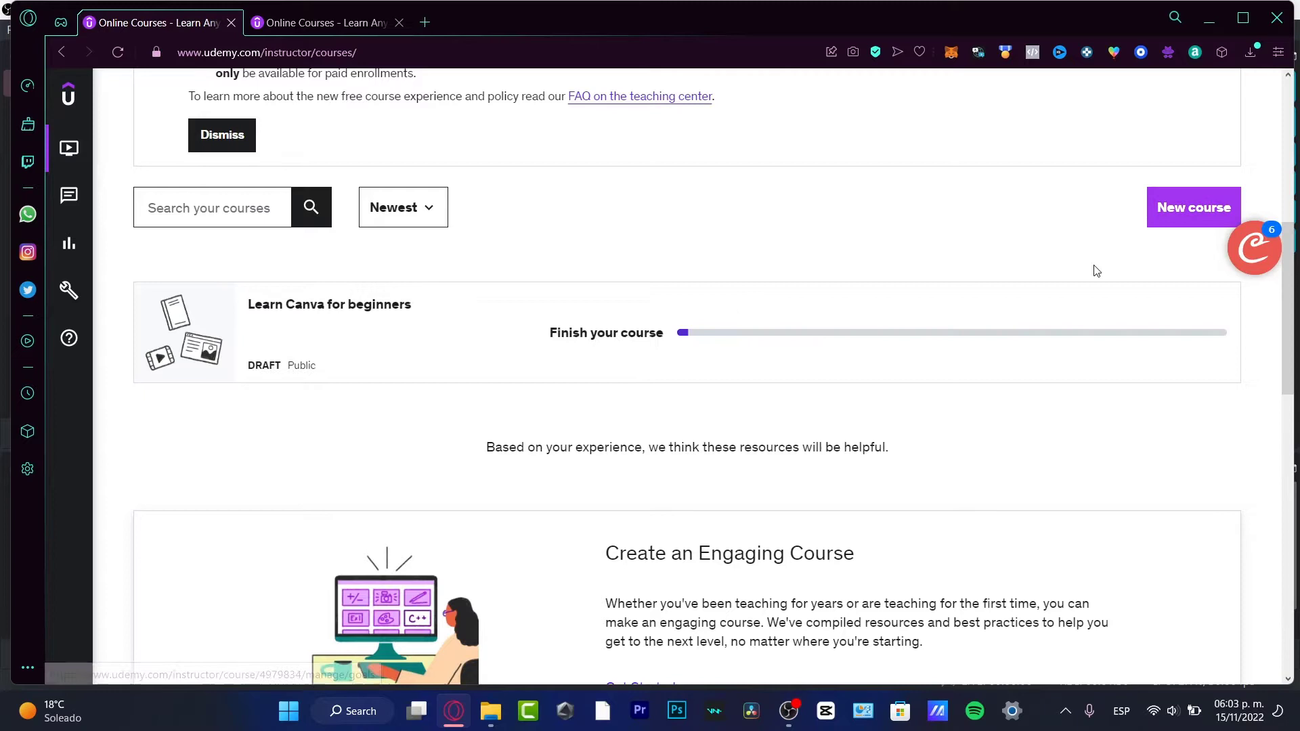
left_click(1194, 207)
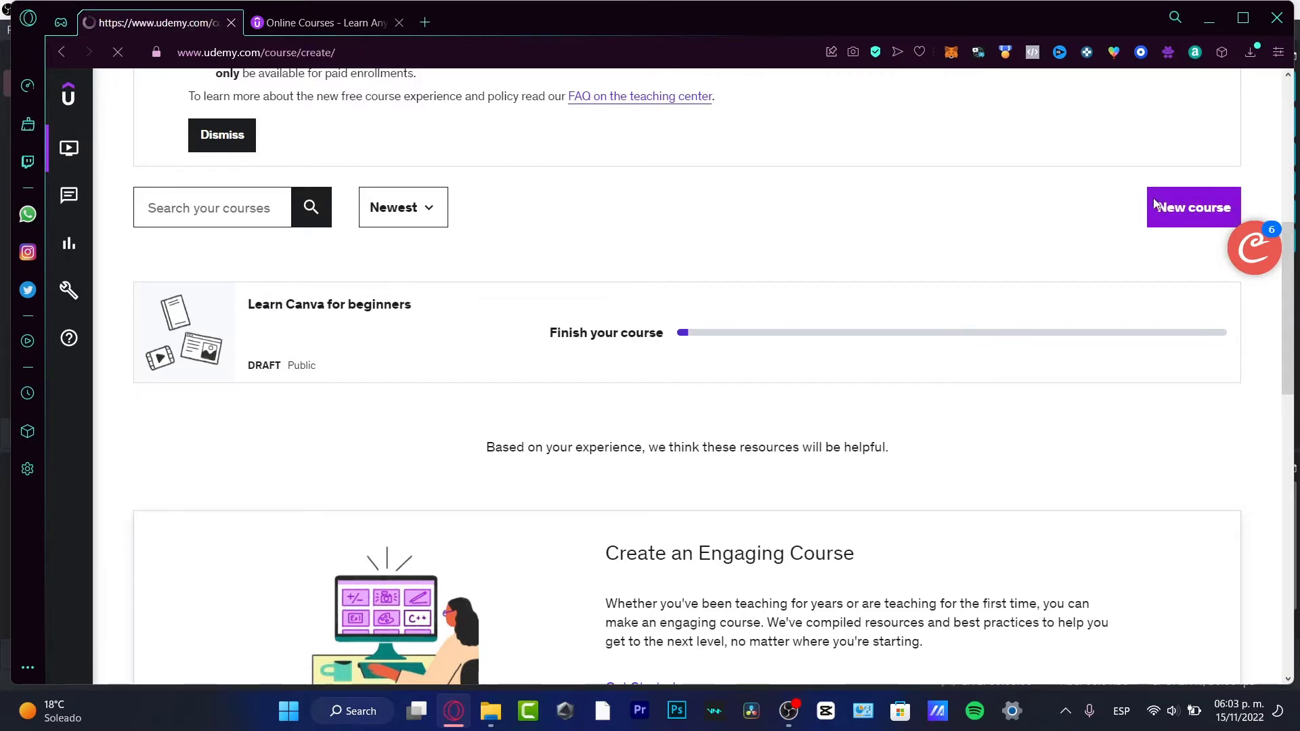
On step 1 of 4, pick Course rather than Practice Test as the course type
left_click(1193, 207)
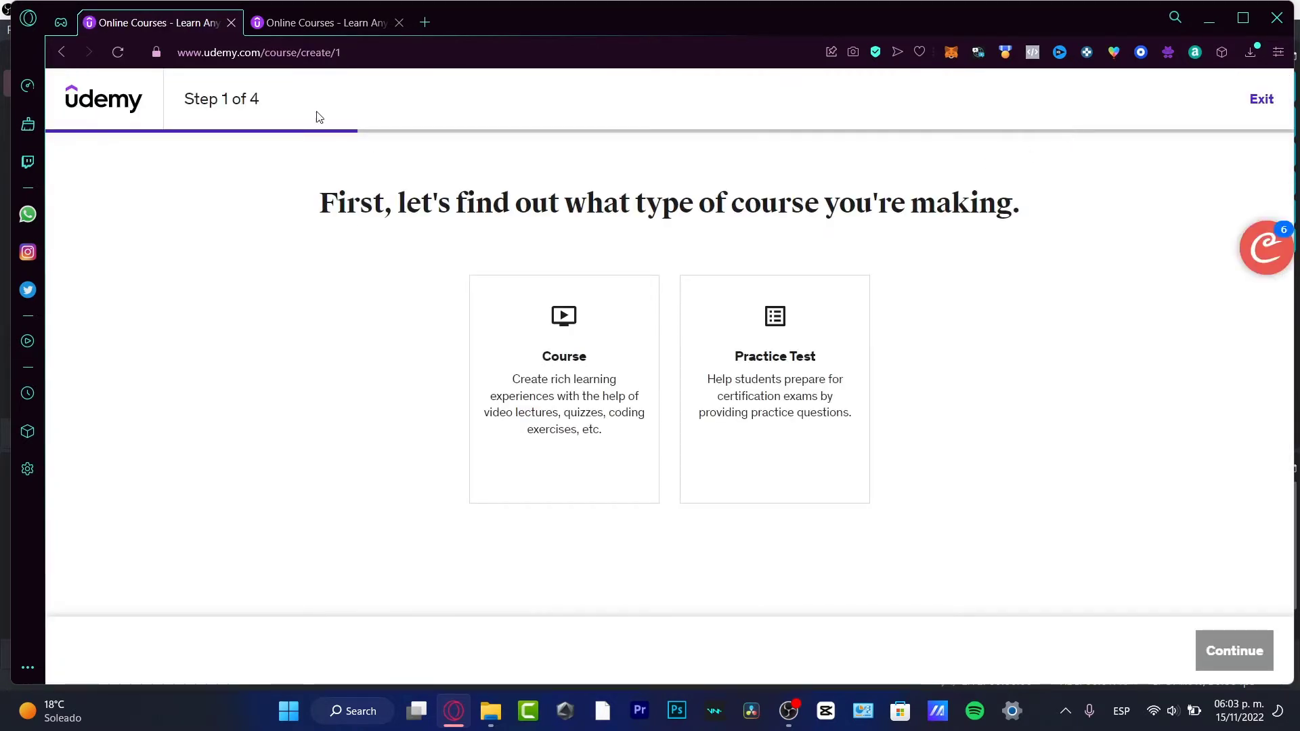
mouse_move(388, 176)
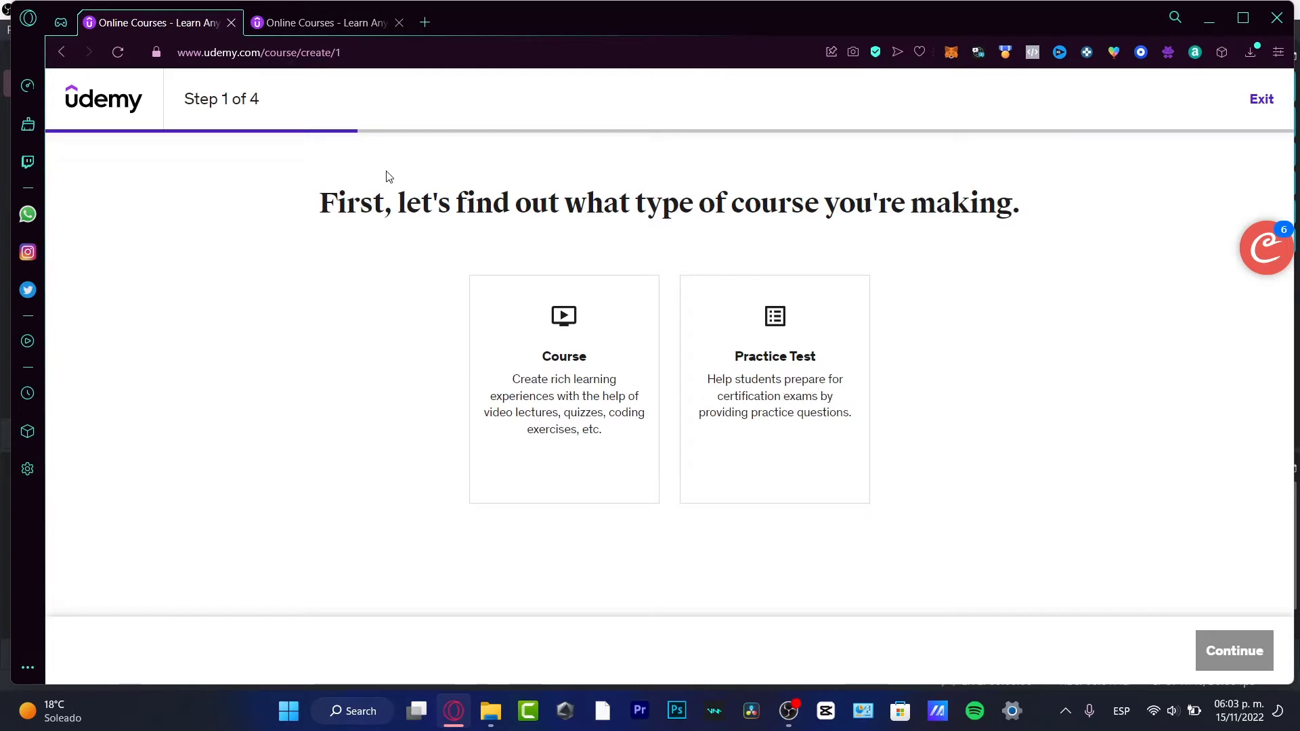
mouse_move(461, 202)
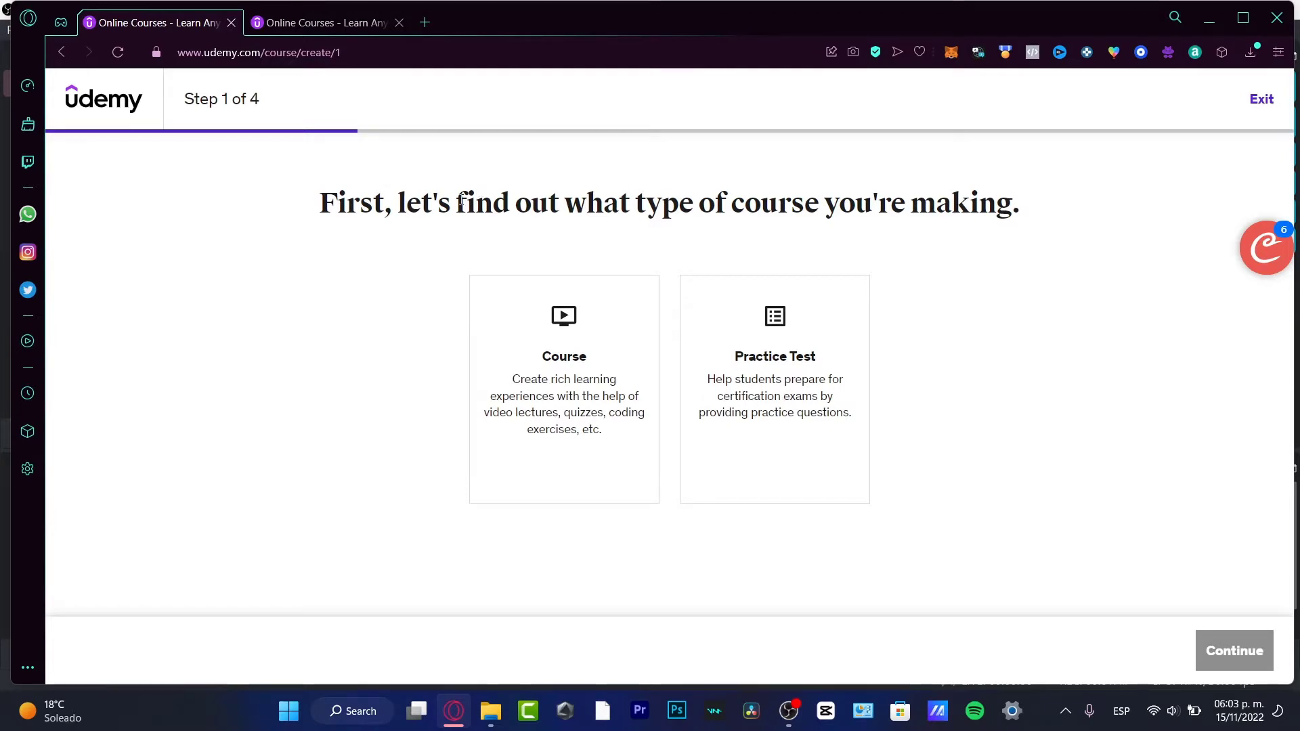
mouse_move(485, 260)
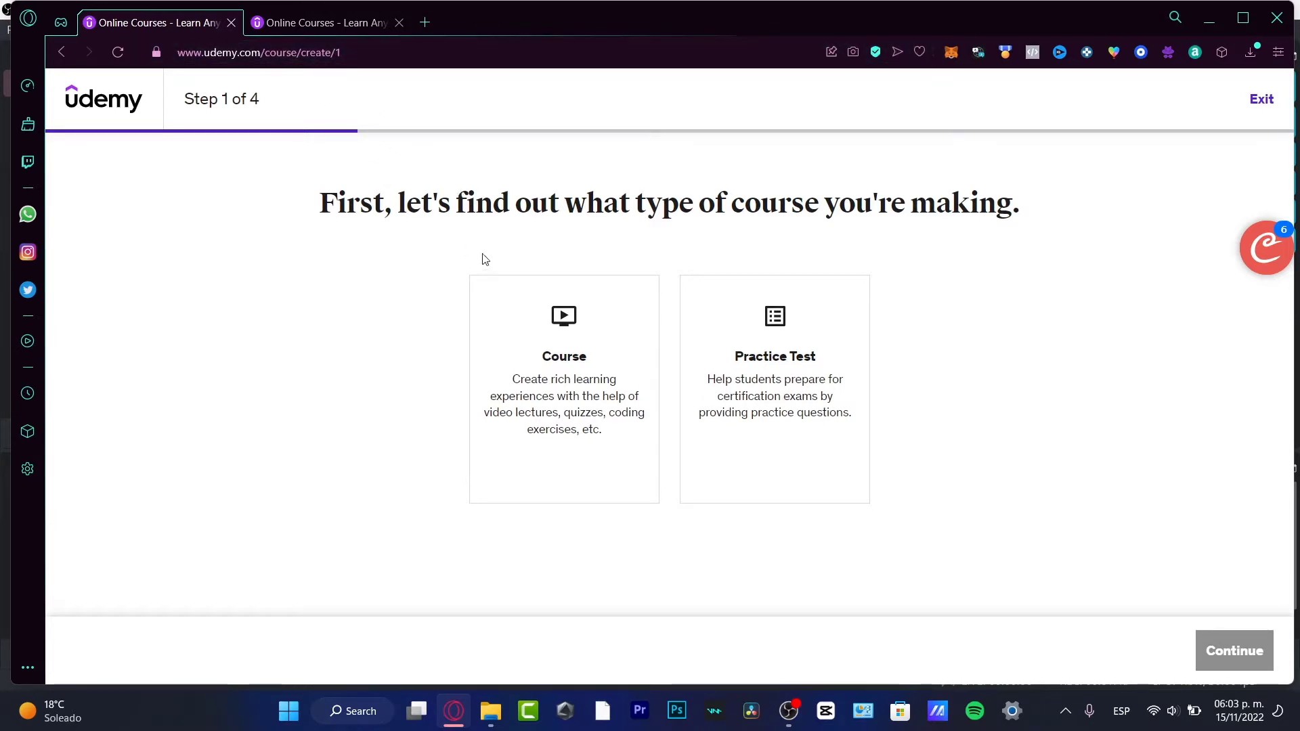
mouse_move(850, 168)
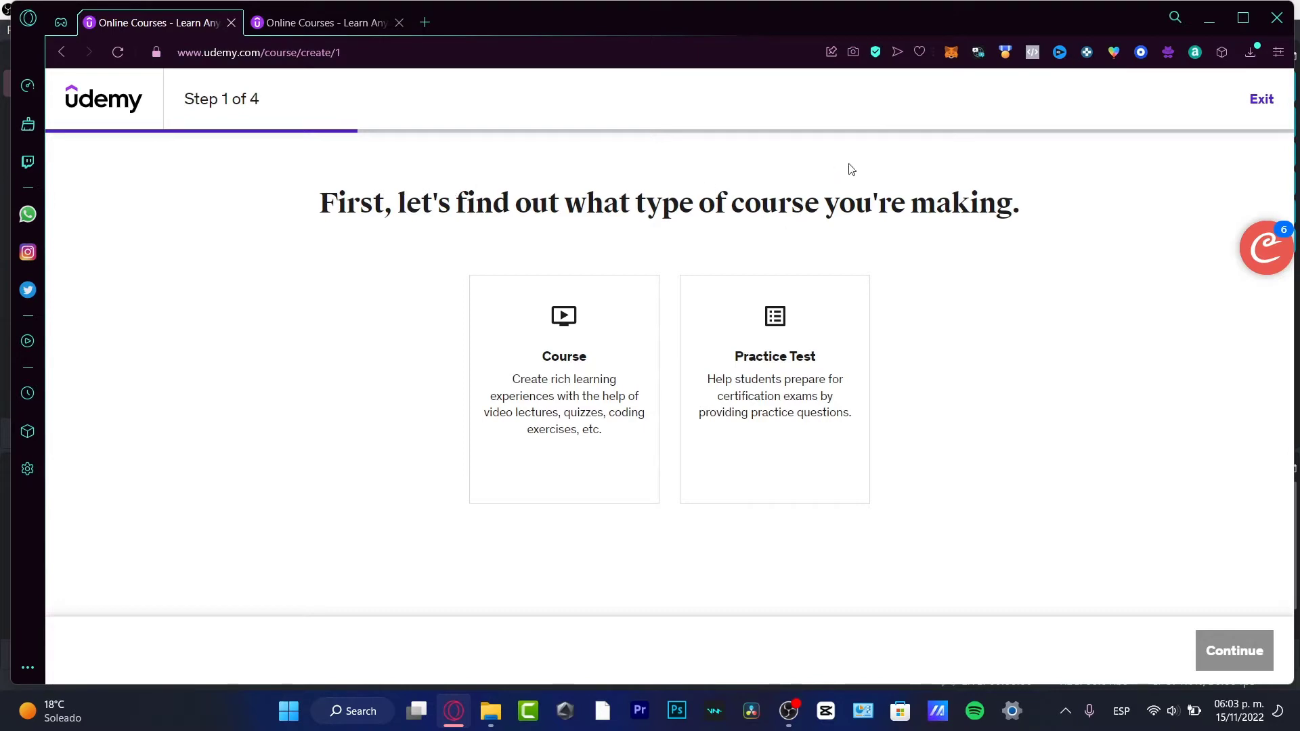
mouse_move(846, 229)
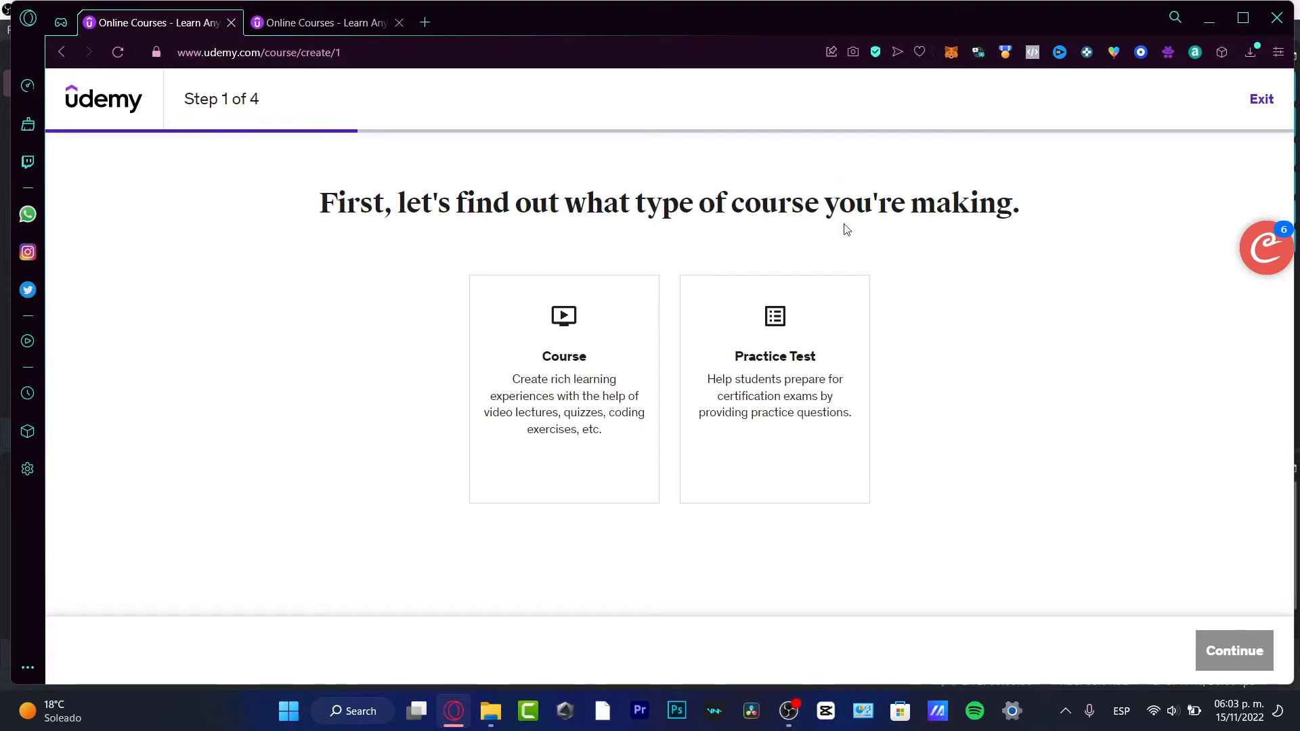
mouse_move(756, 402)
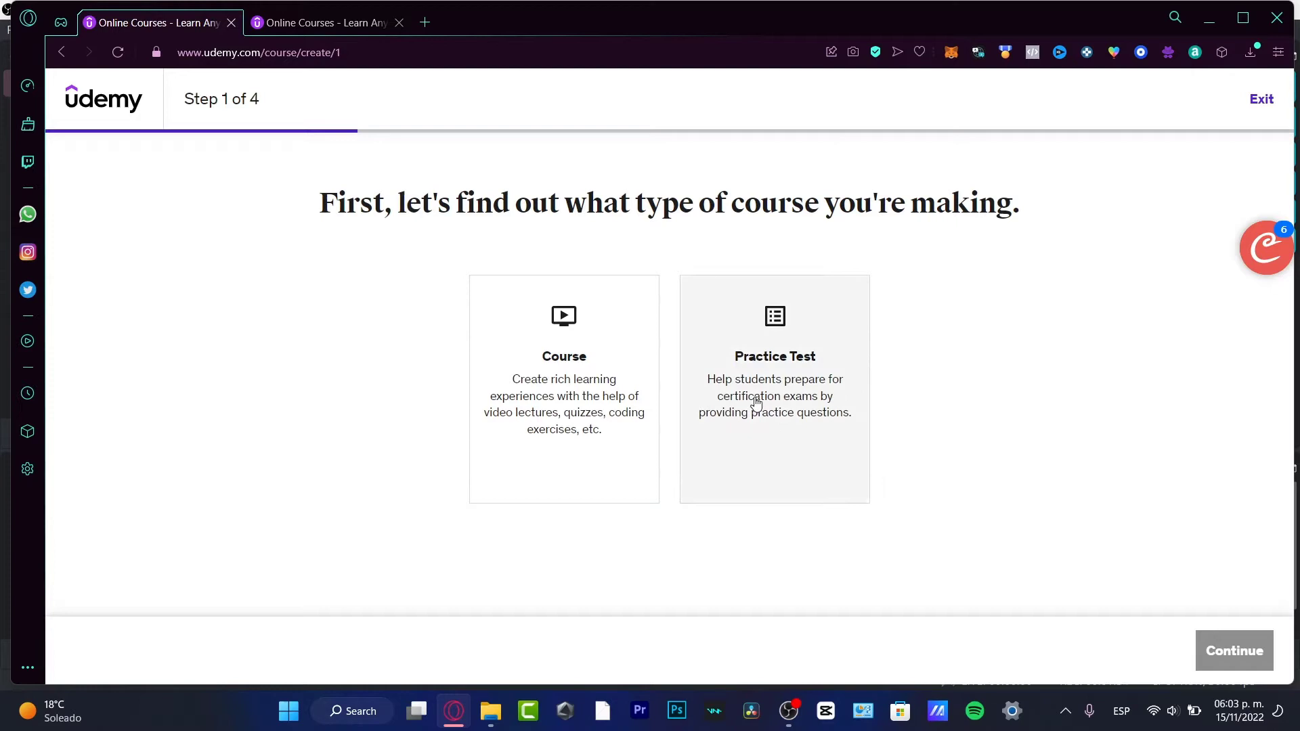
mouse_move(773, 415)
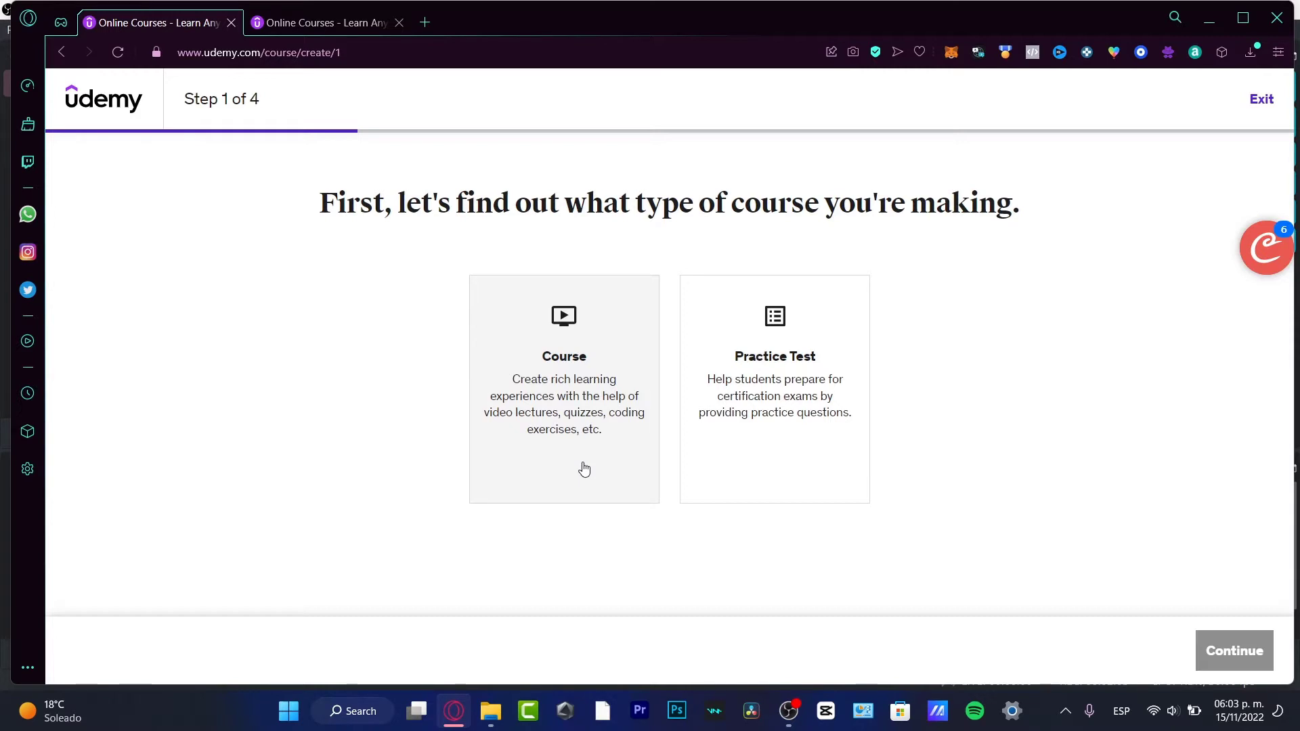
left_click(563, 389)
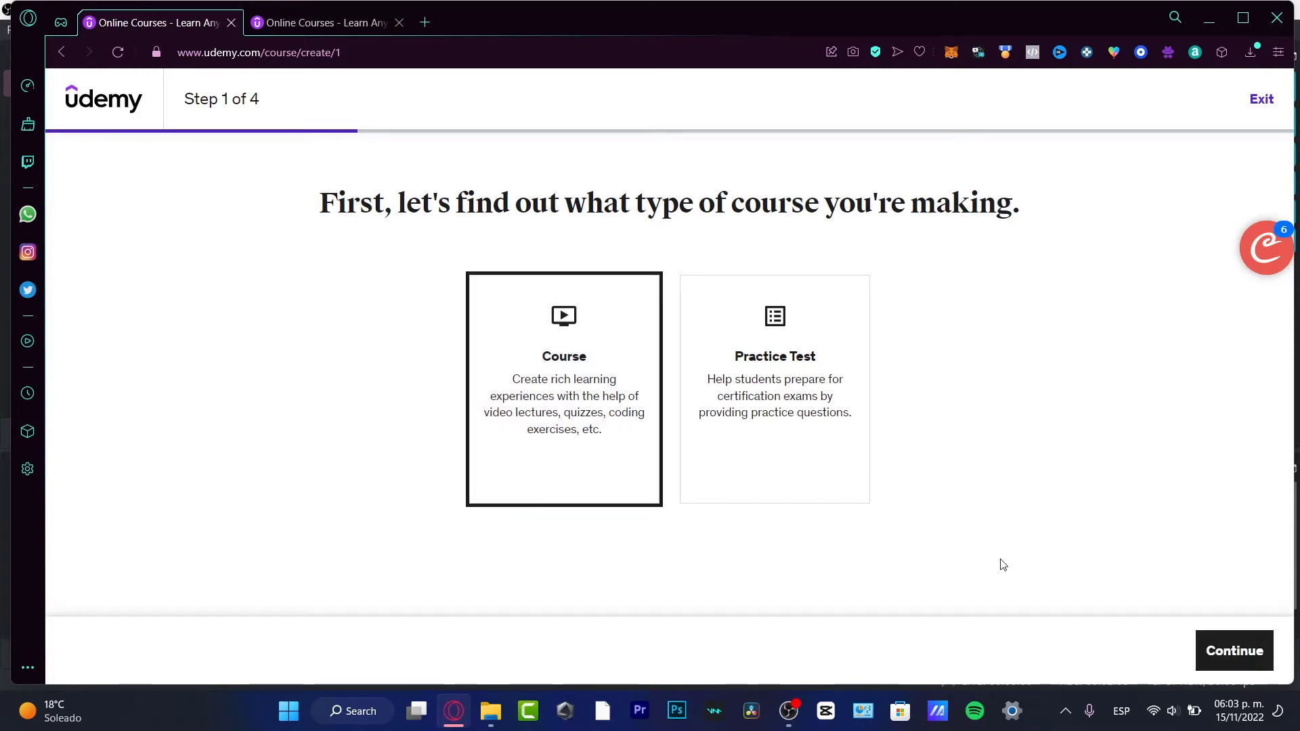
Continue to step 2 and enter the working title 'Learn how to listen to yourself'
left_click(1234, 650)
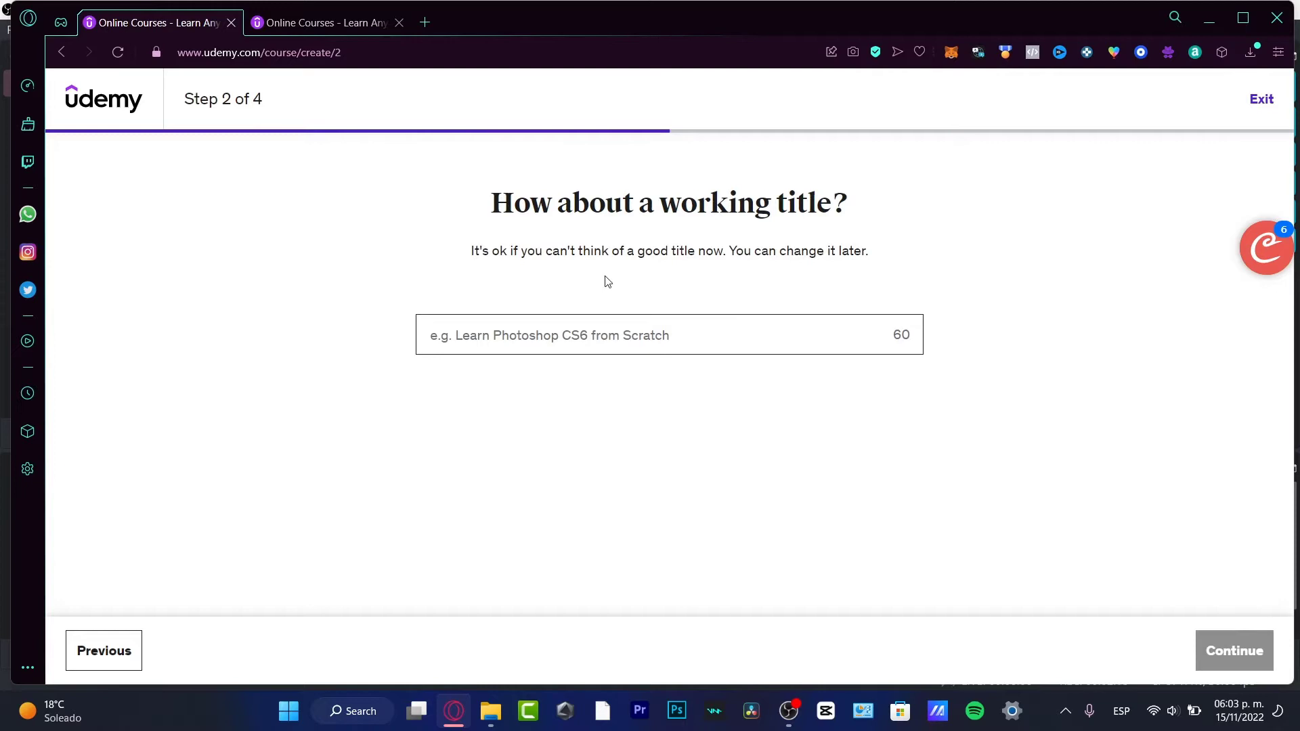
mouse_move(604, 447)
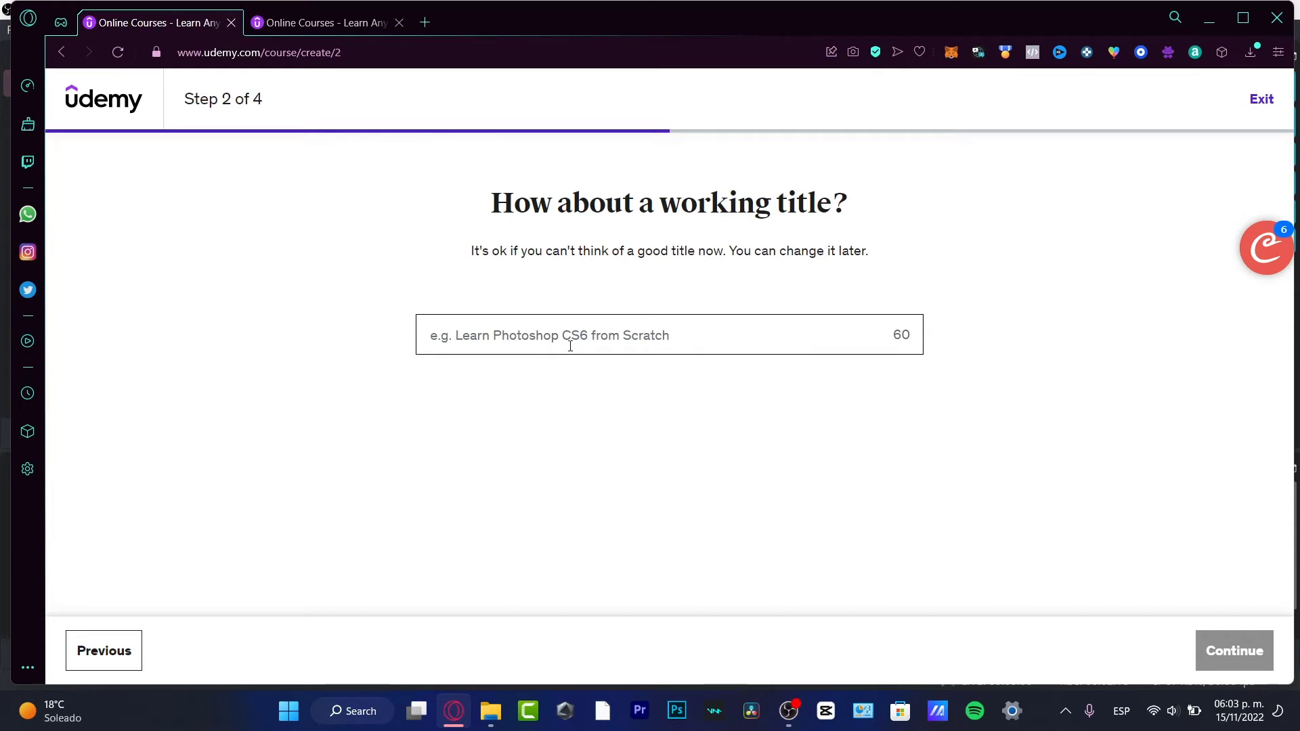
mouse_move(538, 379)
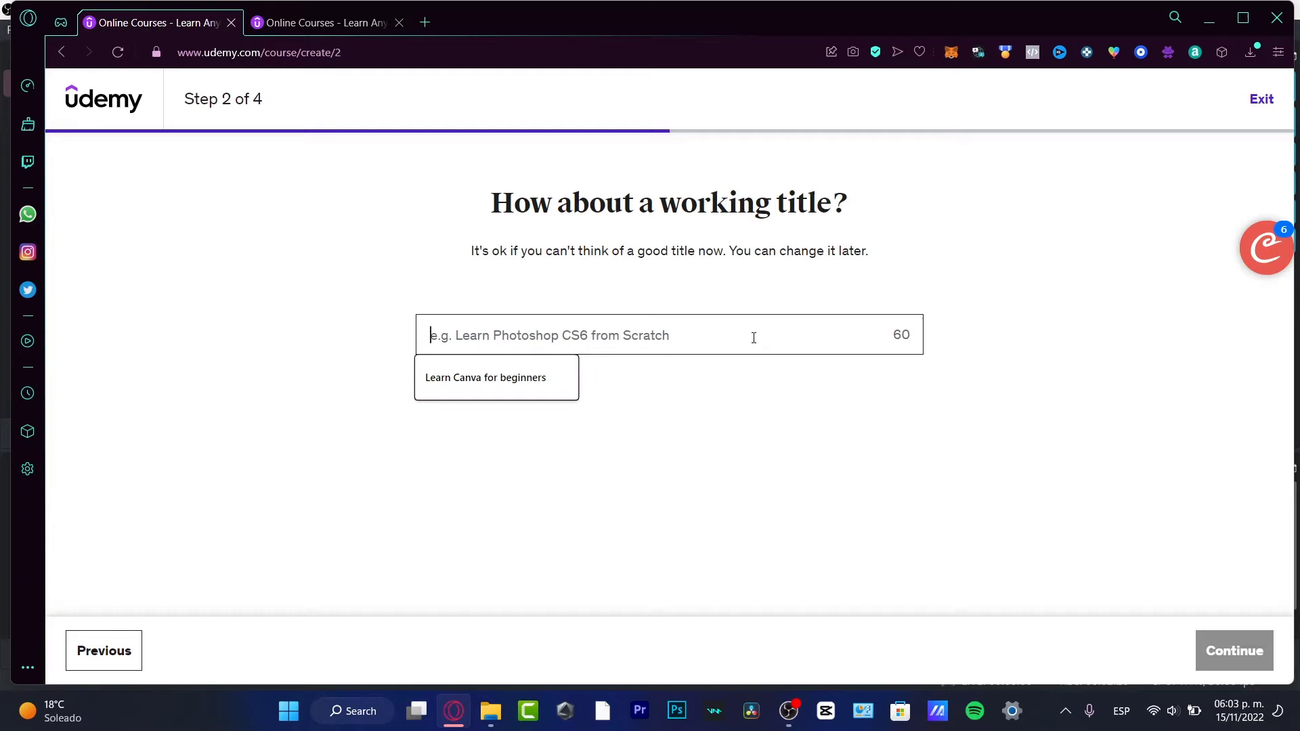
type("Learn how to listen to yourself")
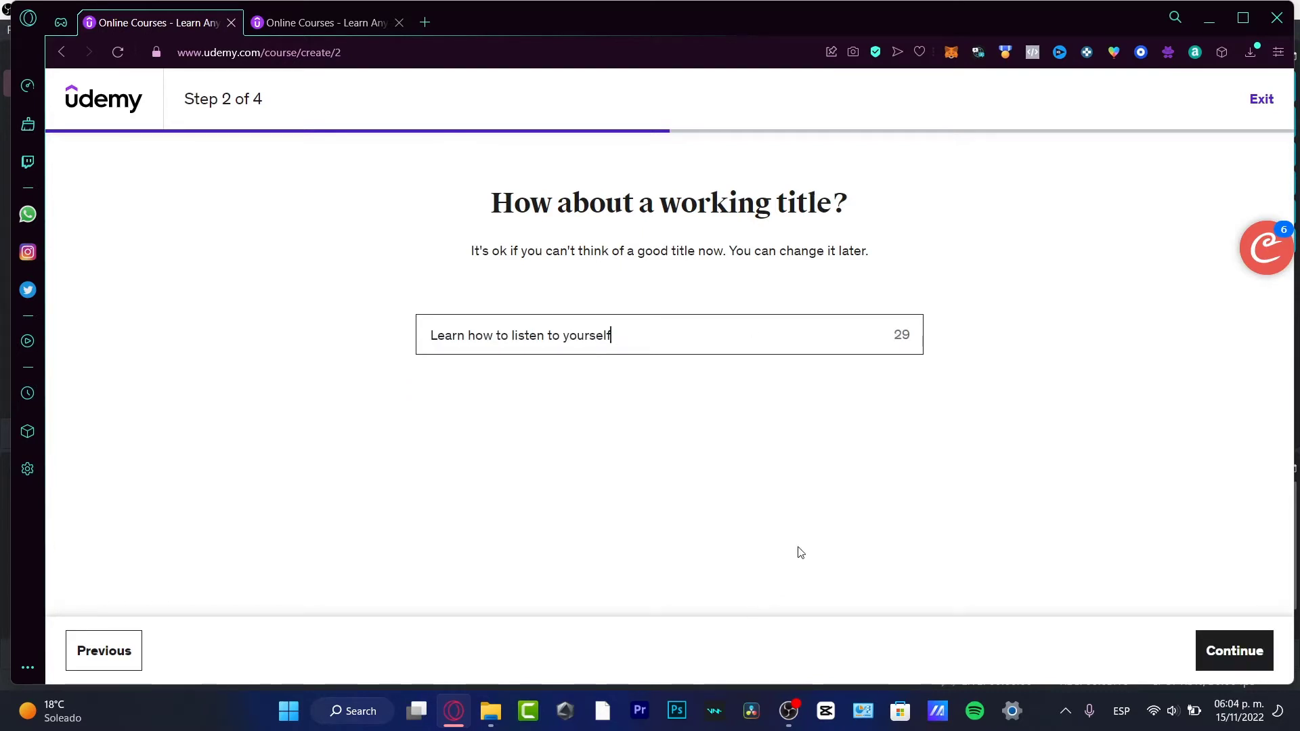
mouse_move(1059, 561)
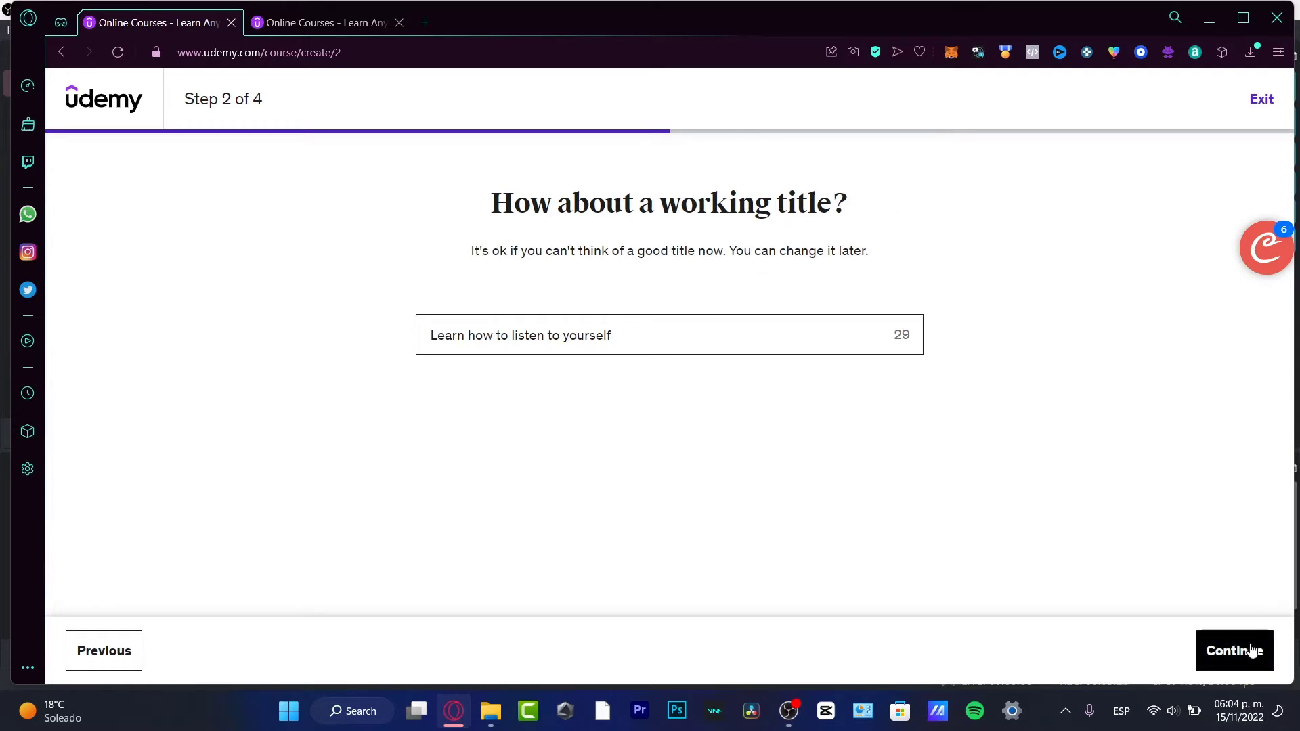
Confirm the title and reach step 3 asking which category fits the course
left_click(1234, 650)
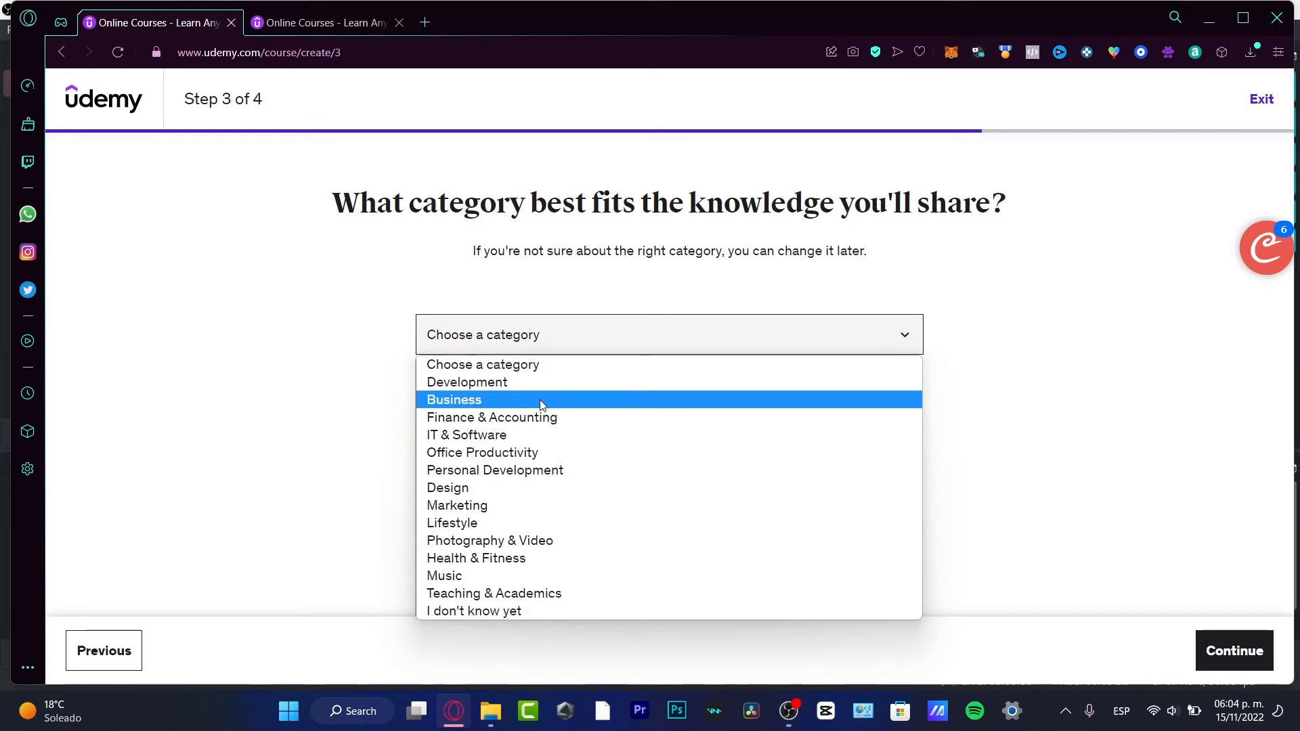
mouse_move(612, 448)
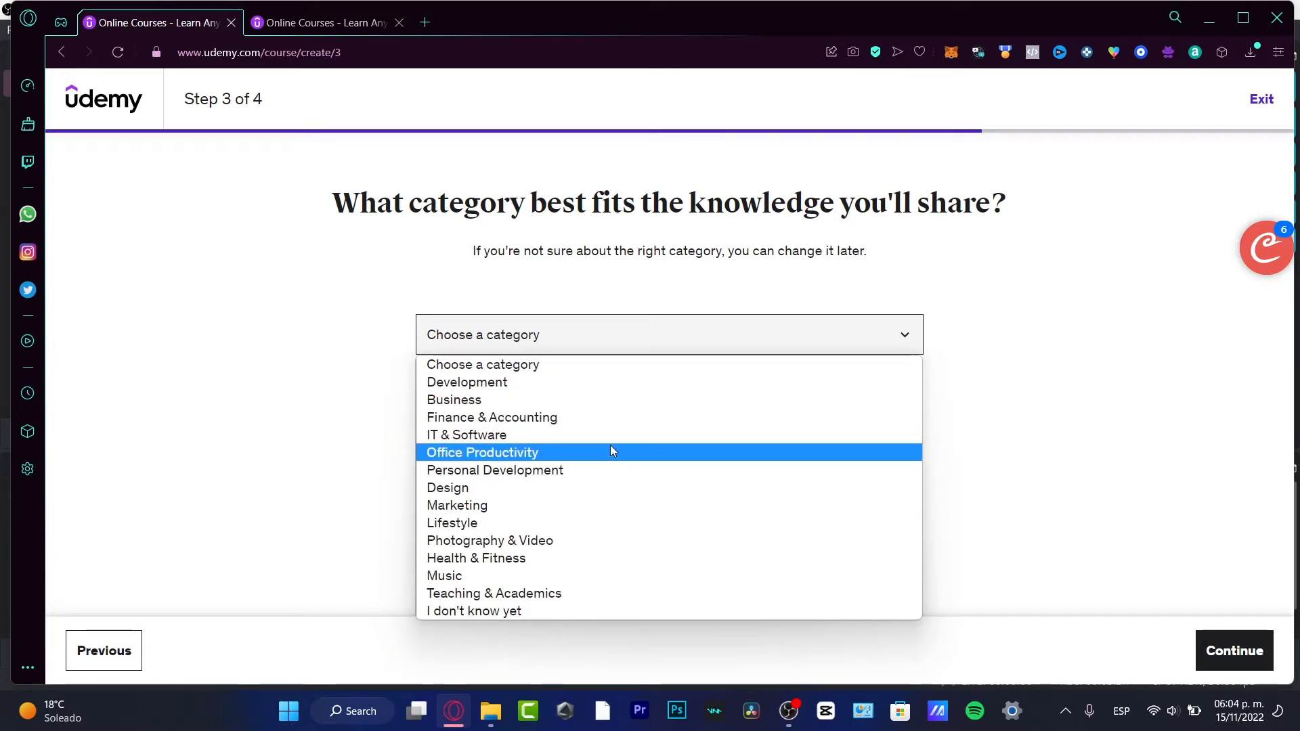
mouse_move(654, 508)
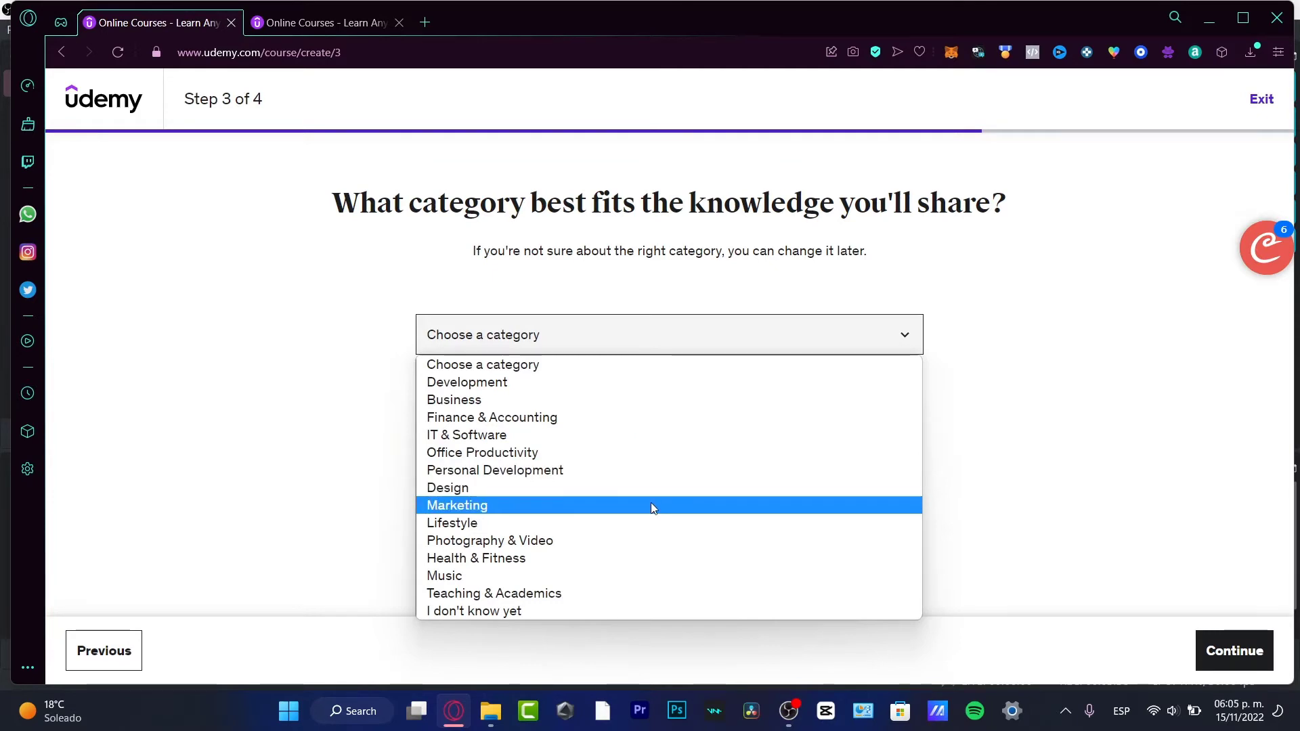
mouse_move(682, 556)
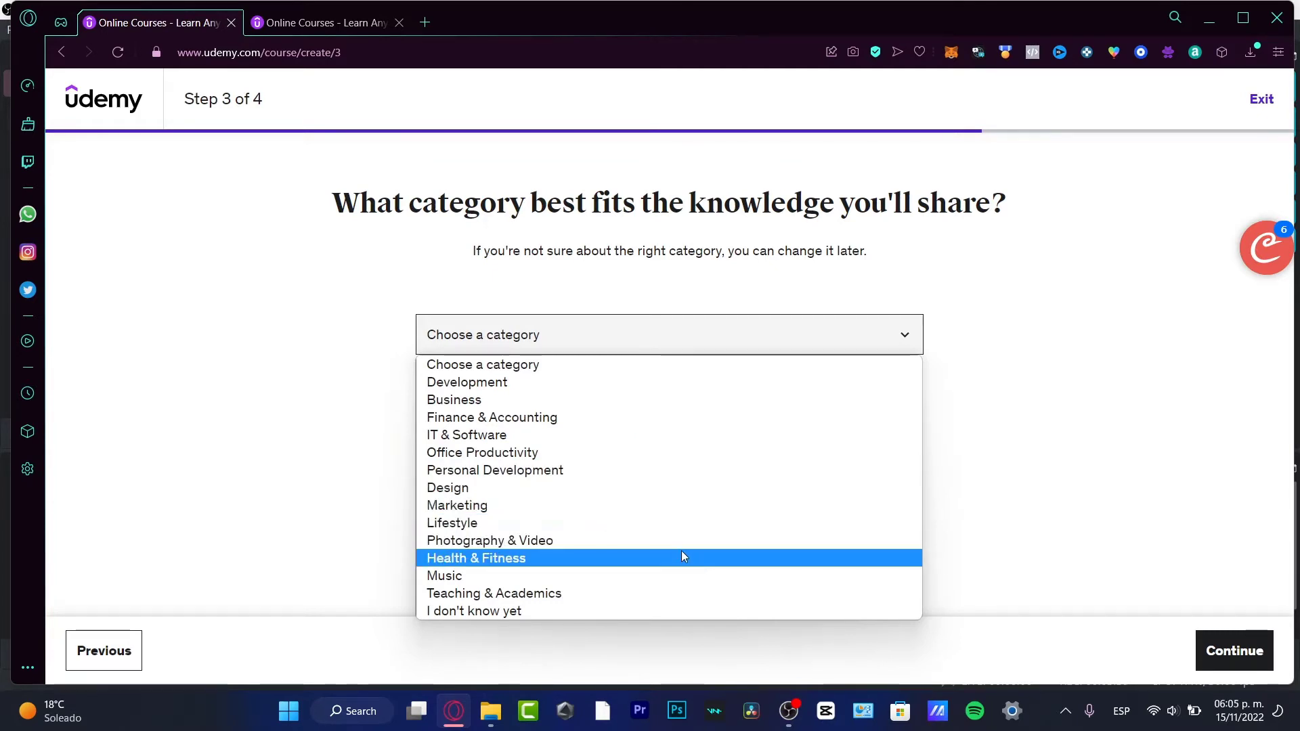
mouse_move(699, 574)
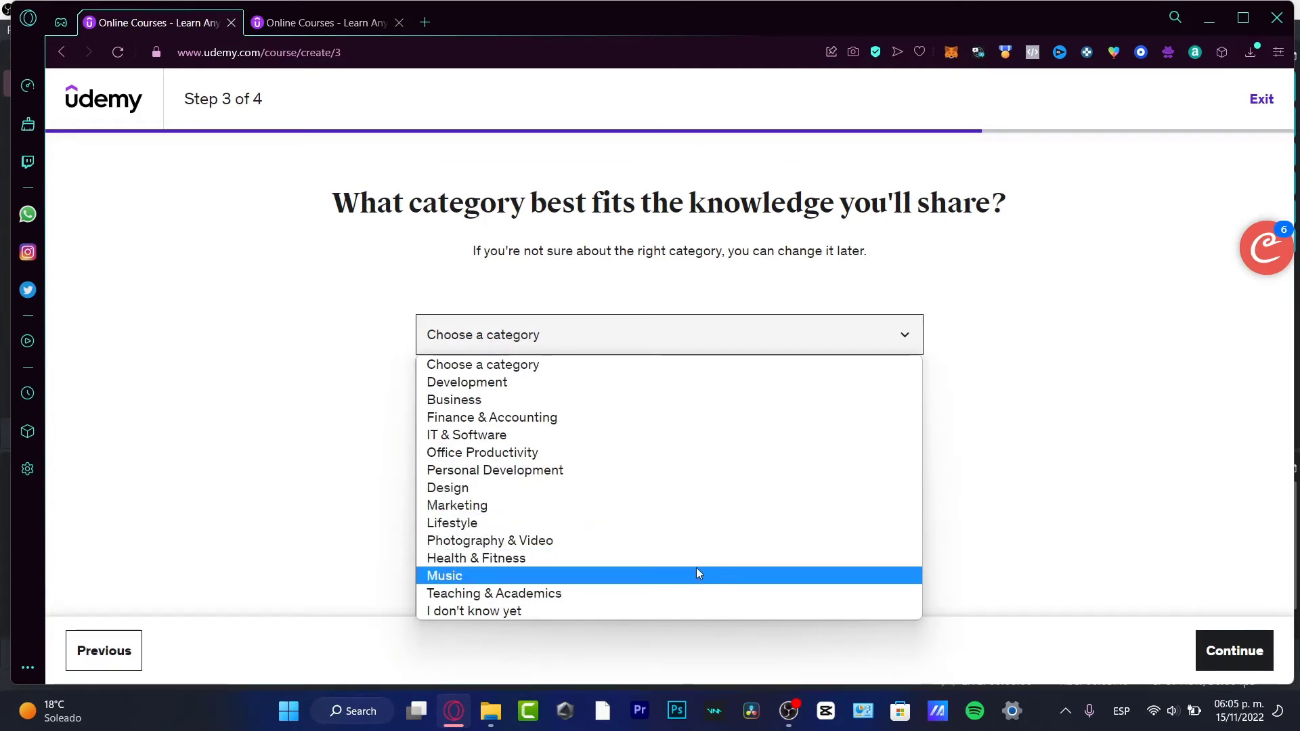
mouse_move(463, 566)
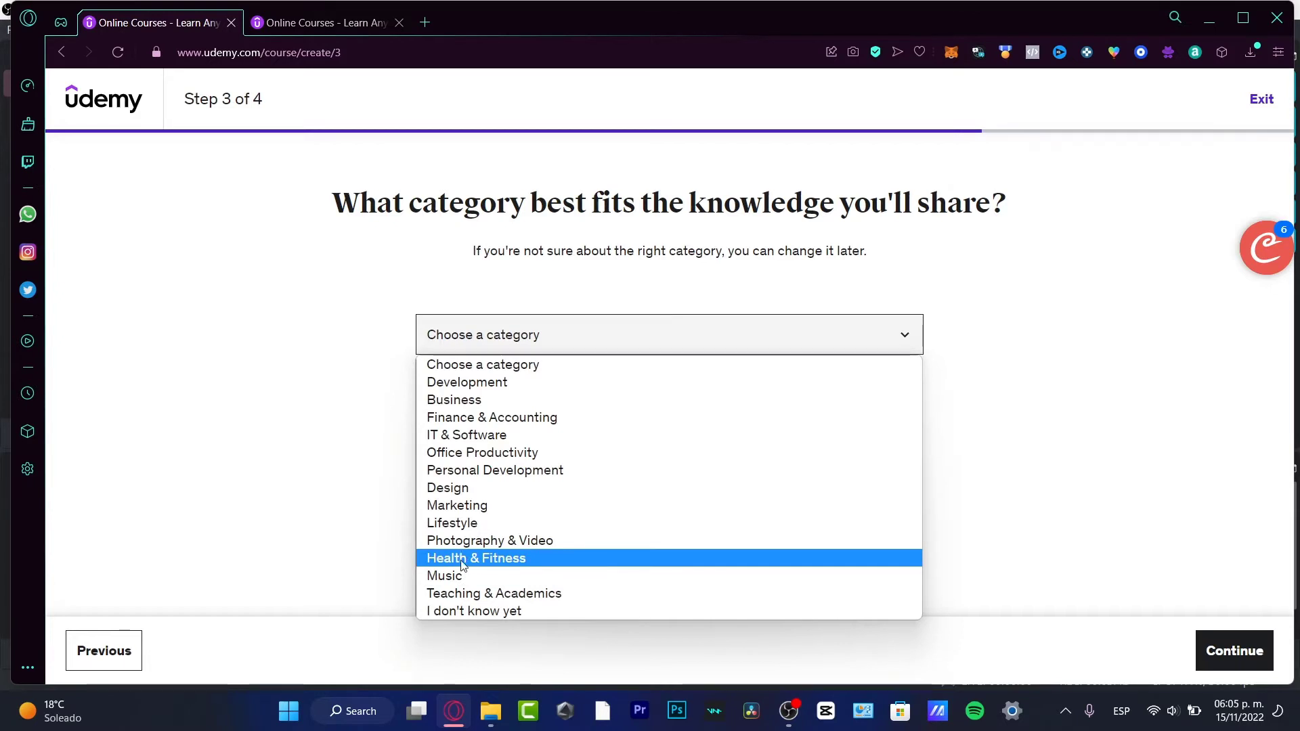
mouse_move(501, 566)
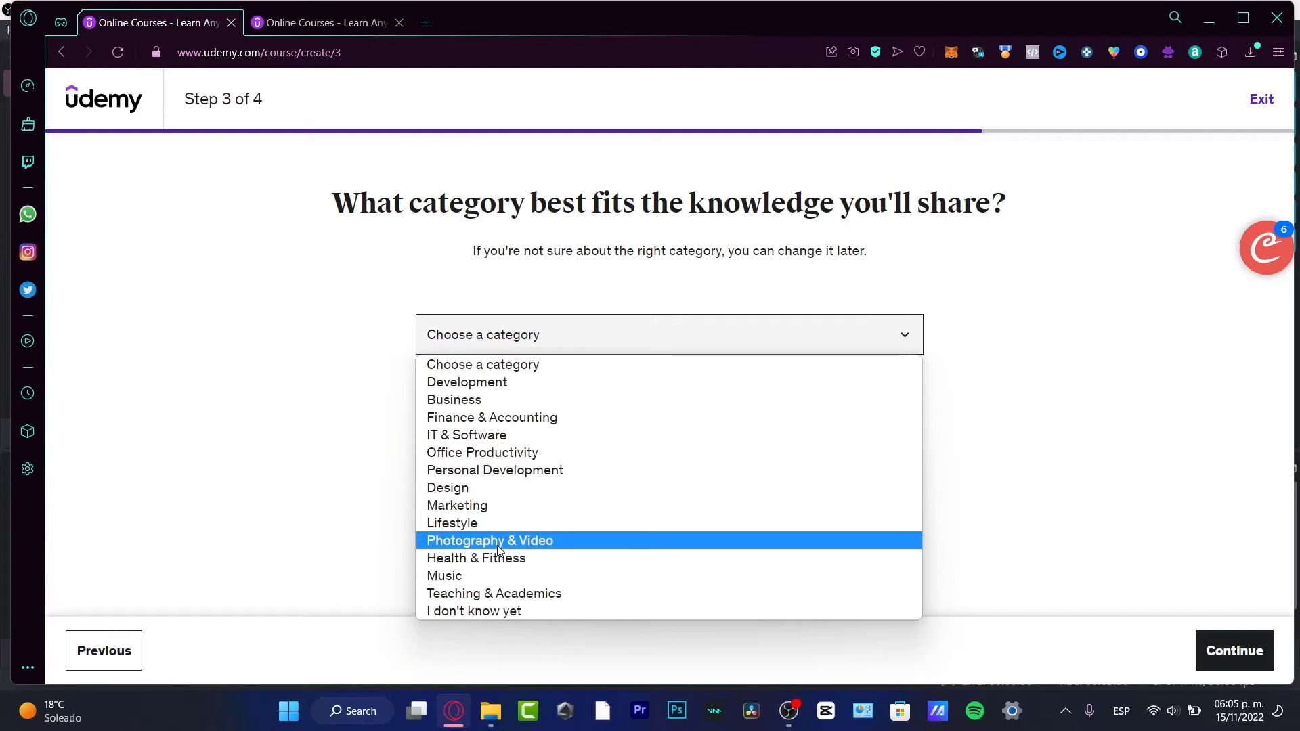
Answer 'I haven't yet decided if I have time' on step 4 and create the draft course
left_click(489, 540)
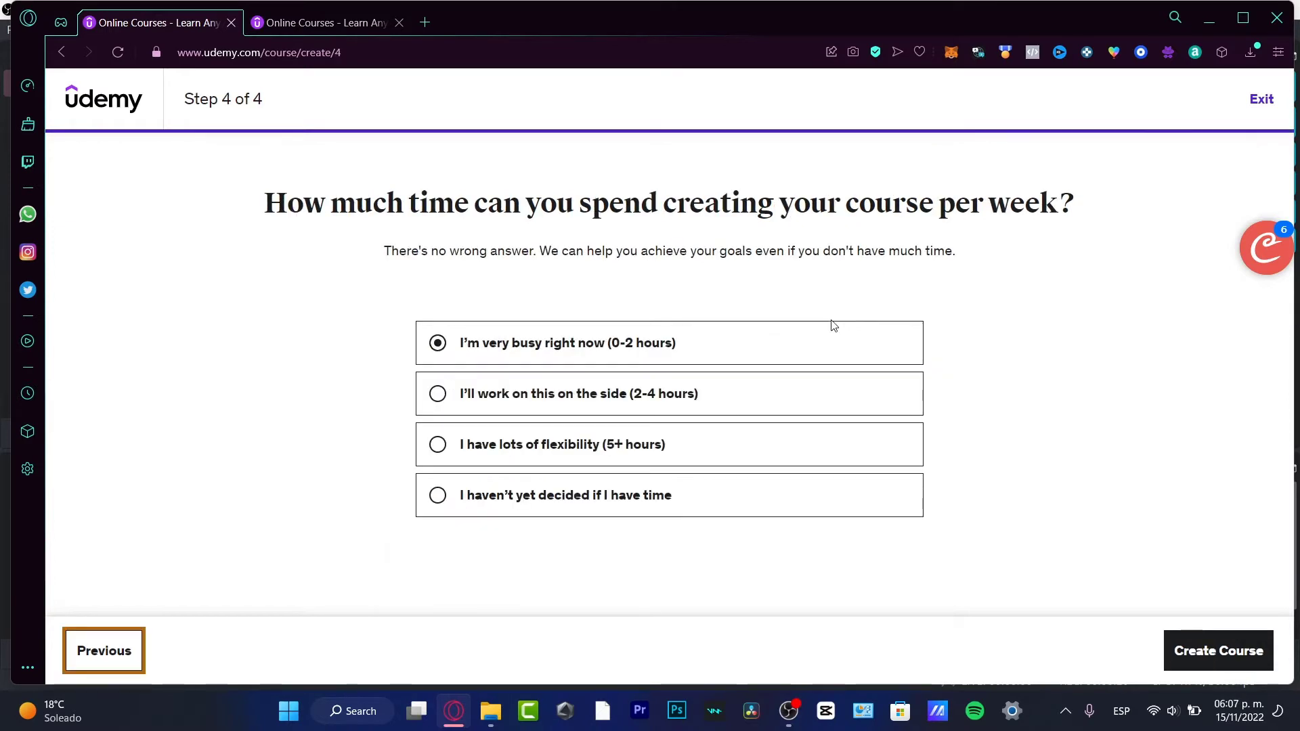
mouse_move(695, 409)
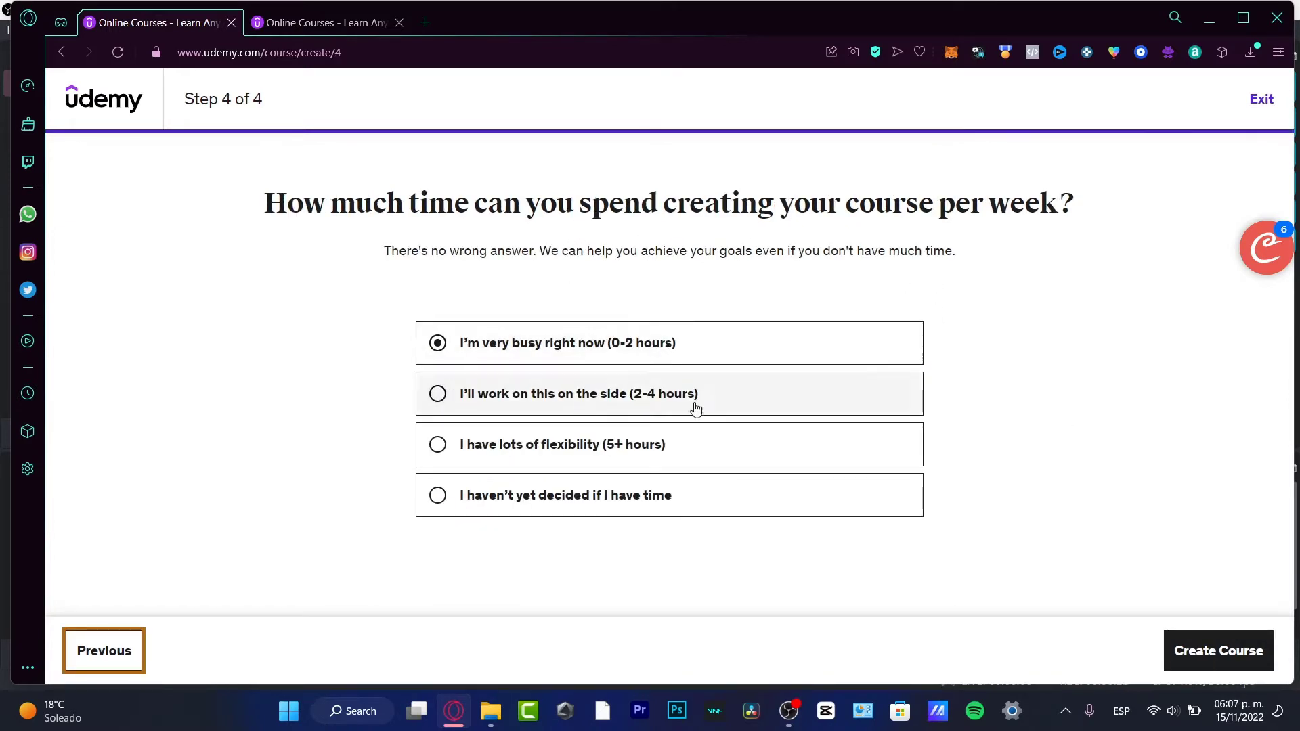
mouse_move(733, 451)
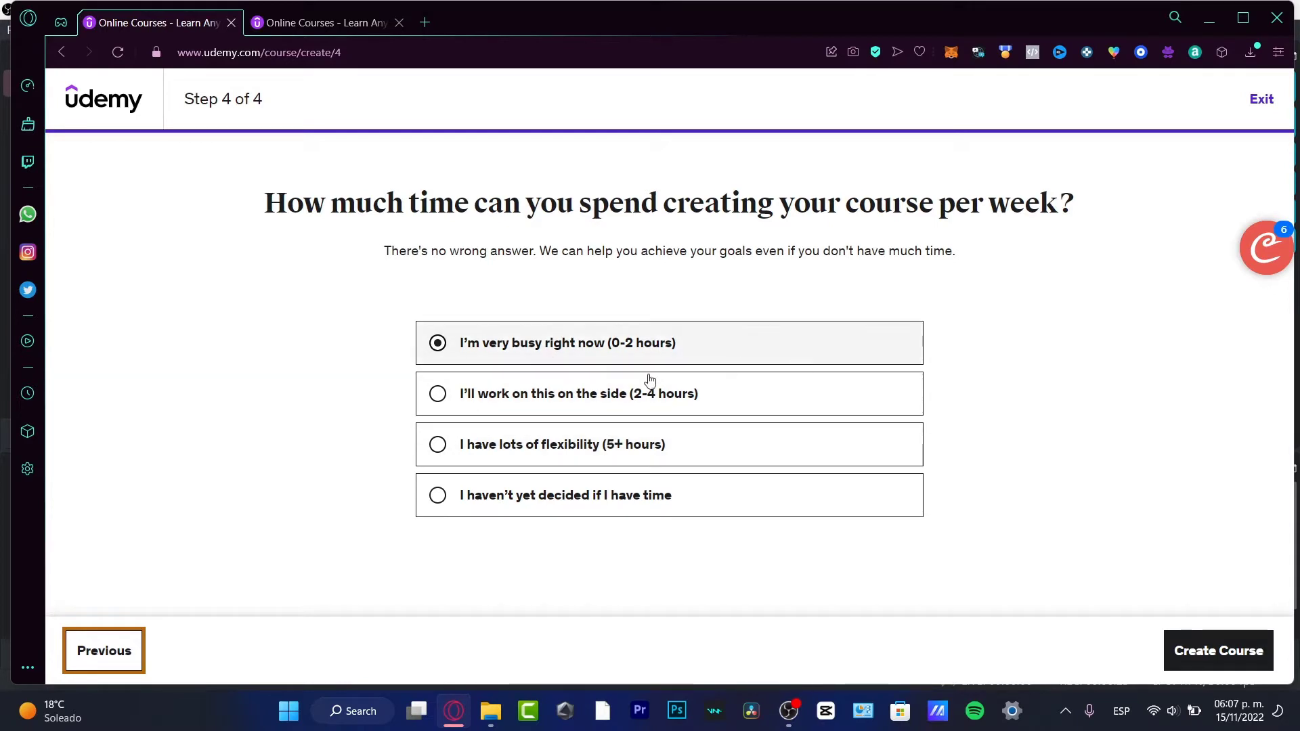
mouse_move(675, 495)
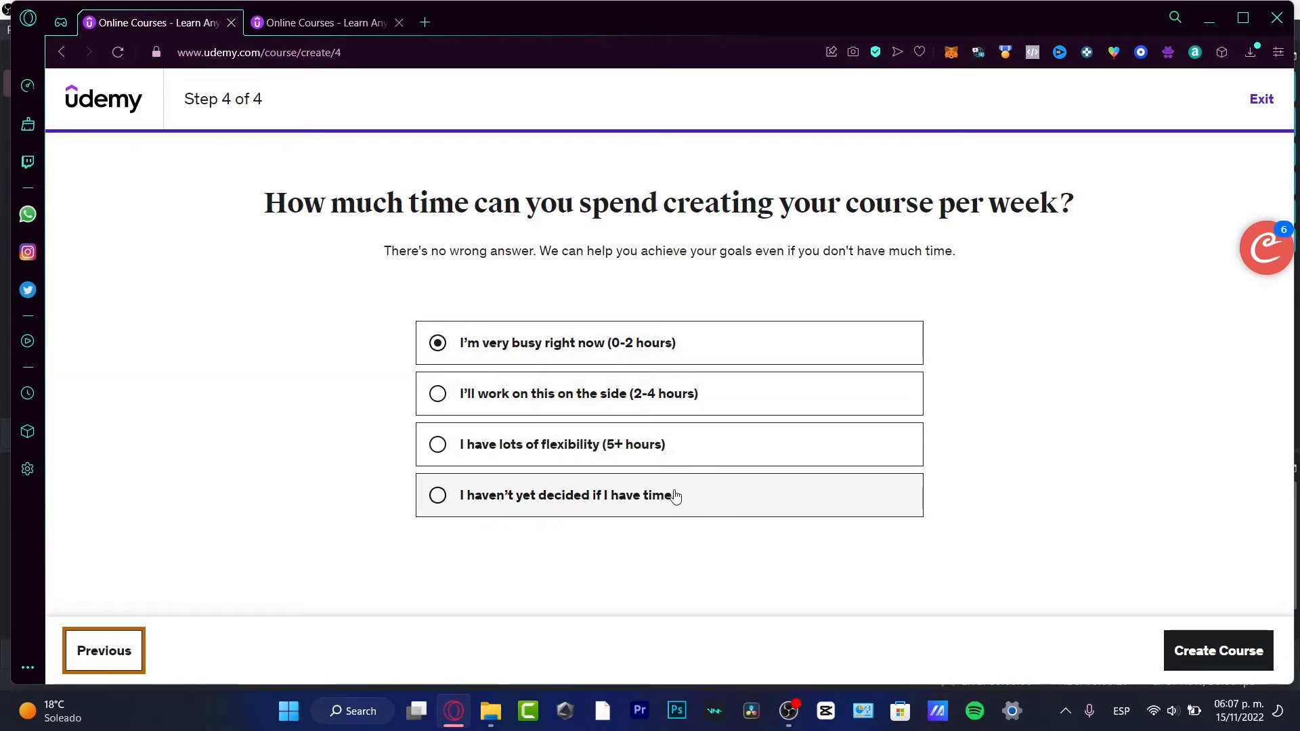
left_click(437, 496)
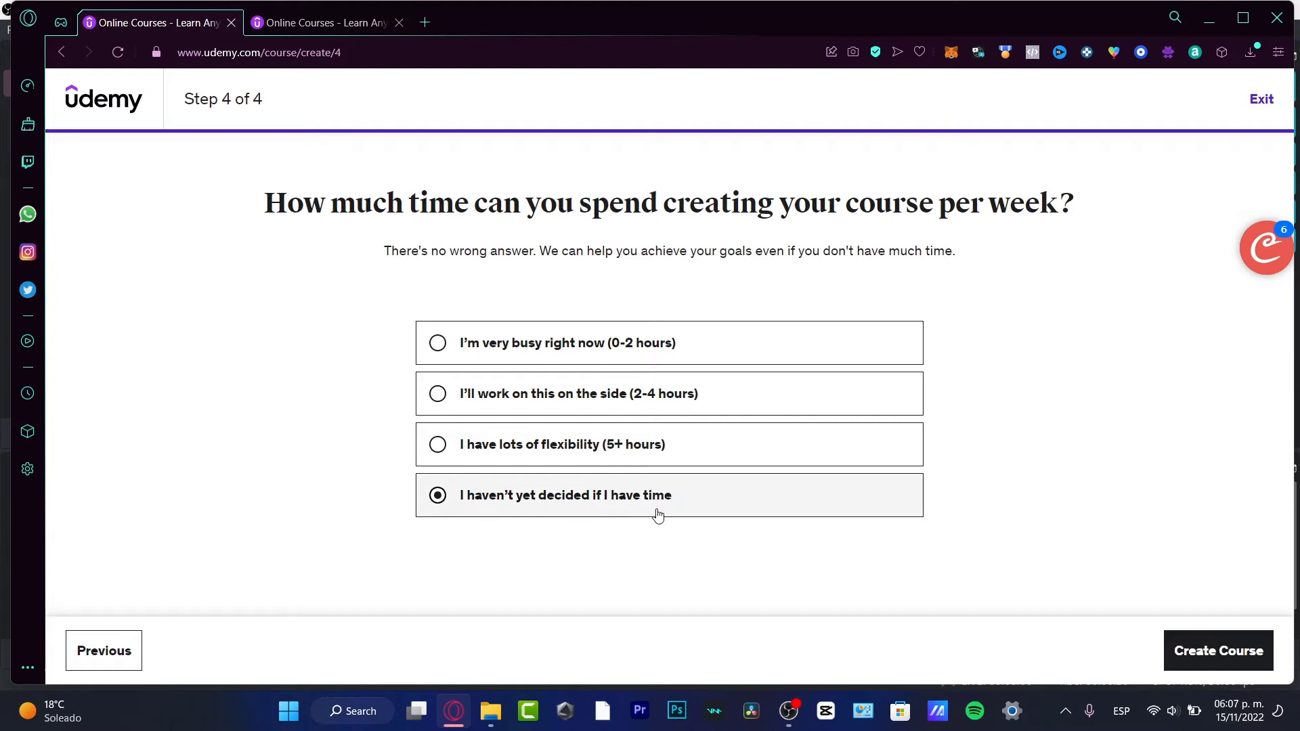
mouse_move(650, 512)
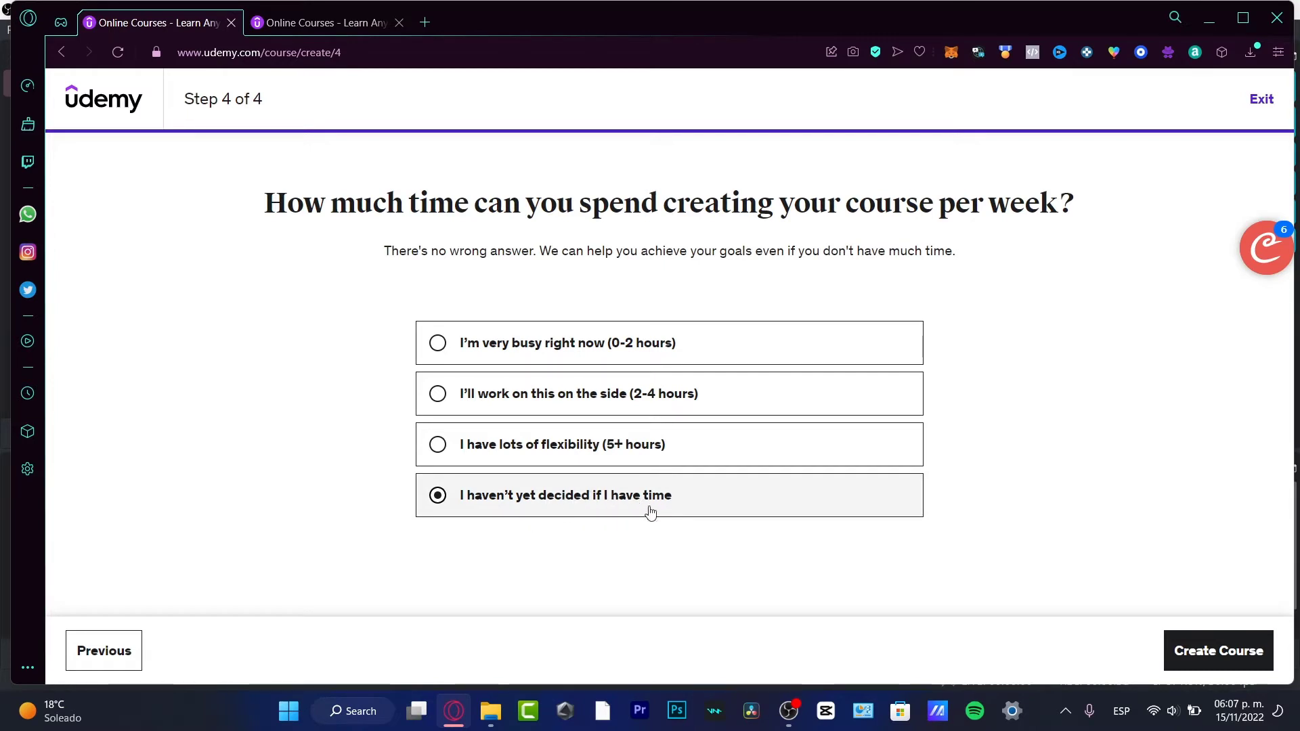
mouse_move(587, 447)
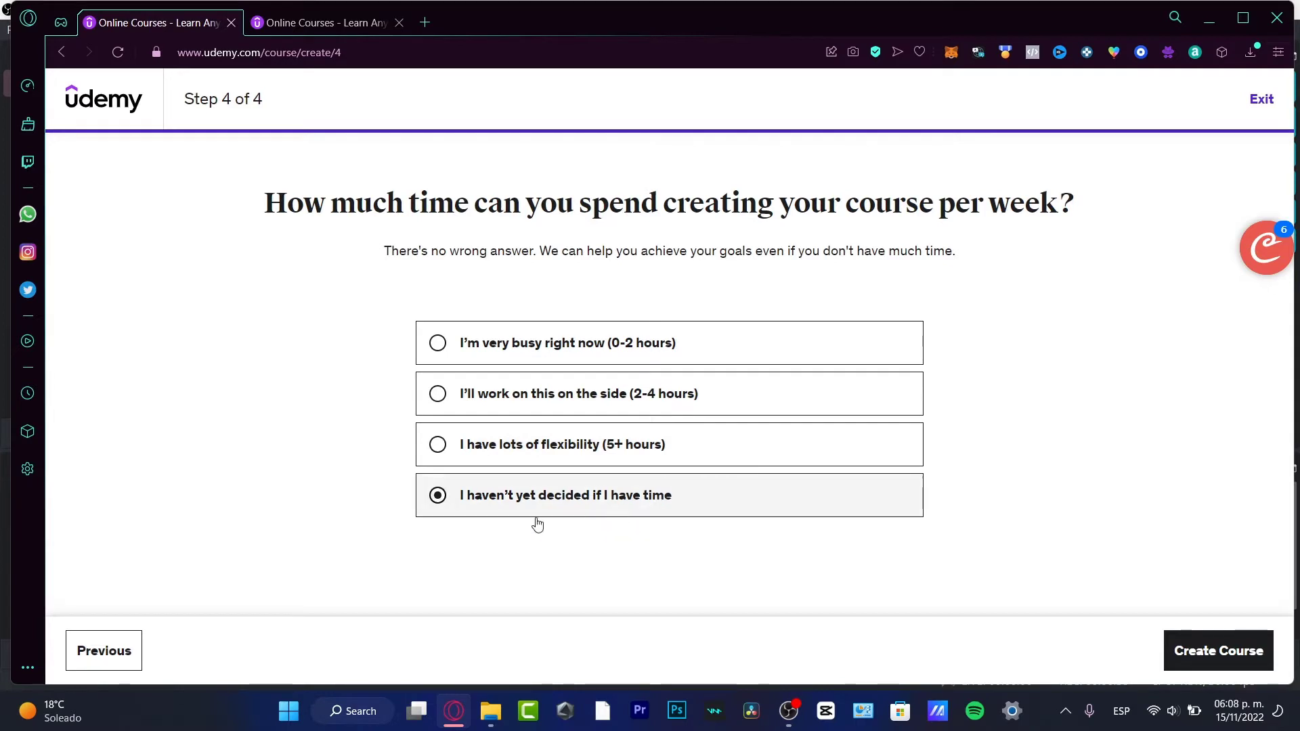
mouse_move(1225, 656)
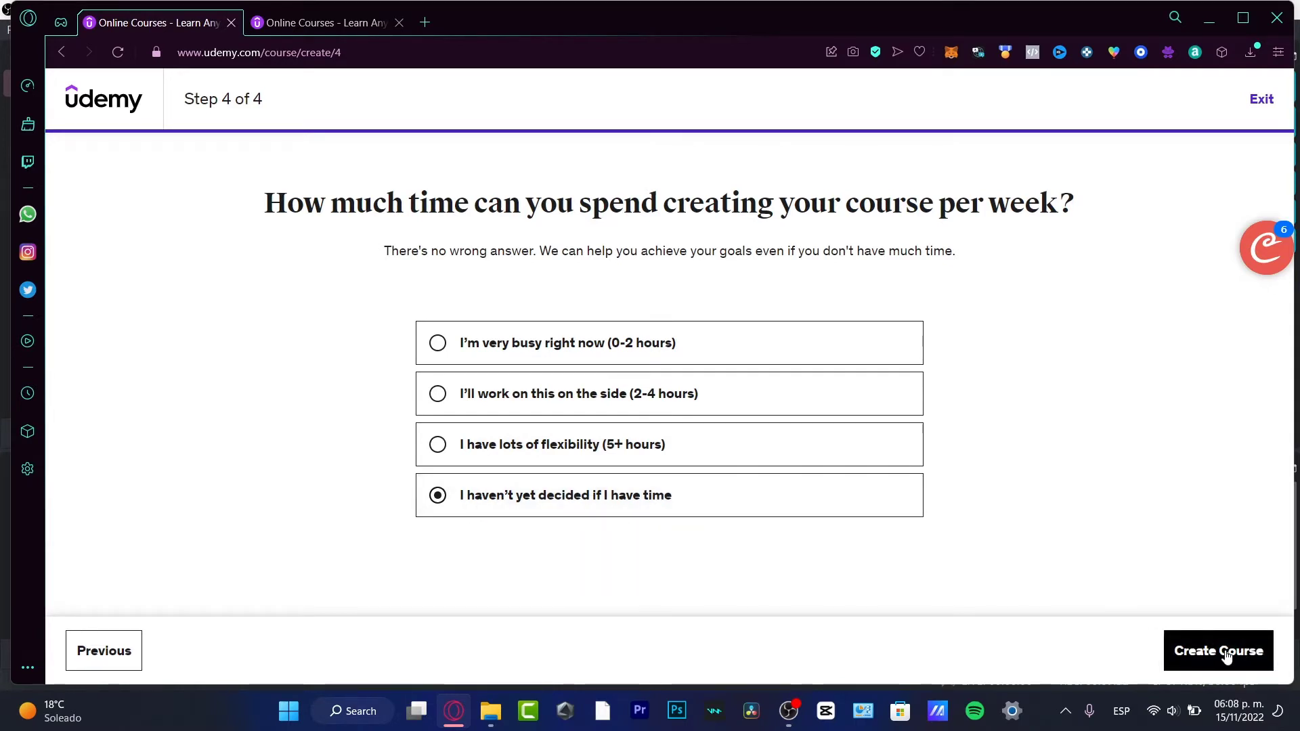
left_click(1219, 650)
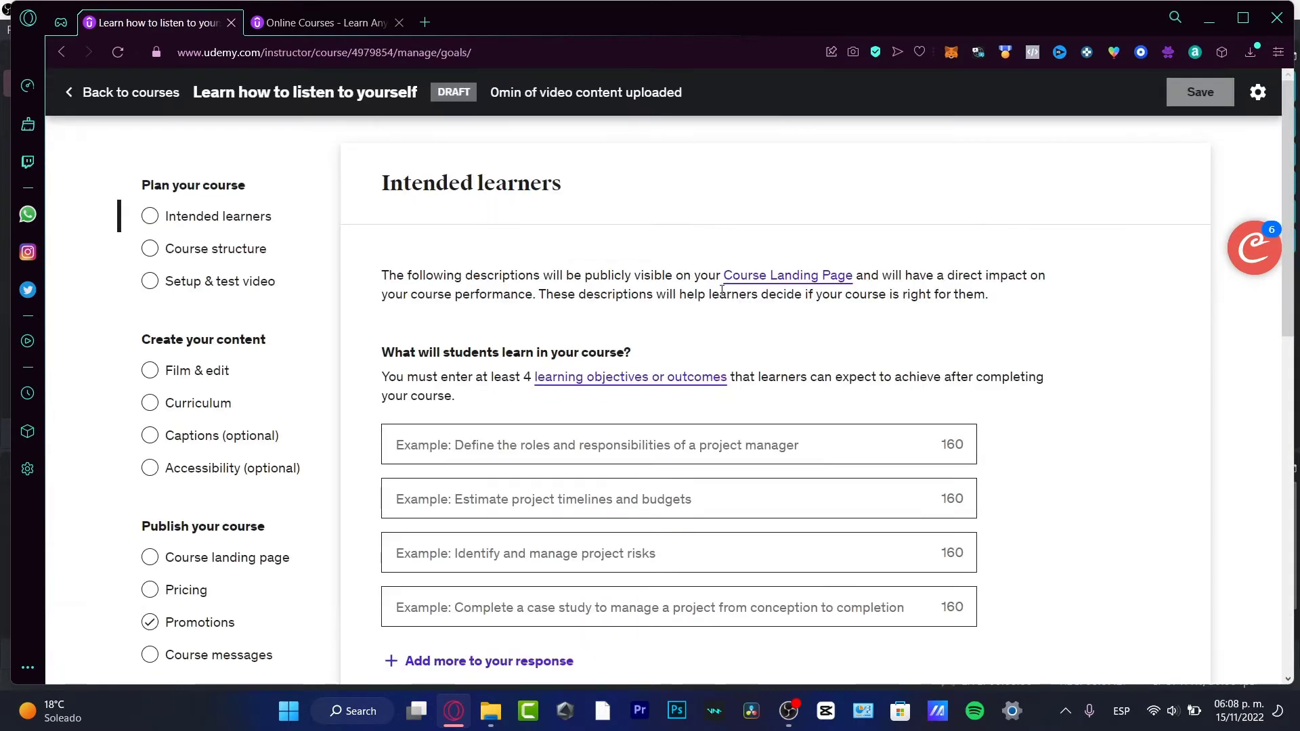
Look over the Intended learners page, then bring up the instructor Courses dashboard tab
double_click(228, 185)
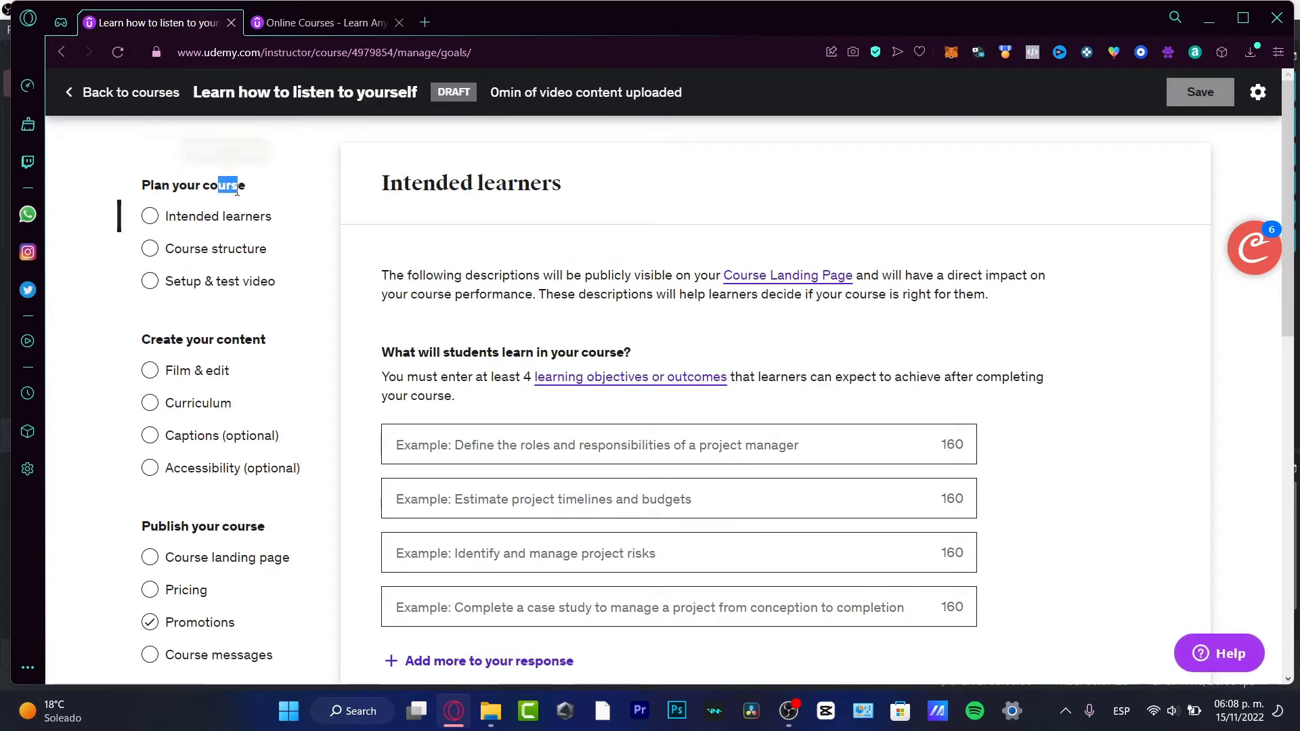
double_click(224, 185)
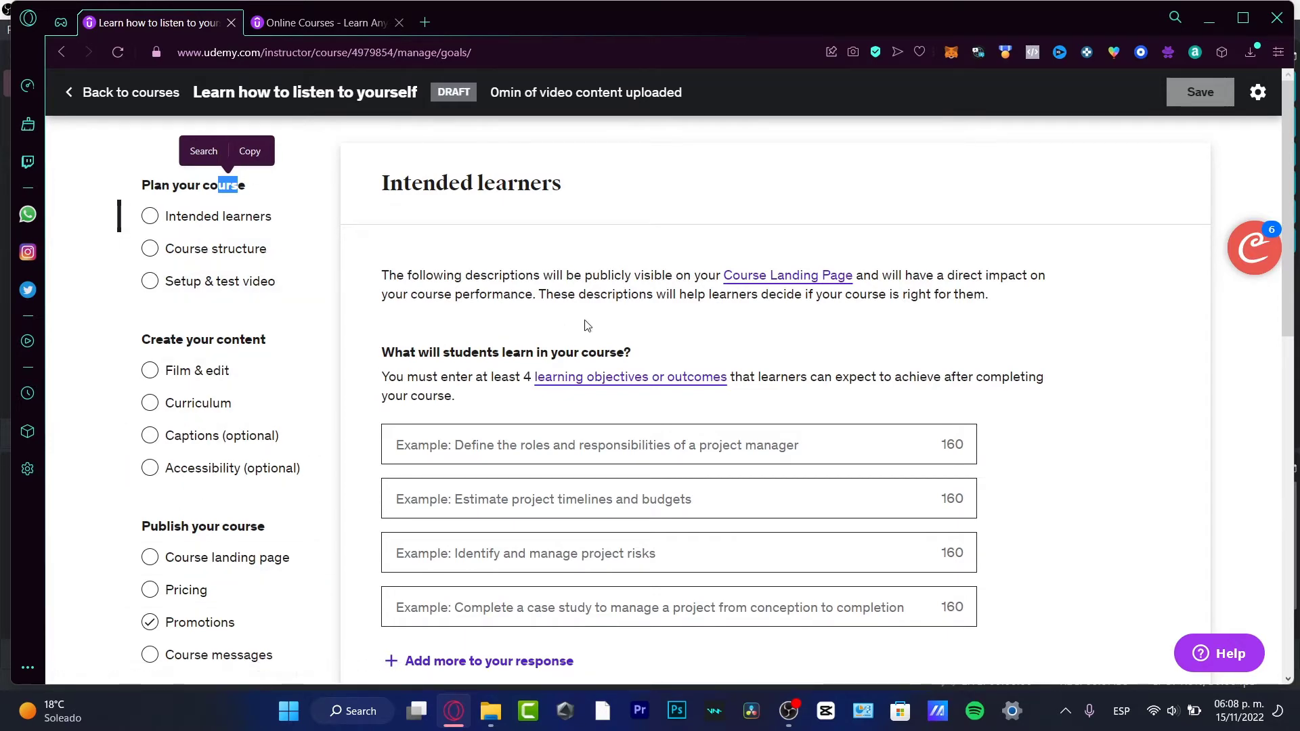
mouse_move(1004, 411)
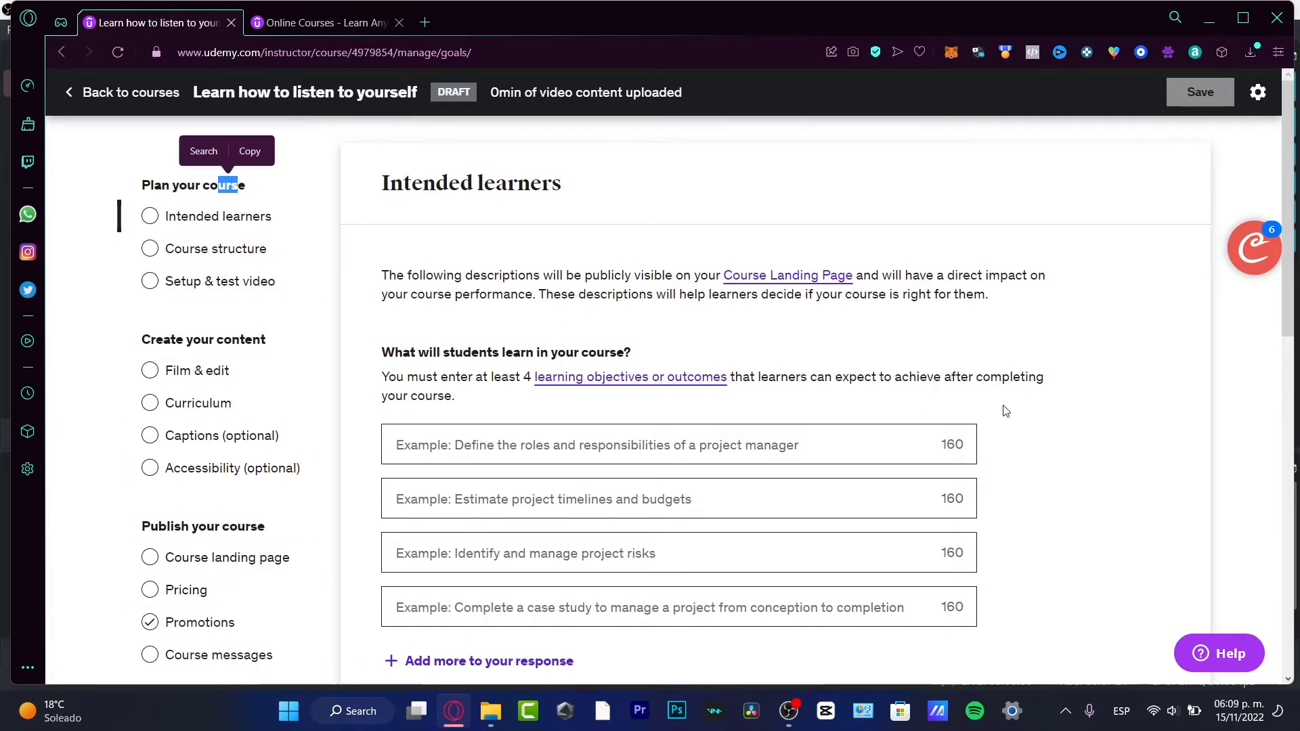
scroll("down", 3)
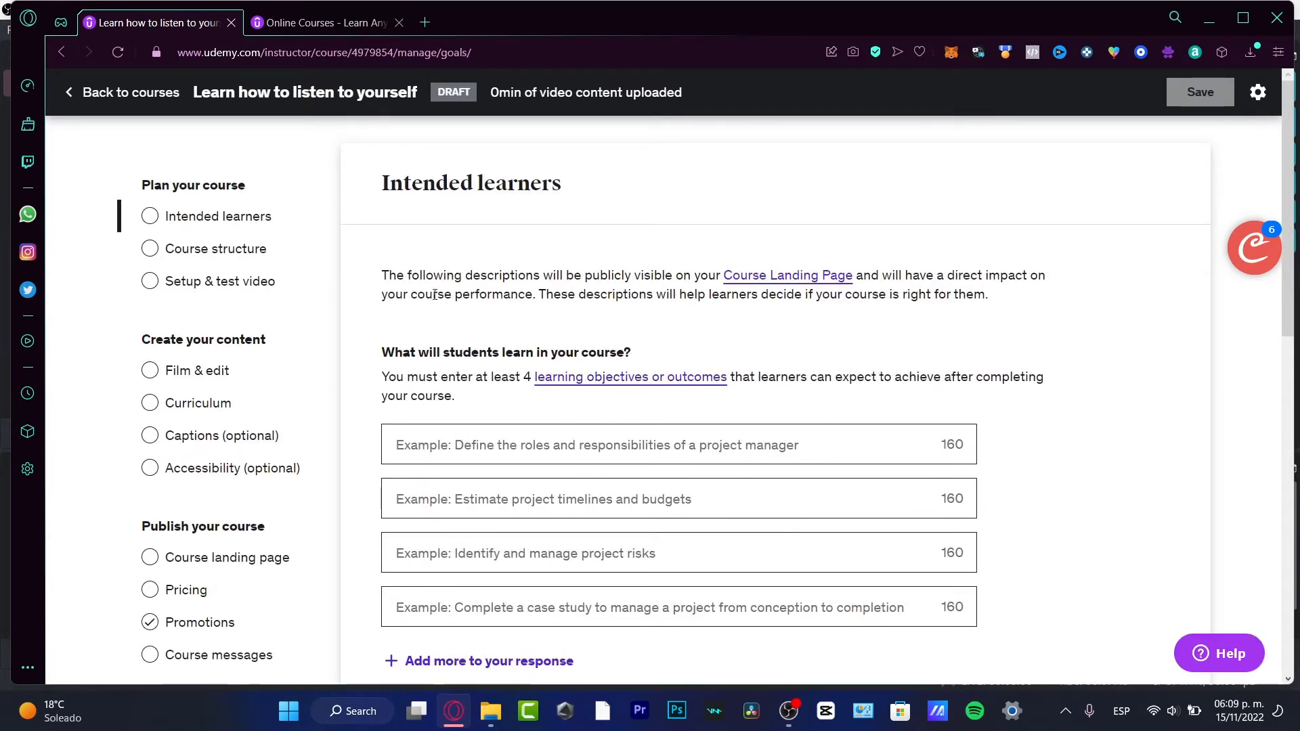
double_click(233, 184)
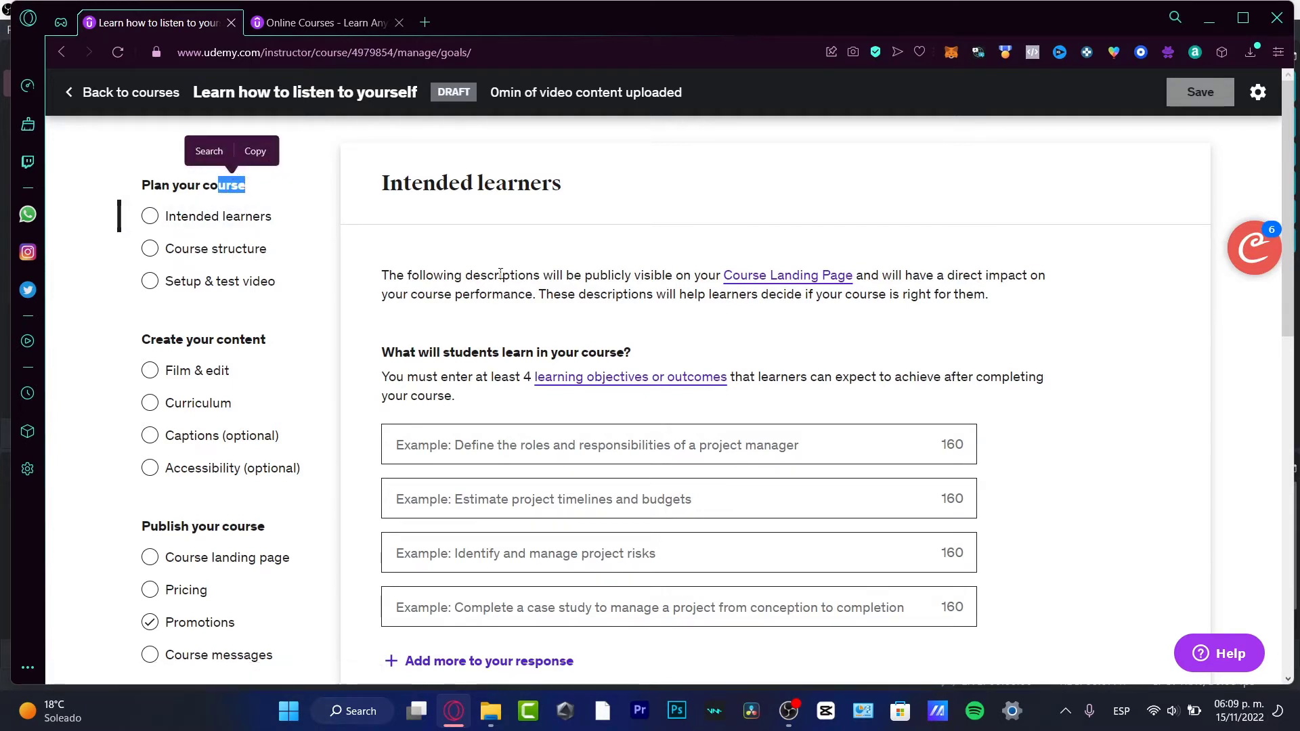
mouse_move(628, 199)
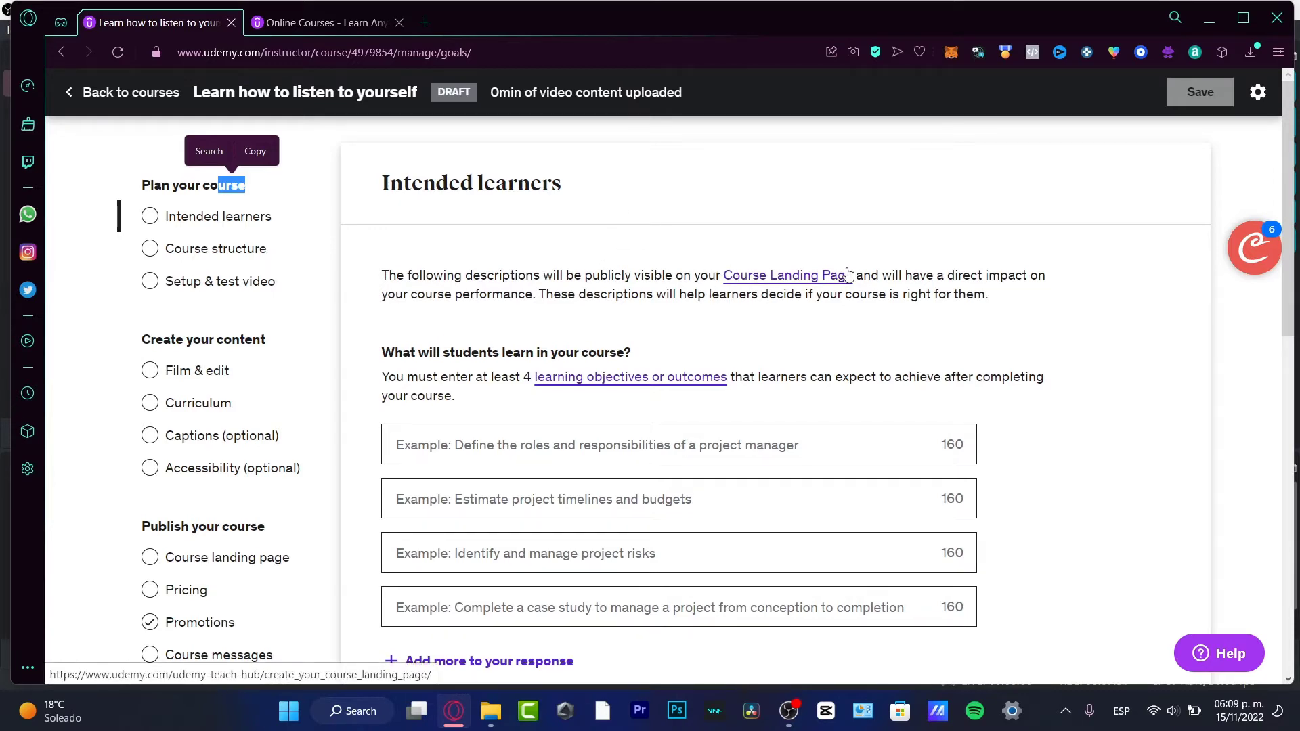
left_click(322, 21)
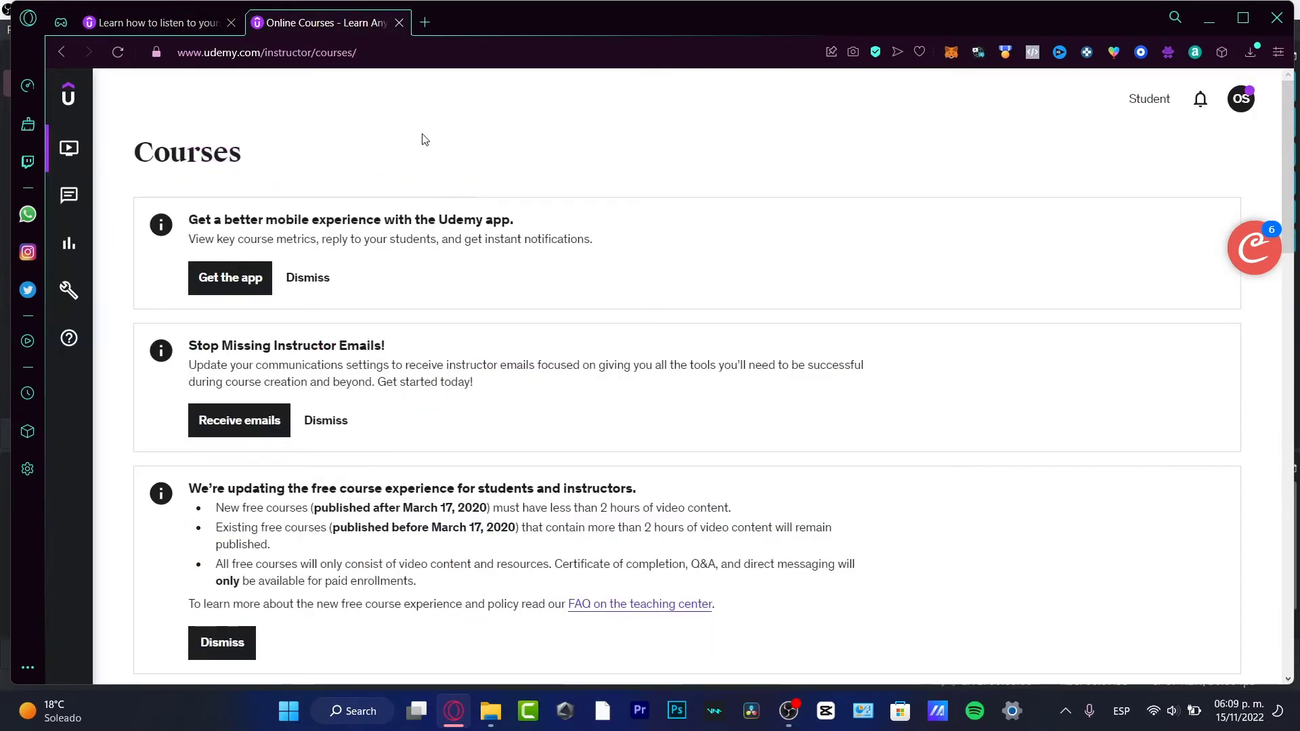
In a new browser tab, run a Google search for 'udemy'
left_click(425, 22)
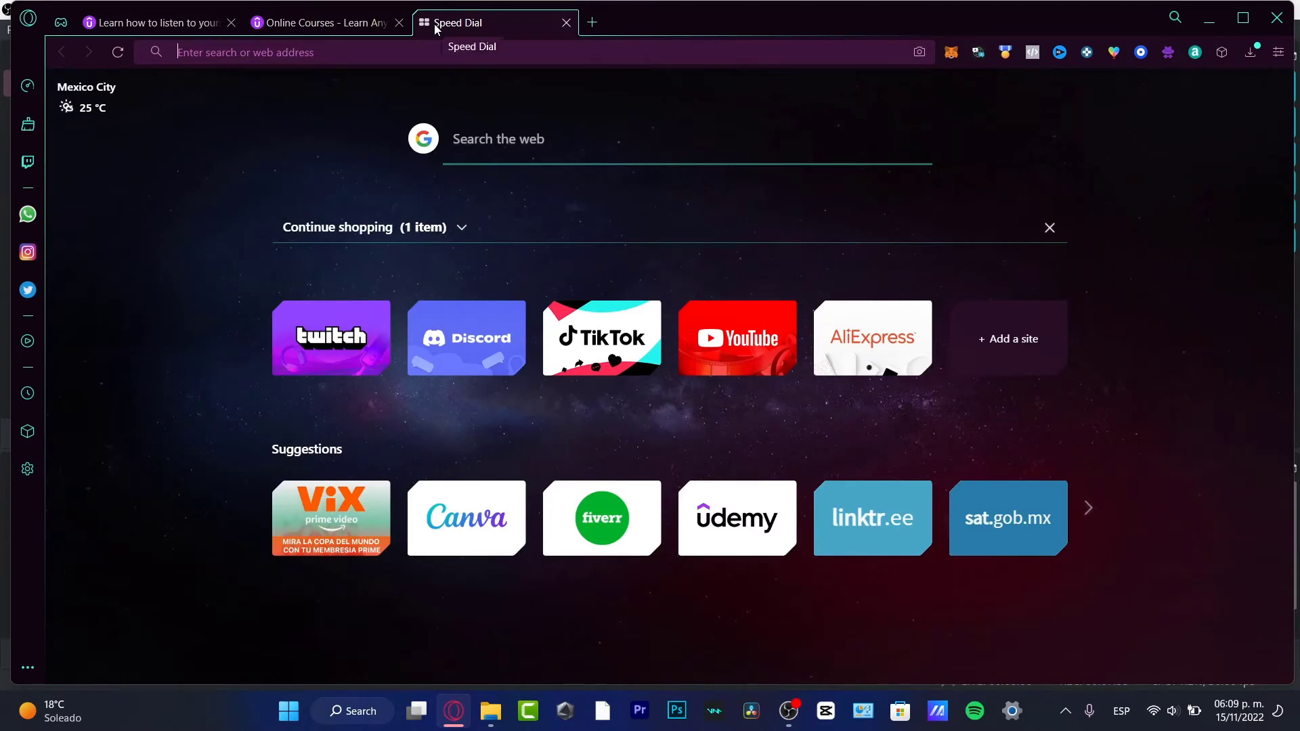
type("udemy")
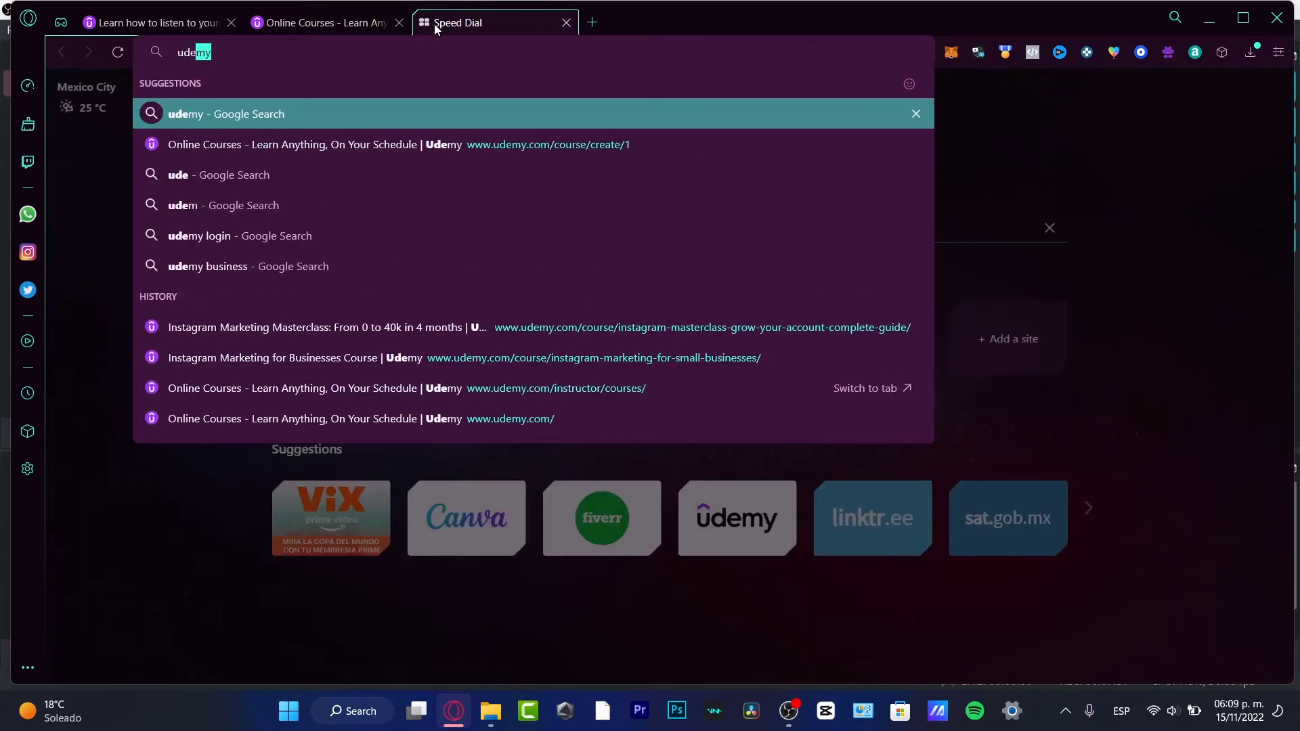
left_click(224, 114)
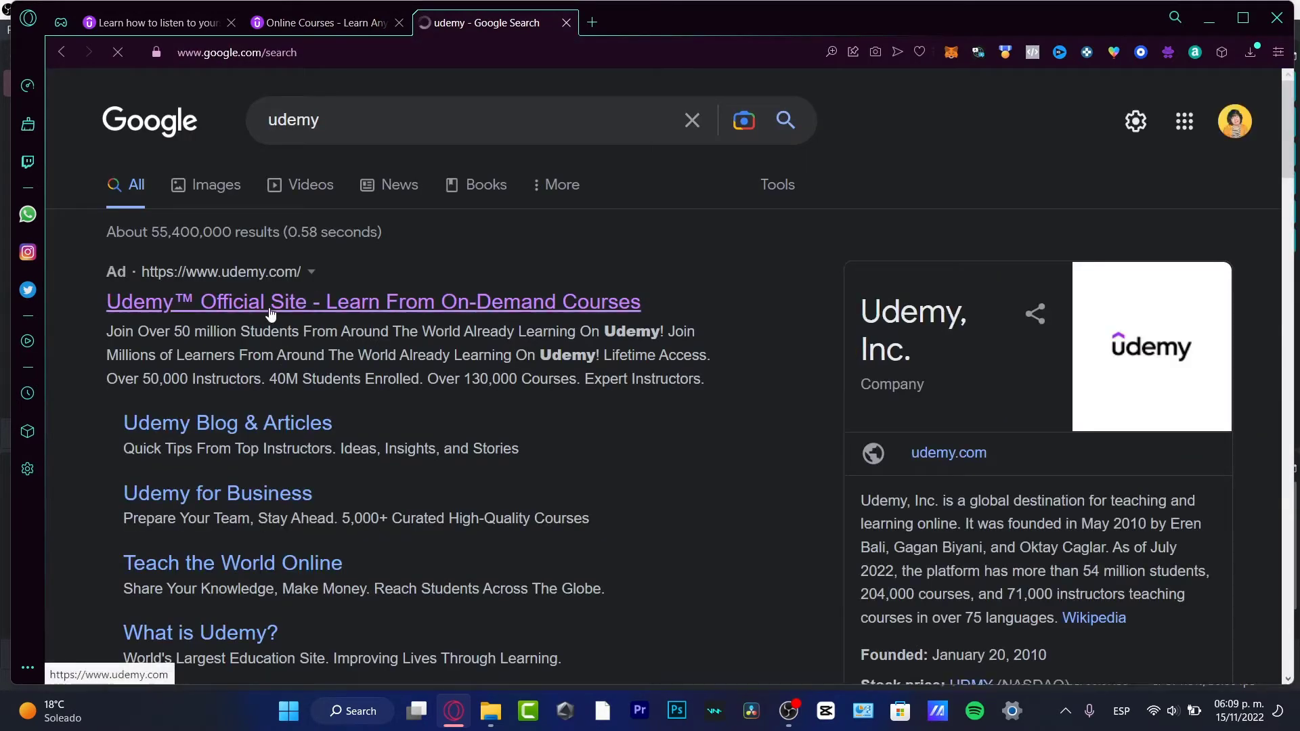
mouse_move(741, 417)
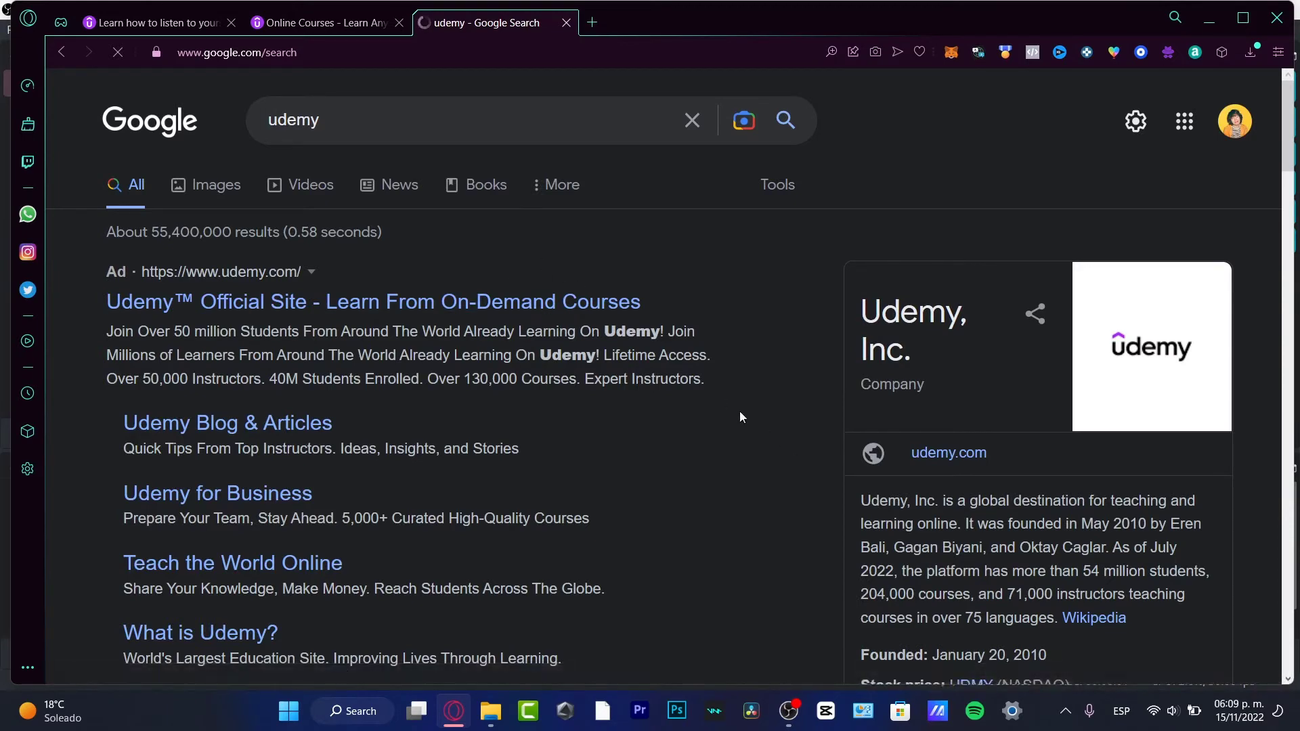
mouse_move(826, 266)
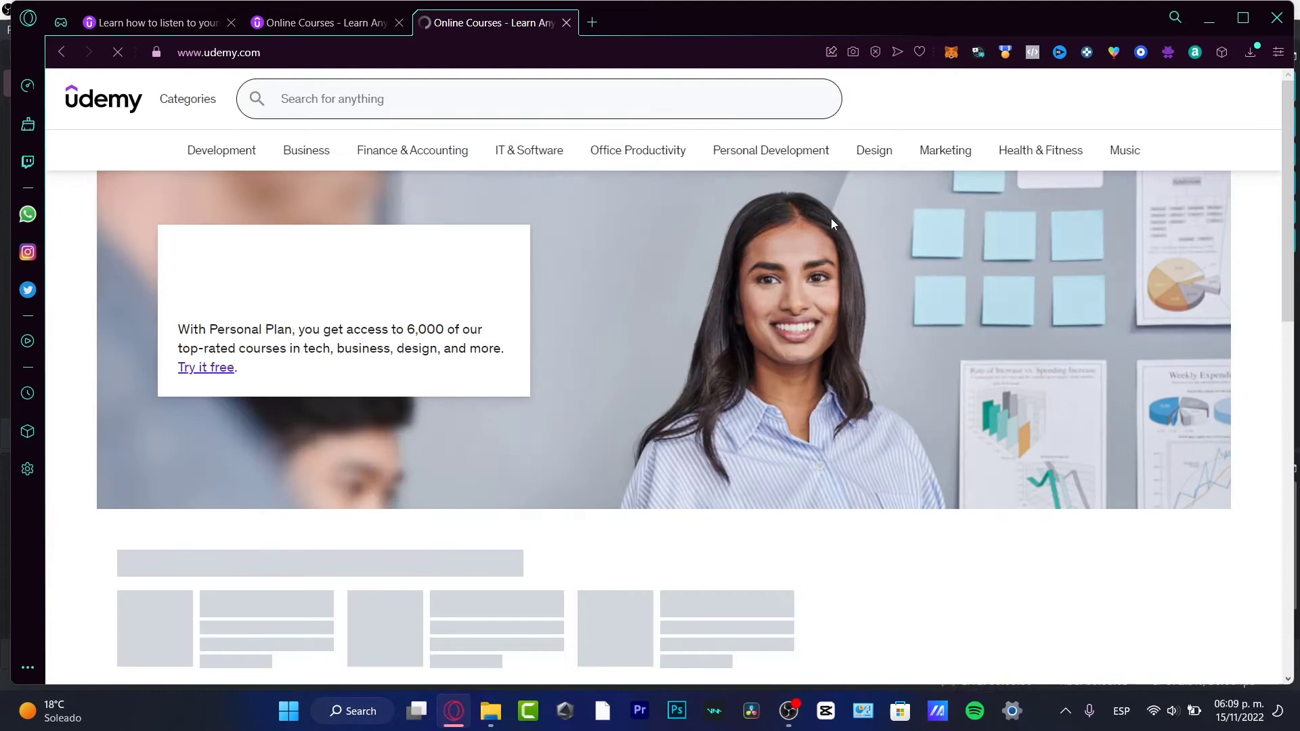
Skim the Udemy homepage and return to the draft course's Intended learners tab
scroll("down", 3)
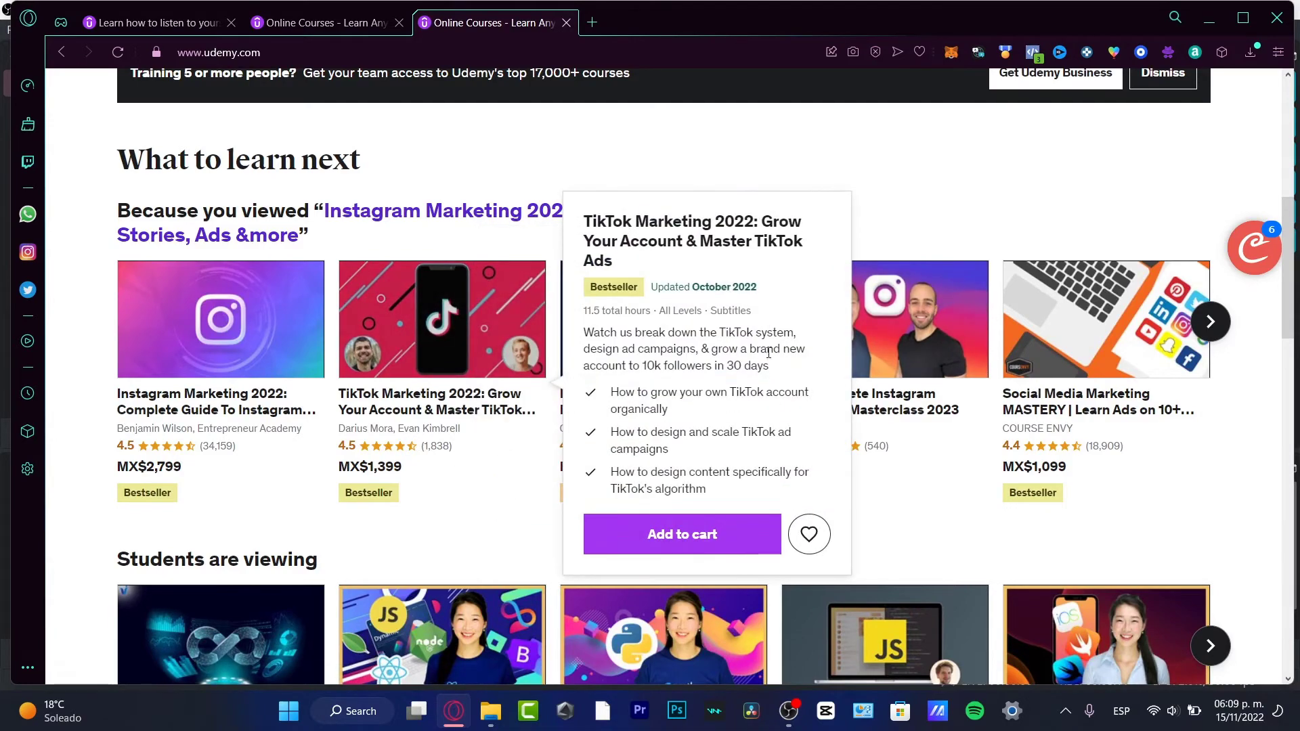
mouse_move(718, 92)
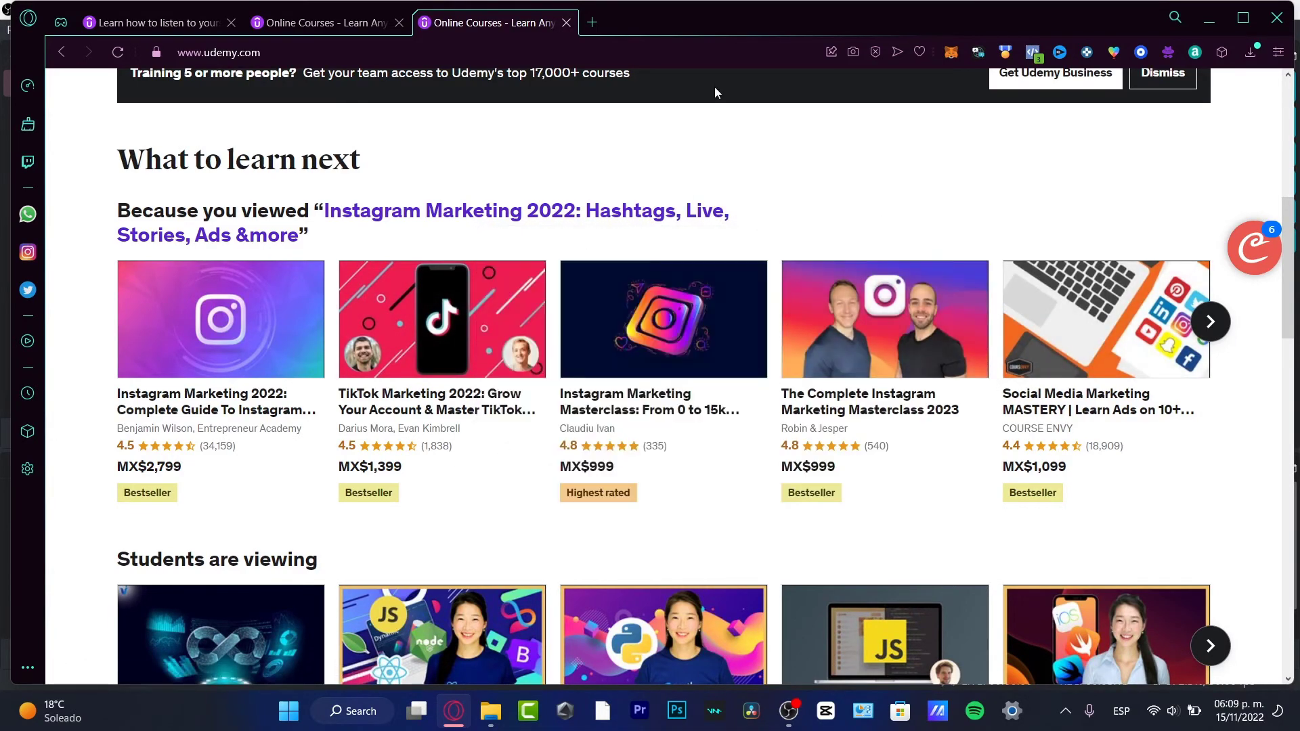
mouse_move(442, 318)
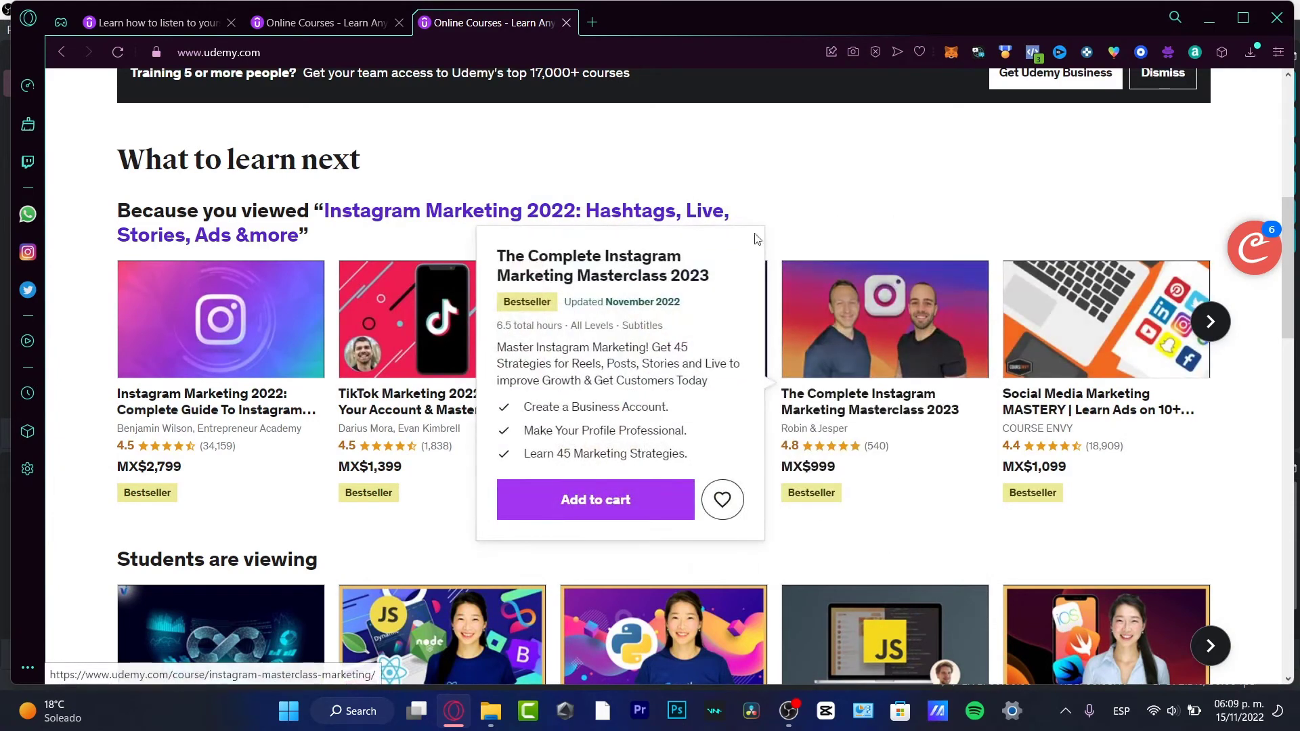
left_click(155, 22)
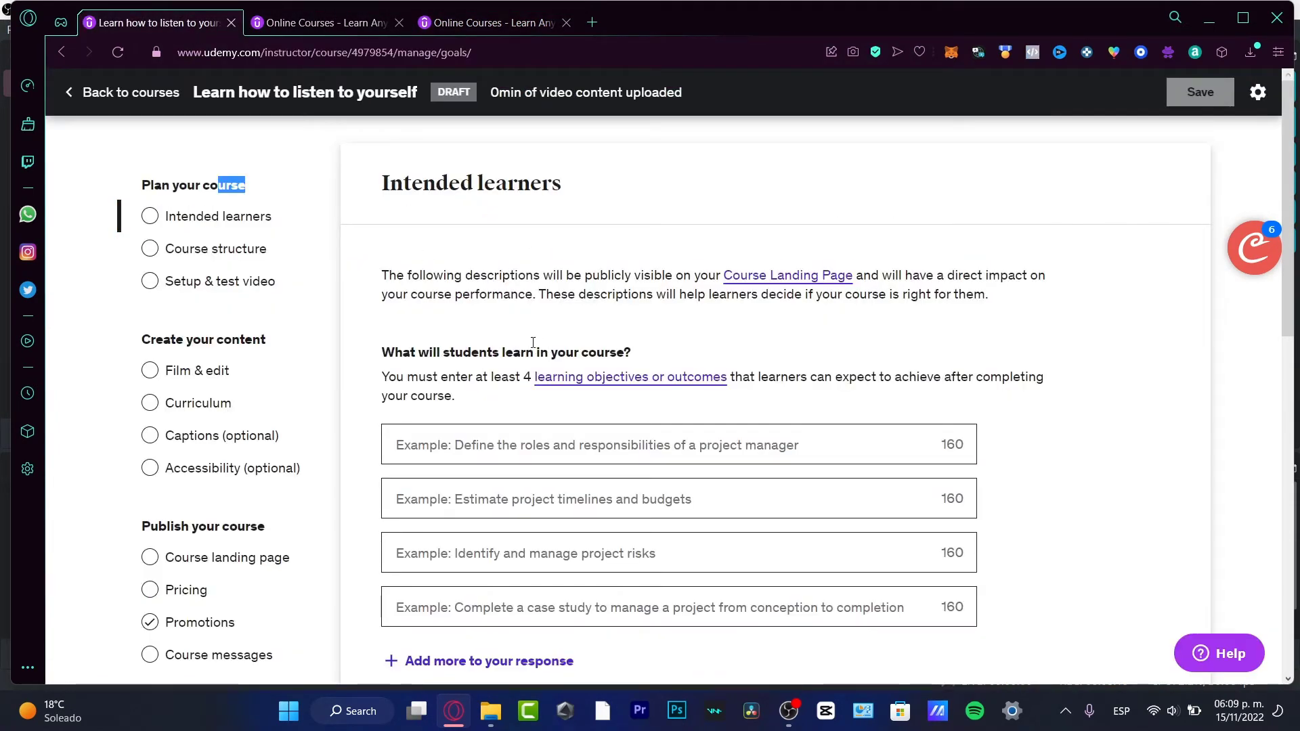
mouse_move(907, 369)
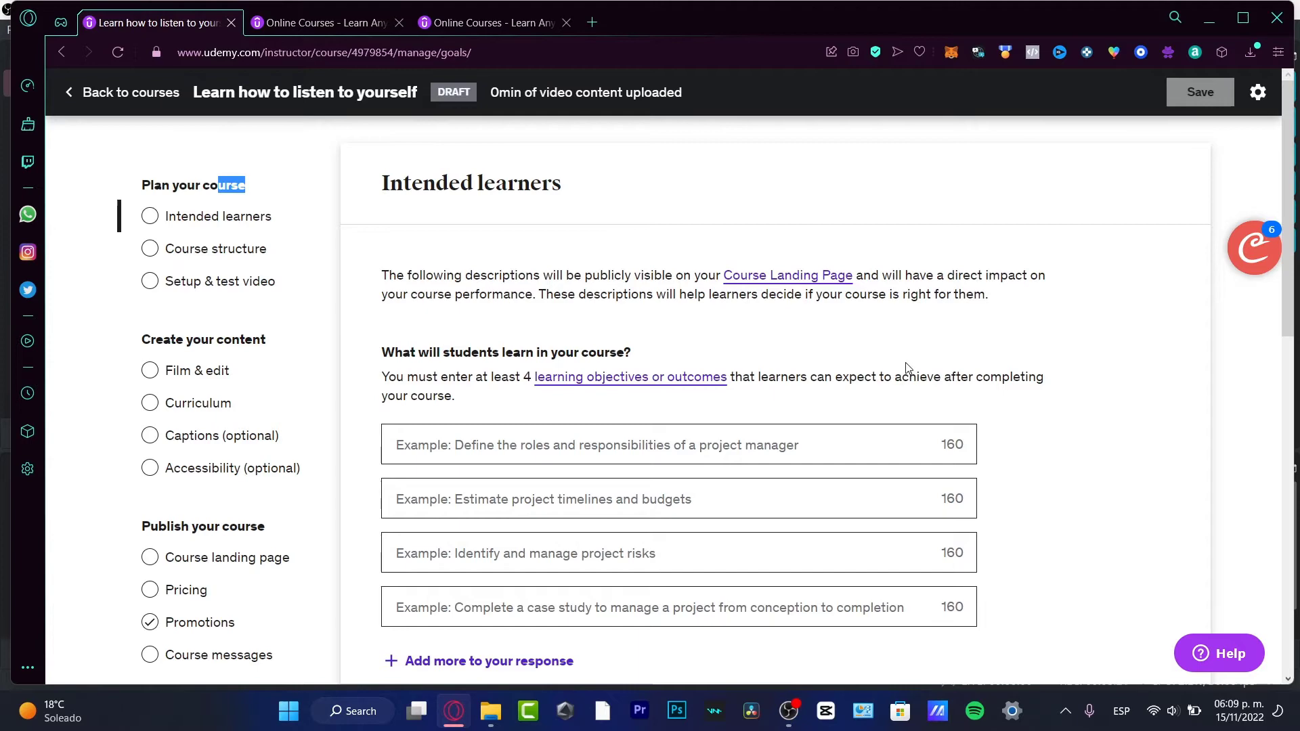
scroll("down", 3)
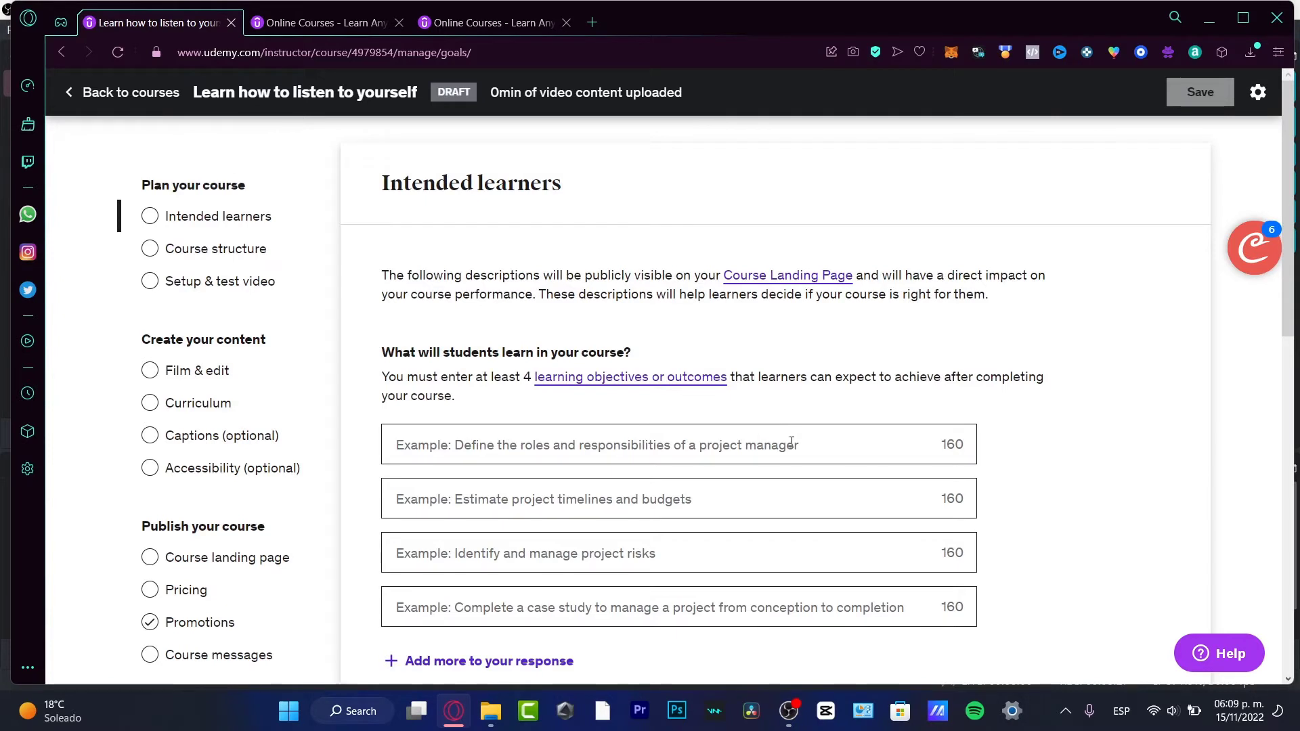
mouse_move(669, 498)
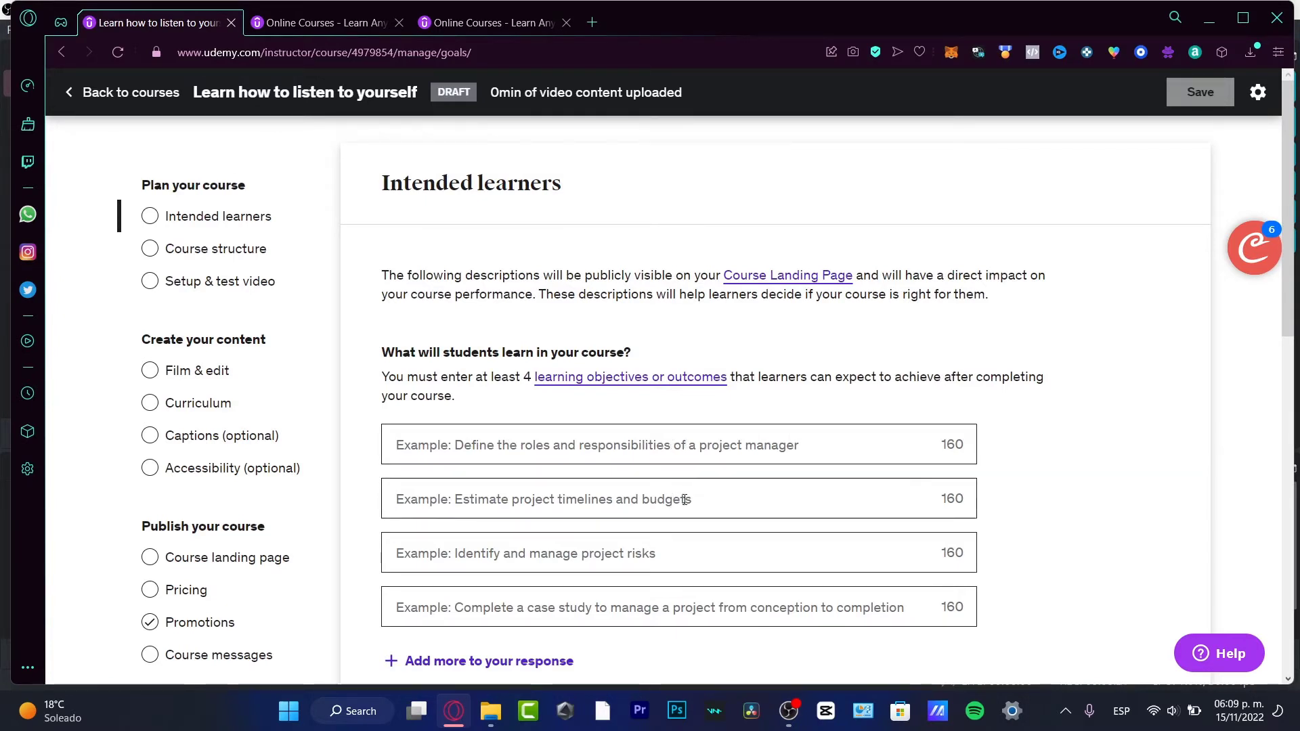
left_click(663, 552)
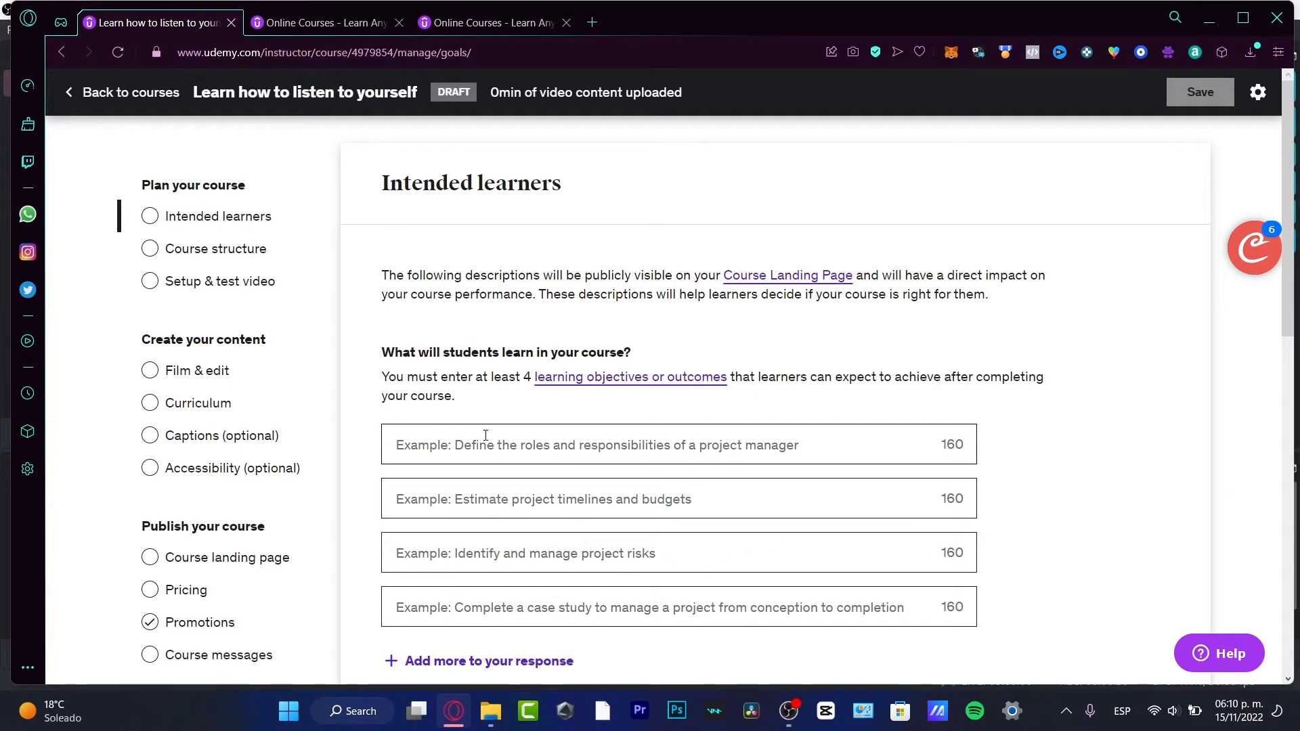
mouse_move(245, 97)
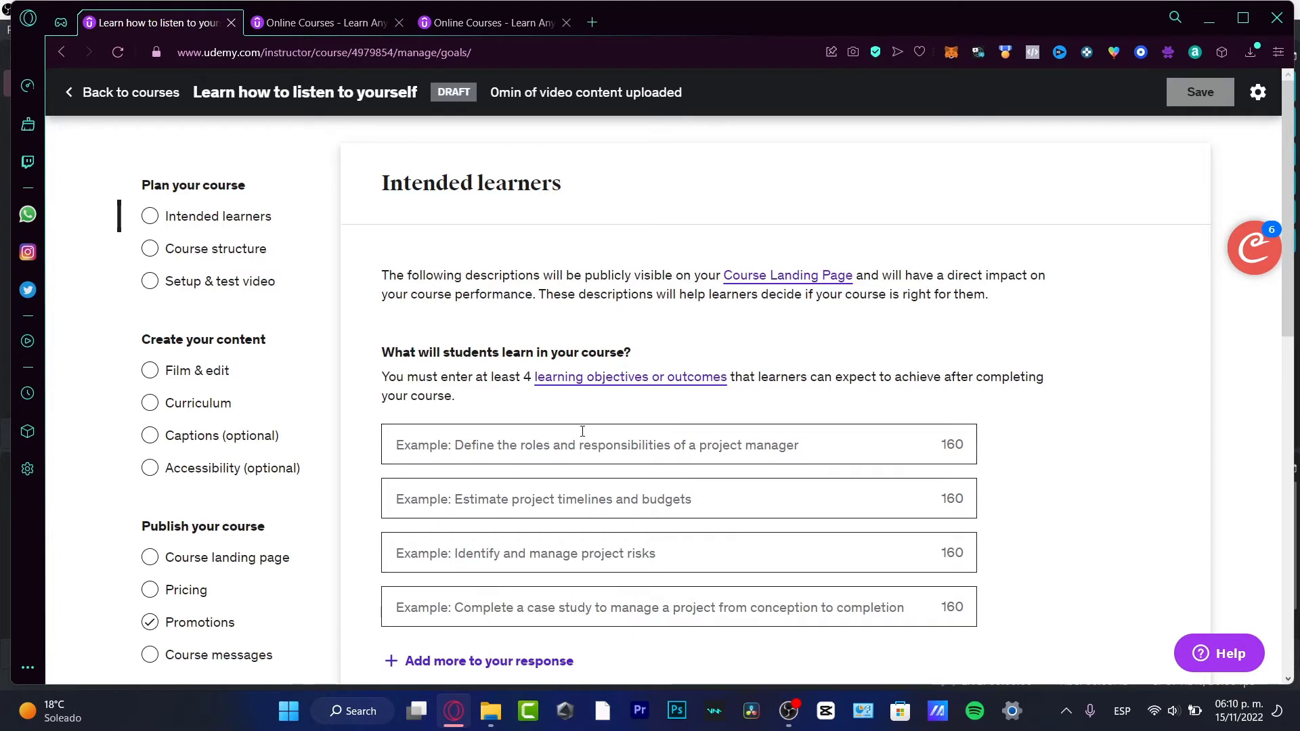
type("Define what")
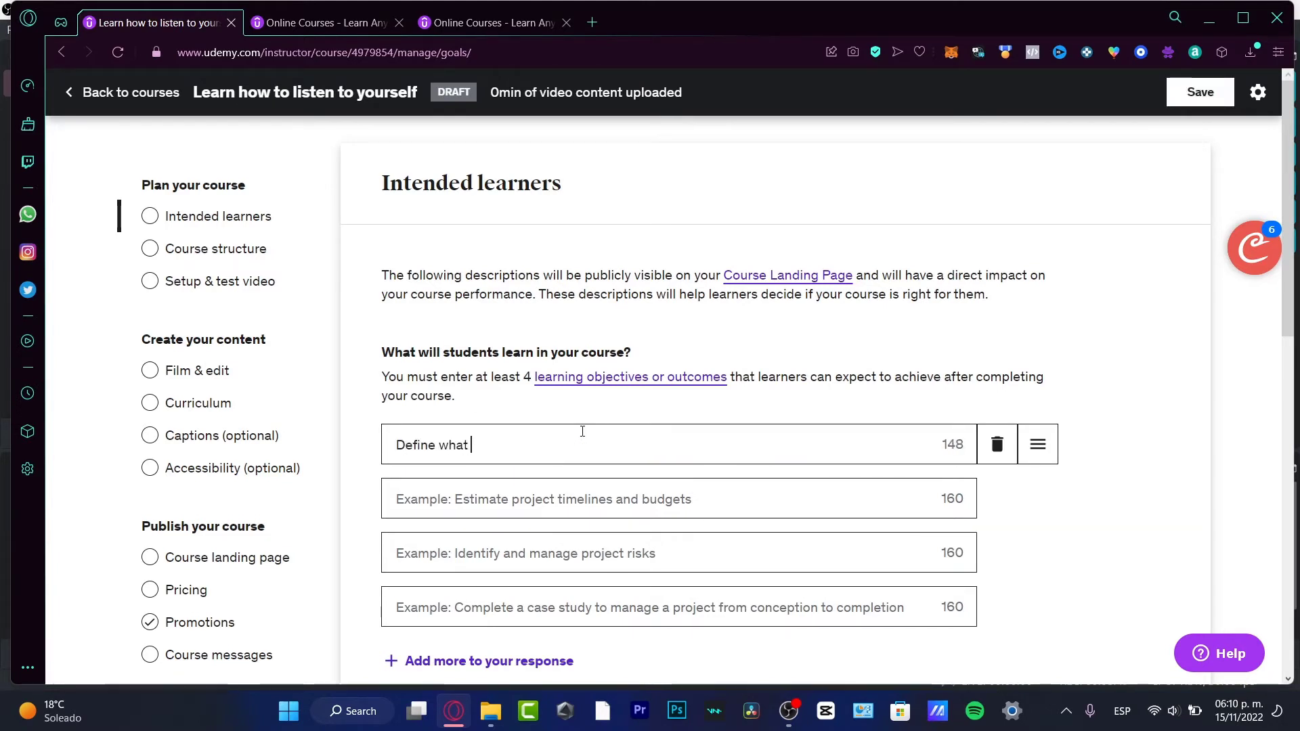
Finish the objective 'you love the most' and the audience '...change or improve their lifestyle'
type("you love the most")
type("Anyone who is willing to change")
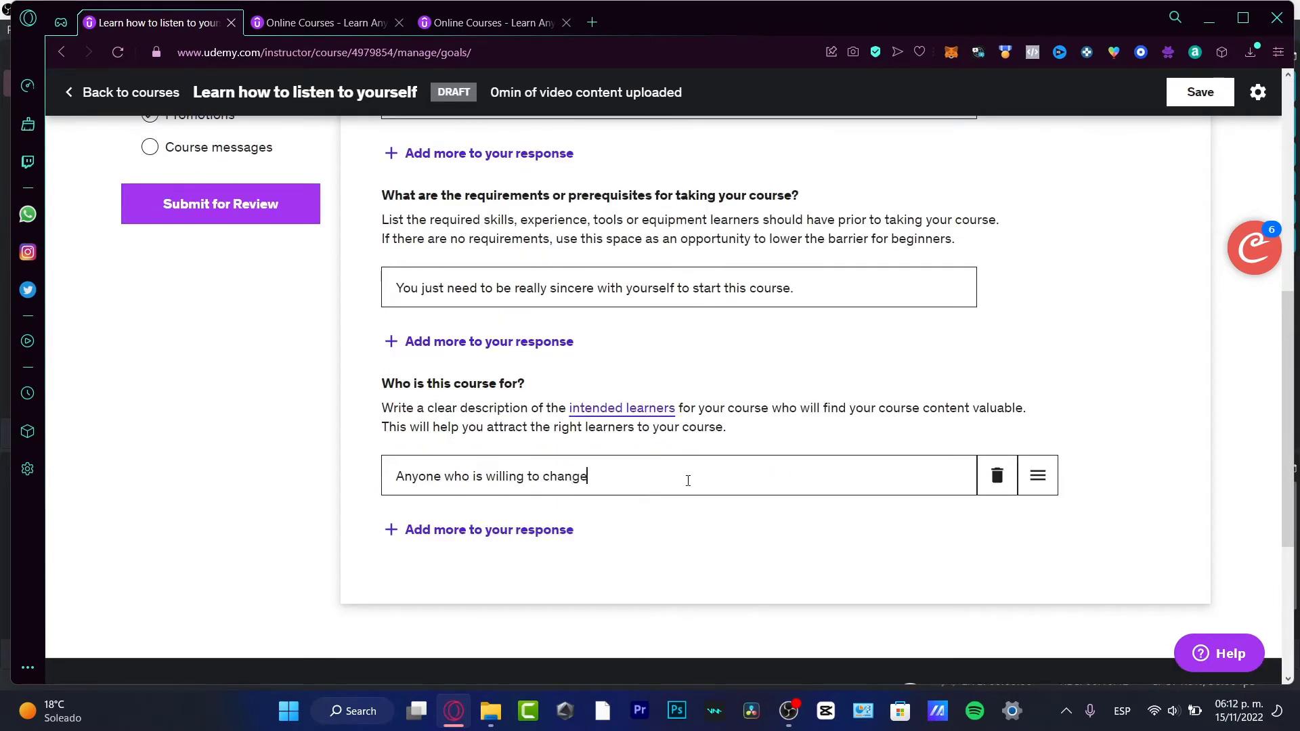
type("or")
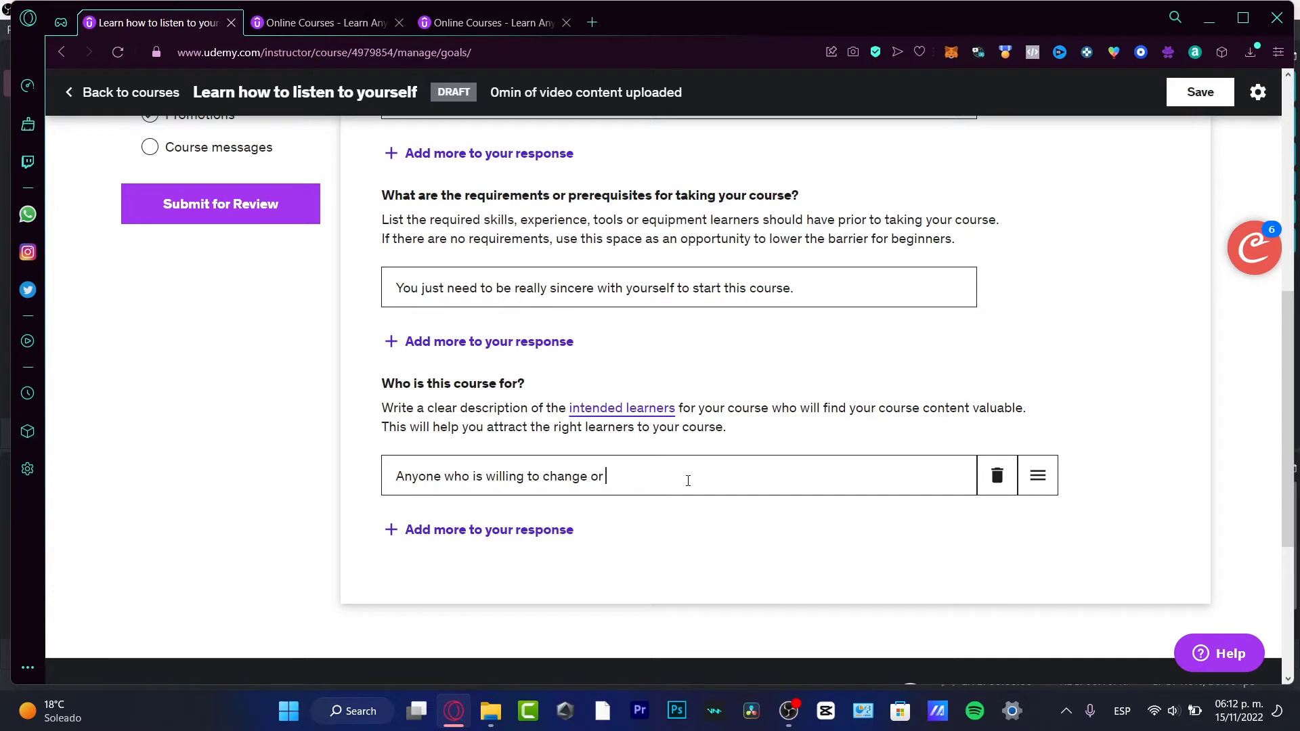
type("improve")
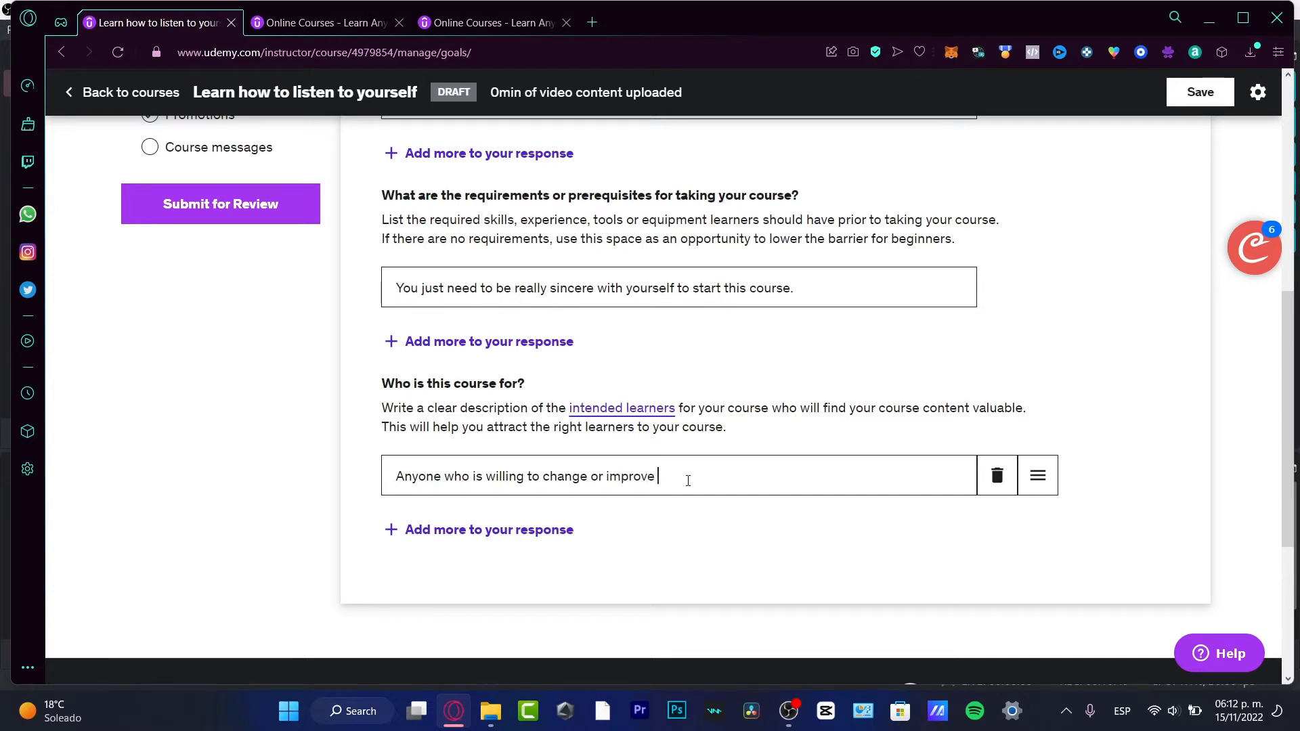
type("their")
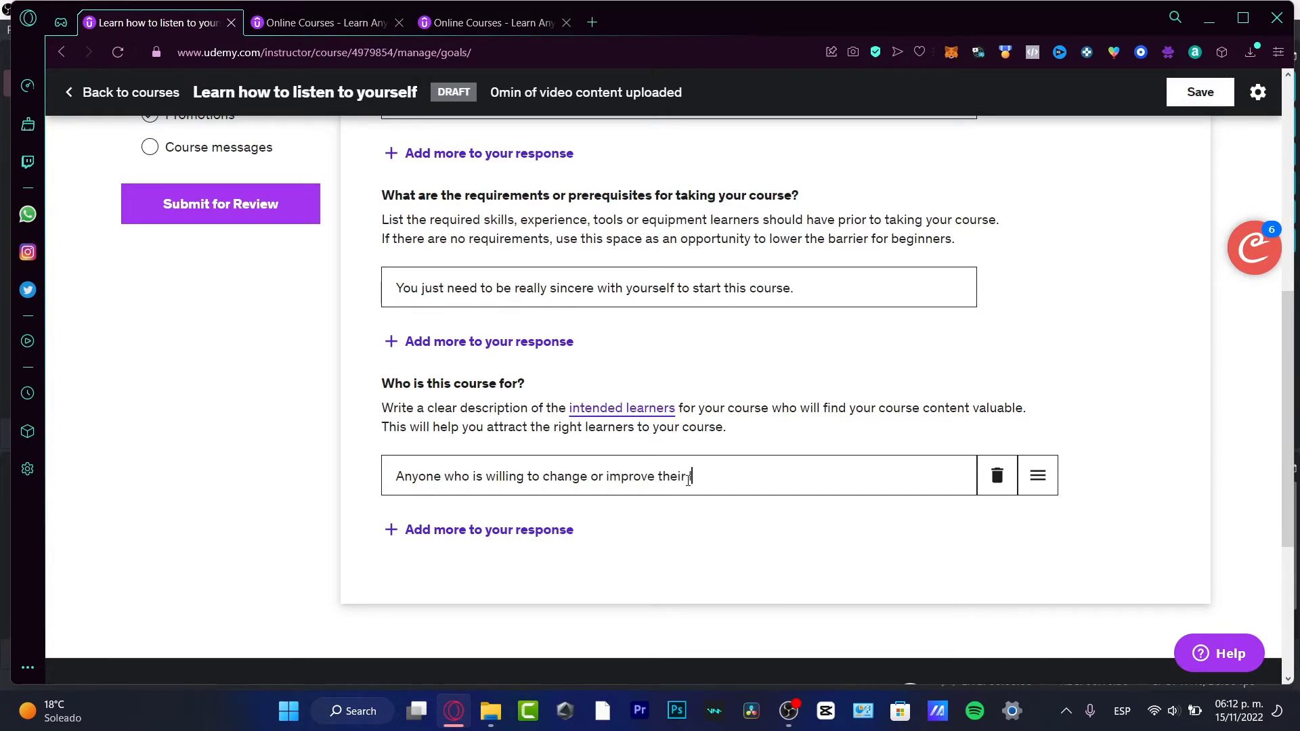
type("lifestyle")
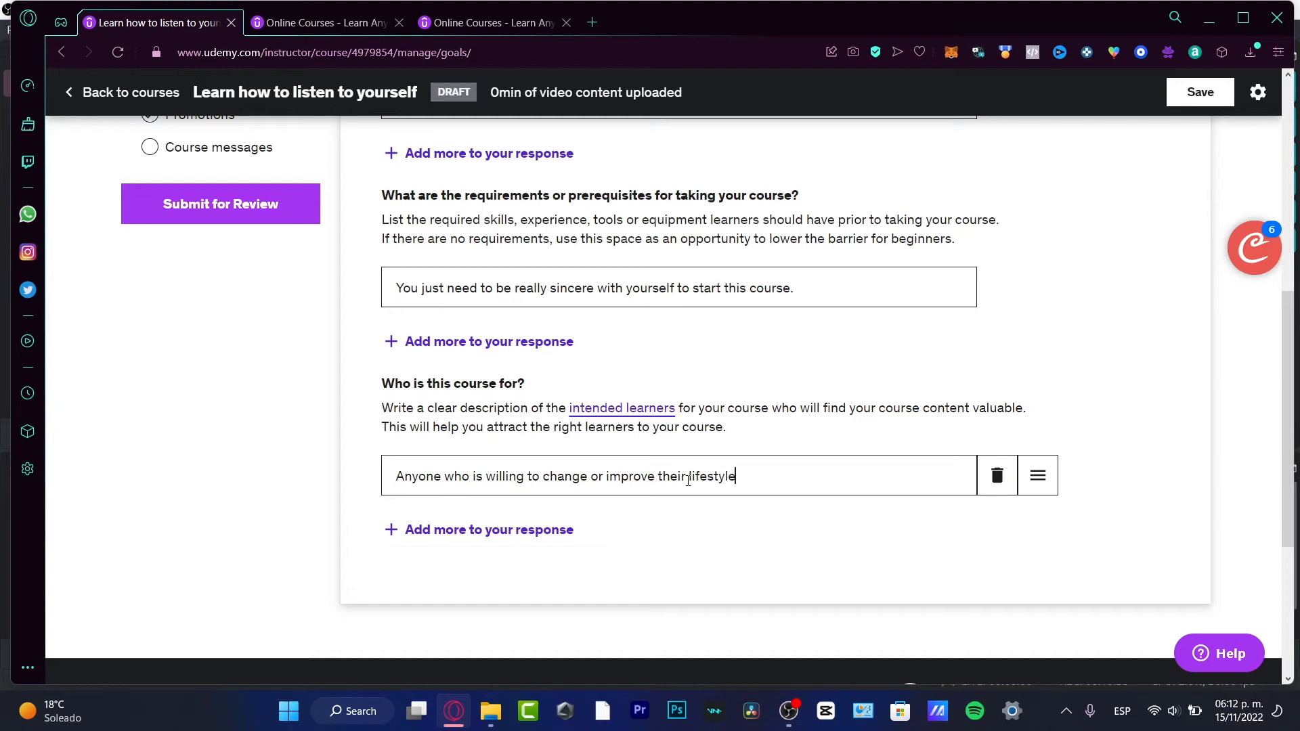
scroll("down", 3)
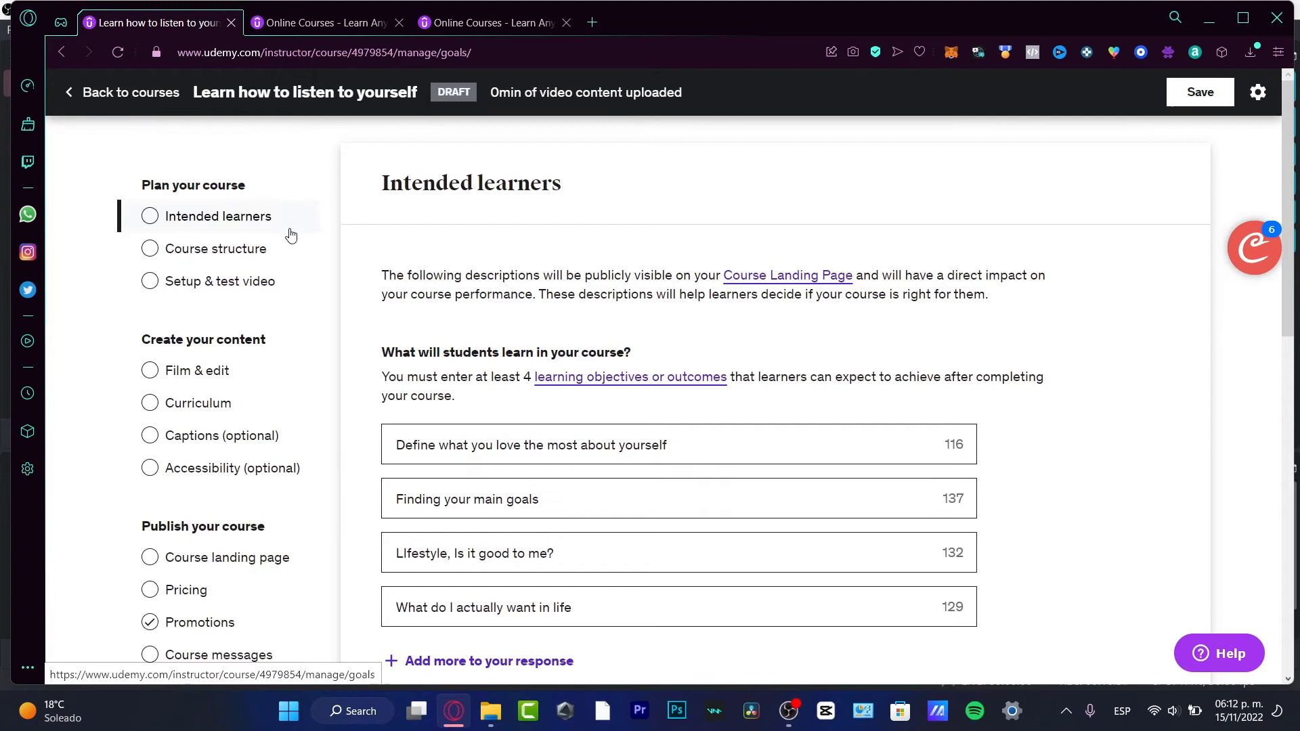
Stay on the page at the unsaved-changes prompt and save the intended learners answers
left_click(215, 249)
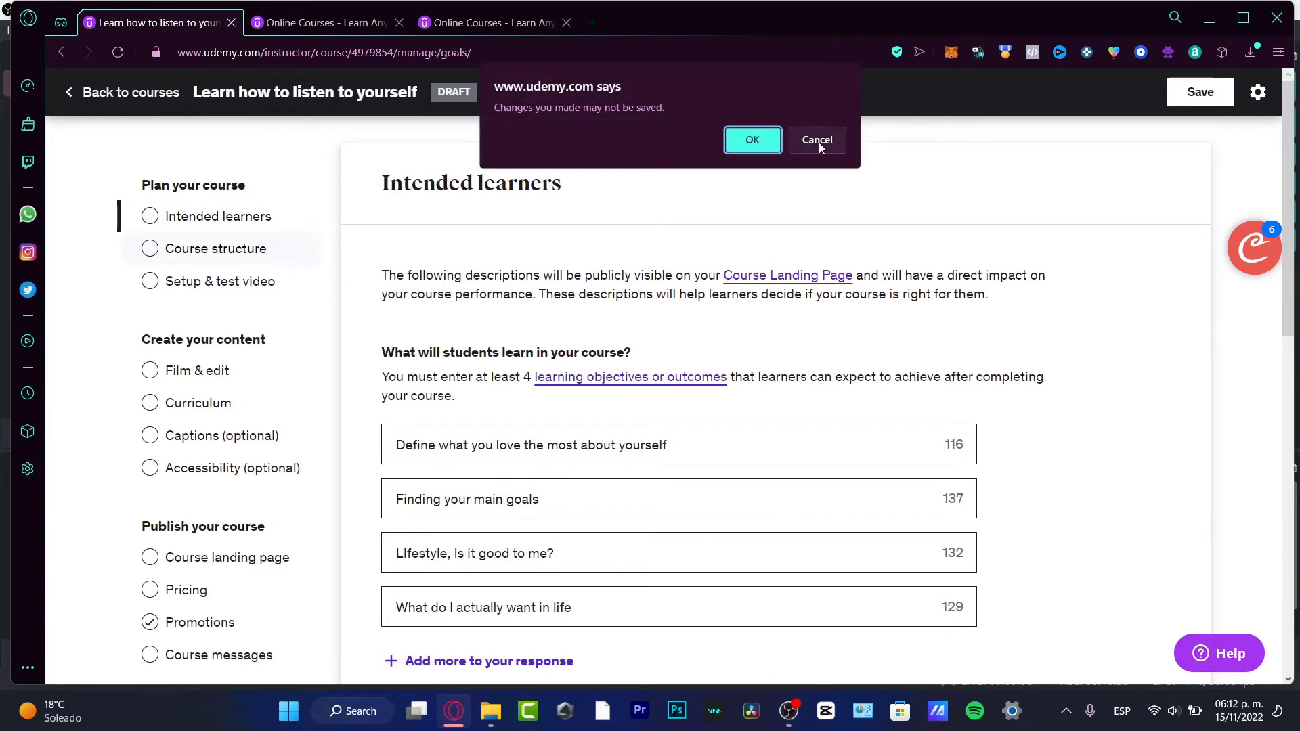
left_click(817, 139)
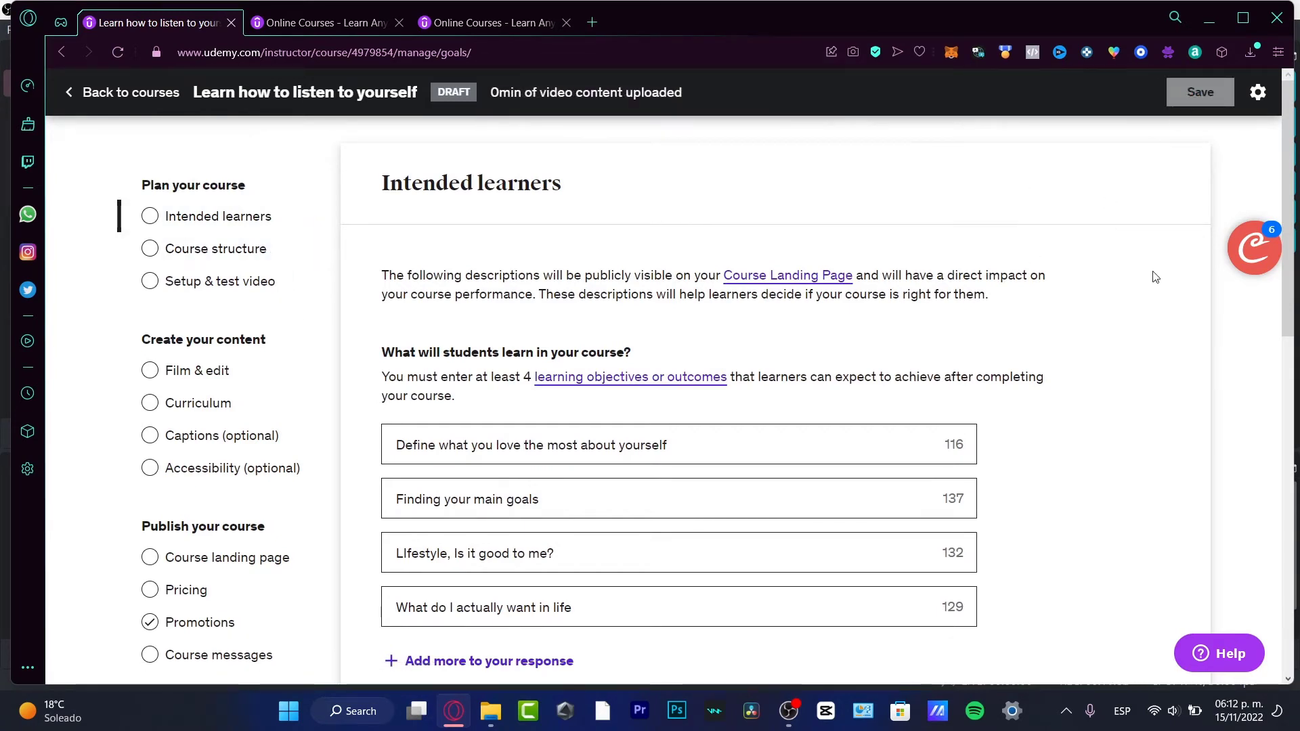
left_click(1200, 92)
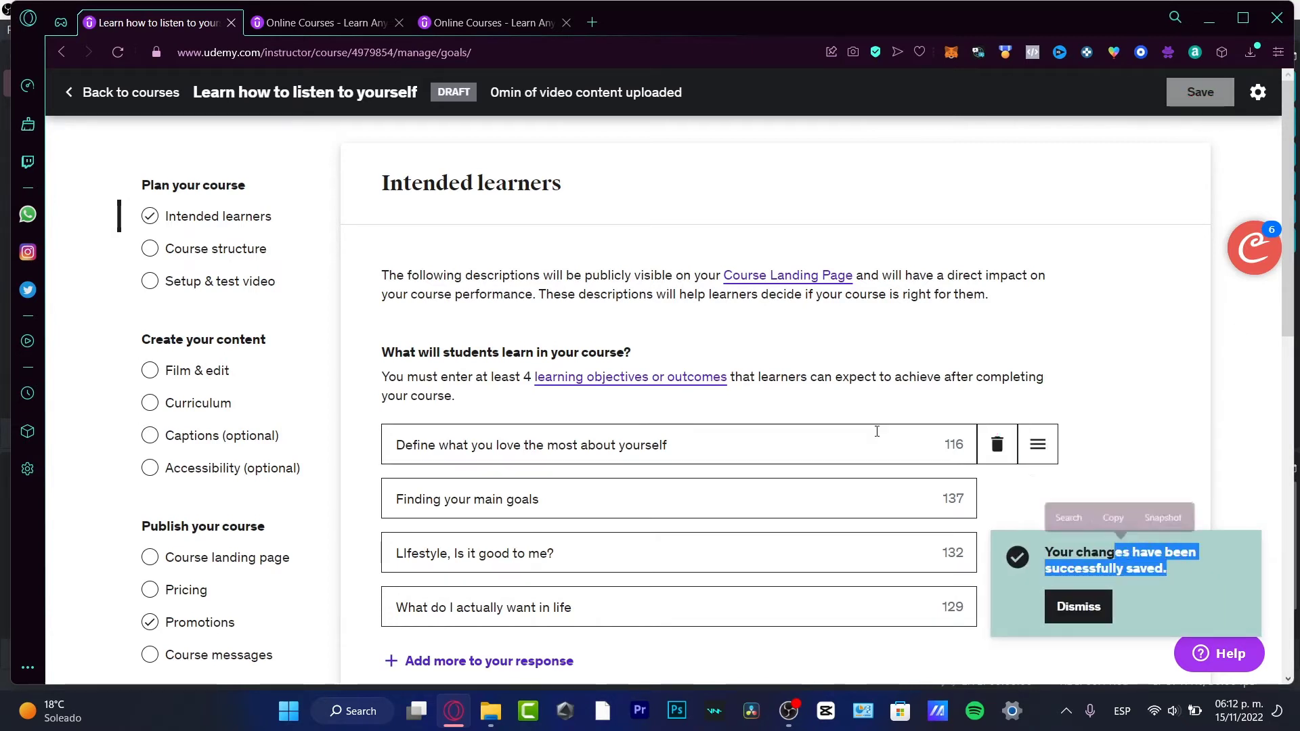
Review the Course structure page's planning tips and quality requirements after dismissing the saved notice
left_click(215, 249)
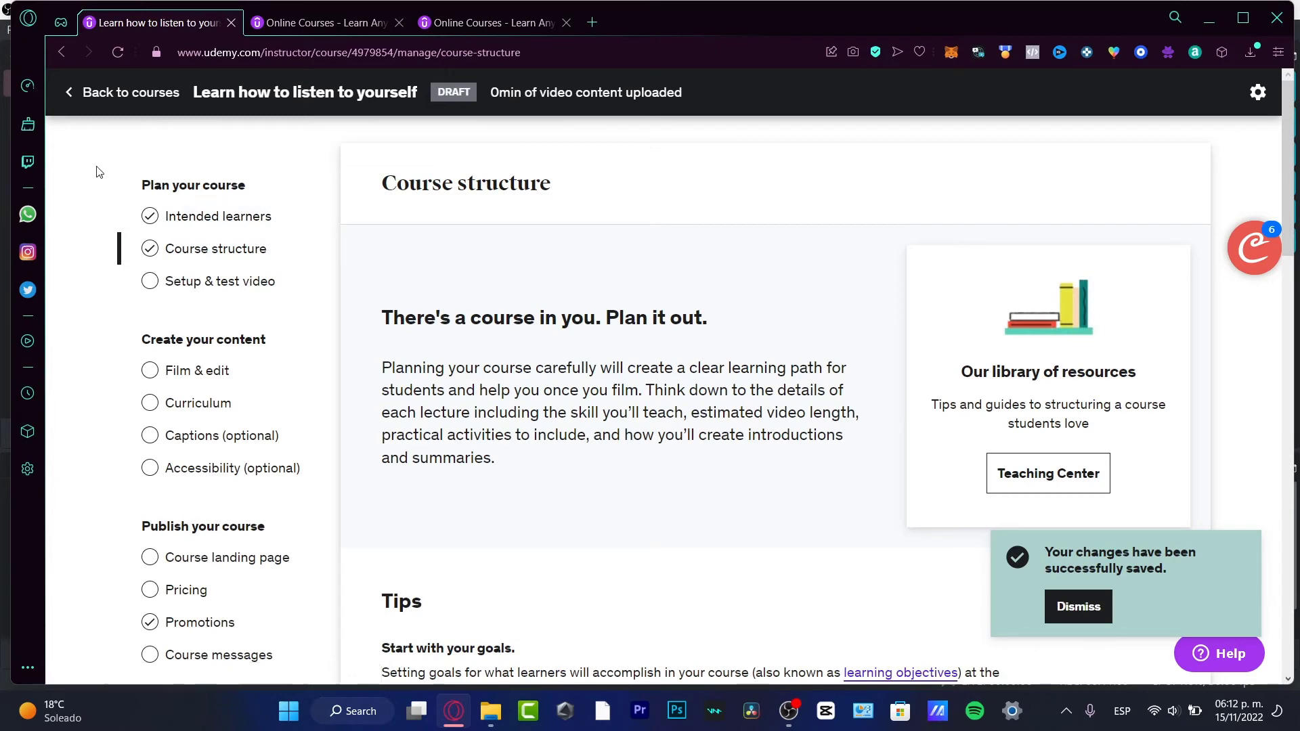
left_click(1078, 607)
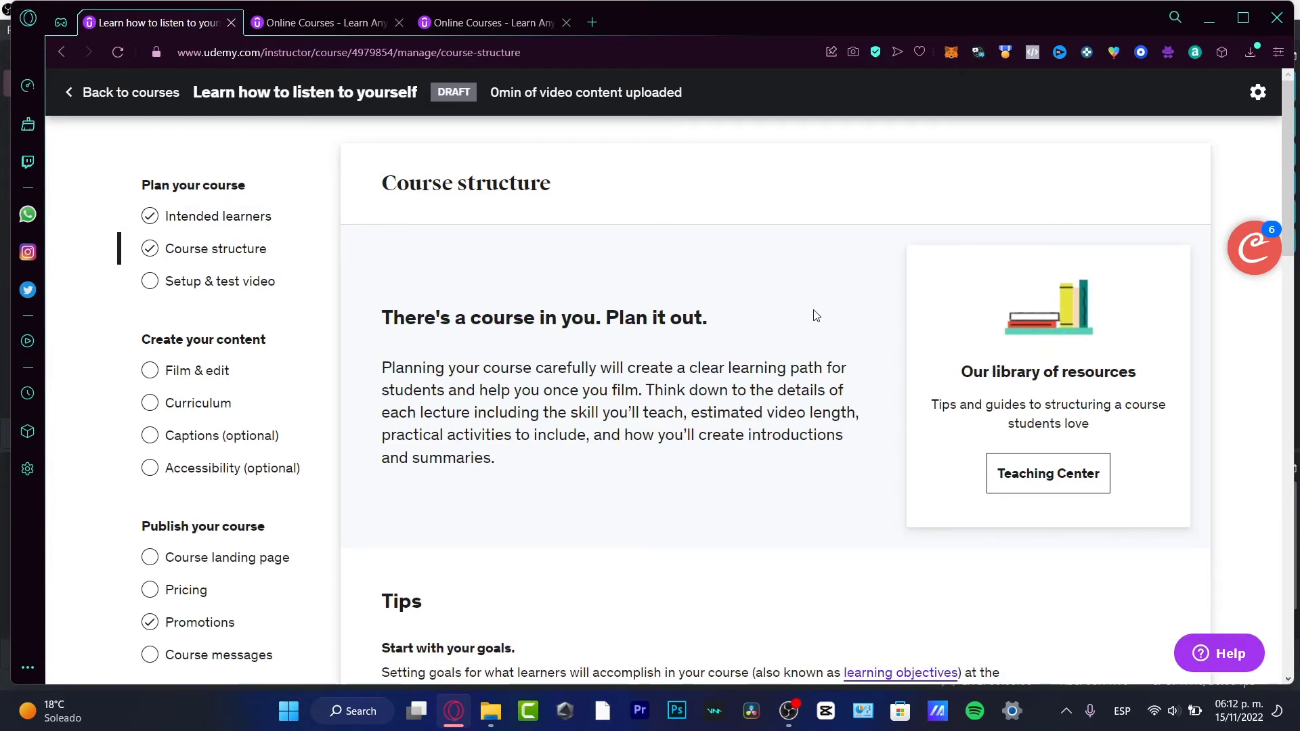
left_click_drag(493, 316, 695, 317)
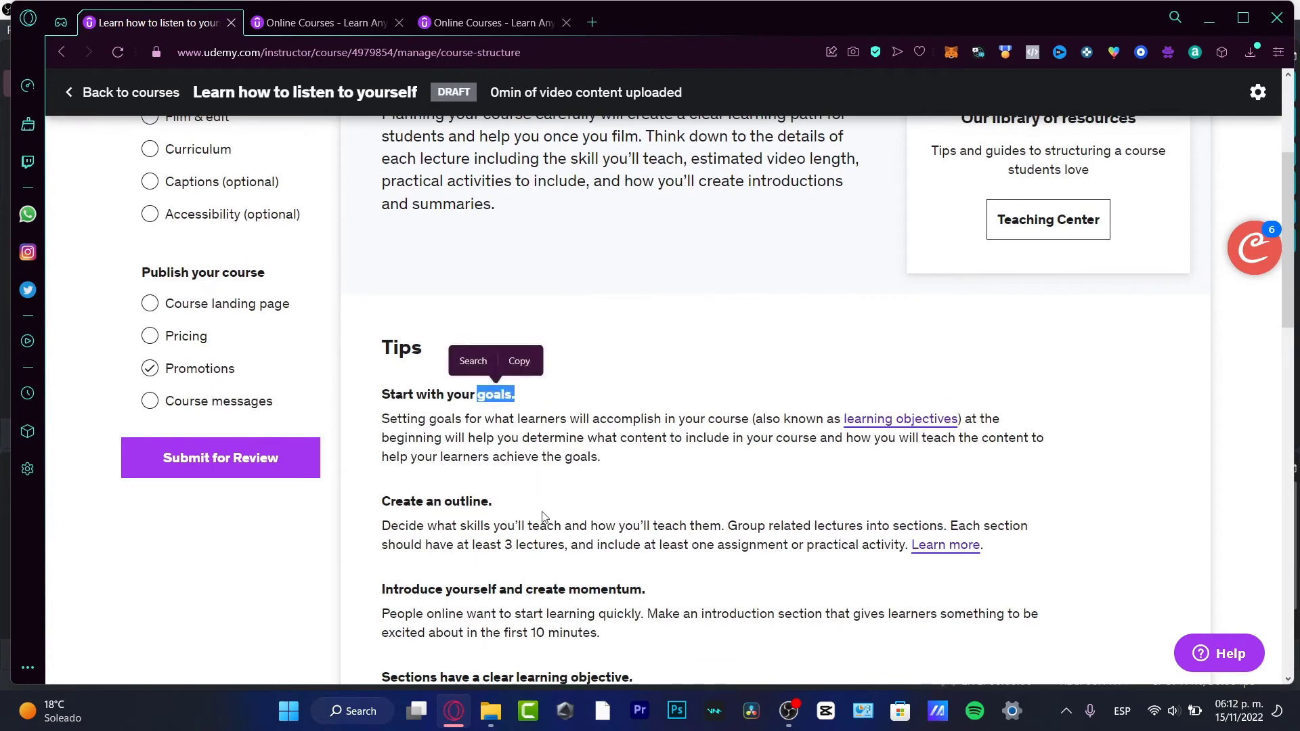
scroll("down", 3)
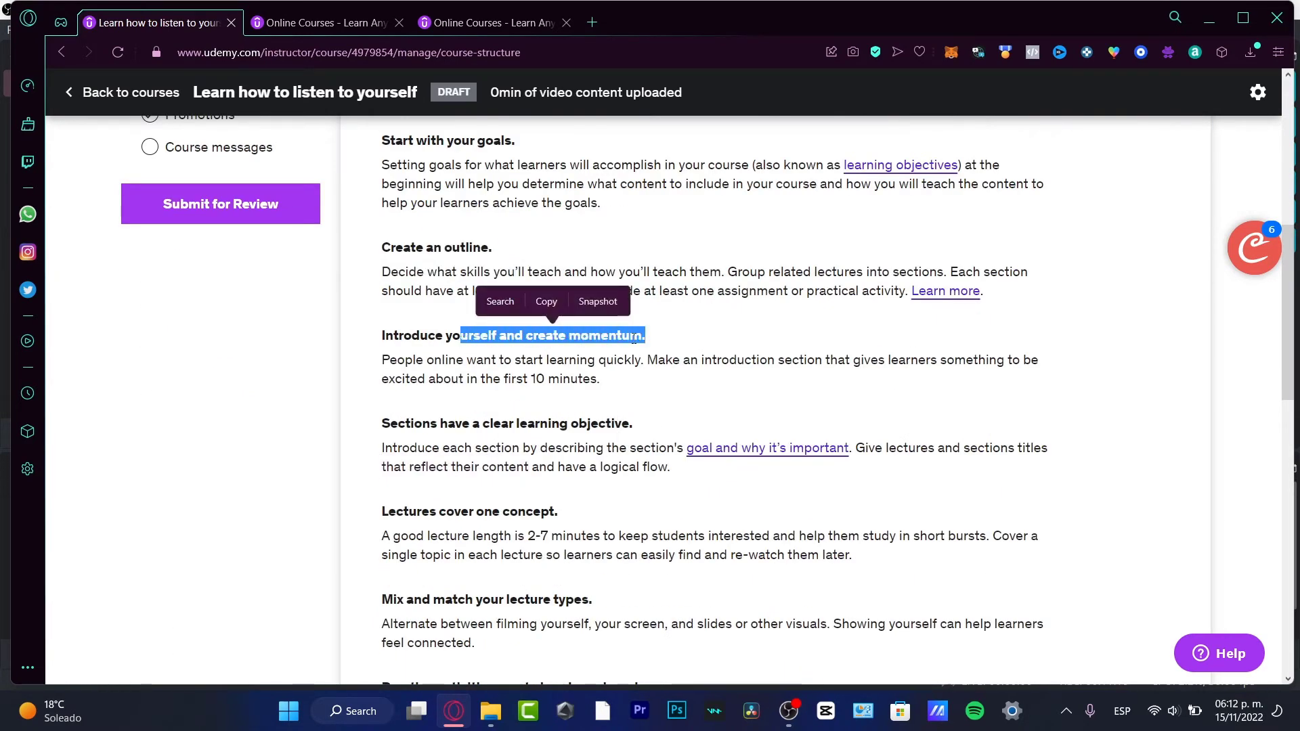
left_click(780, 601)
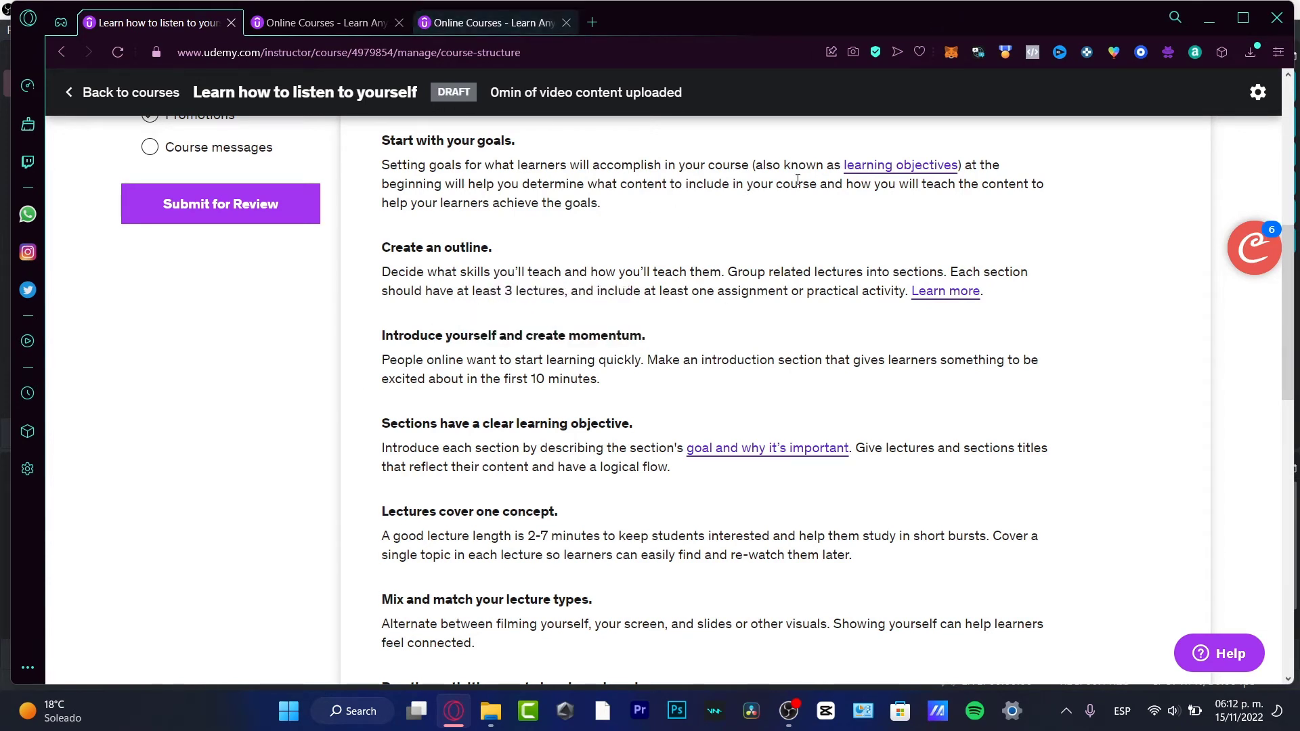
scroll("down", 3)
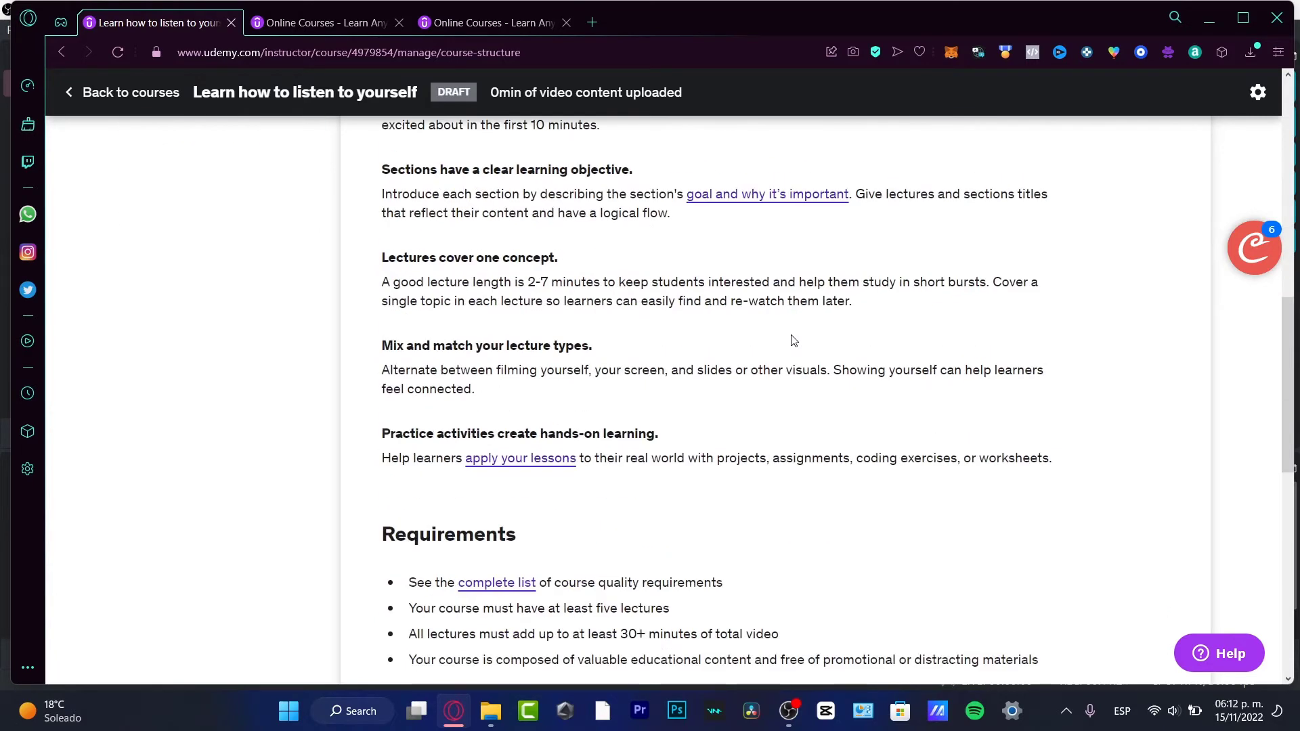
Review the Setup & test video page's studio tips and video requirements for the draft course
left_click(219, 282)
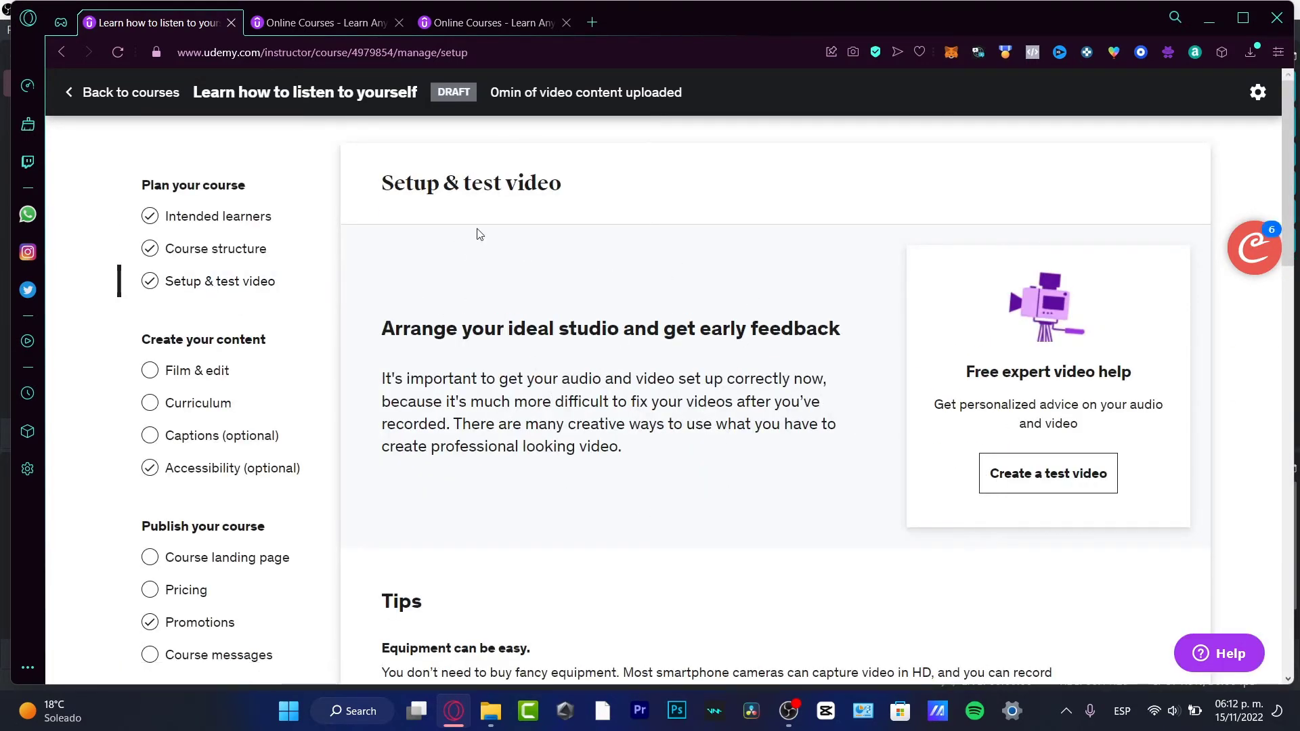
mouse_move(503, 258)
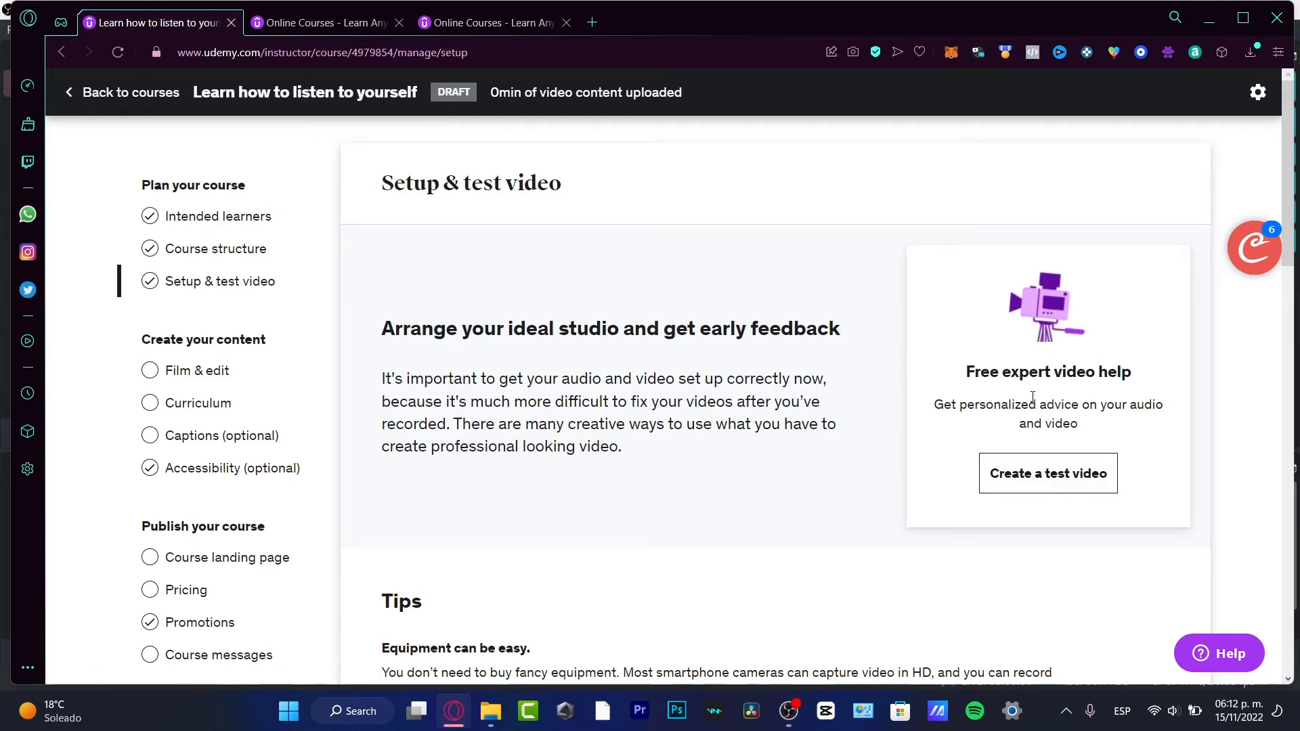
mouse_move(928, 226)
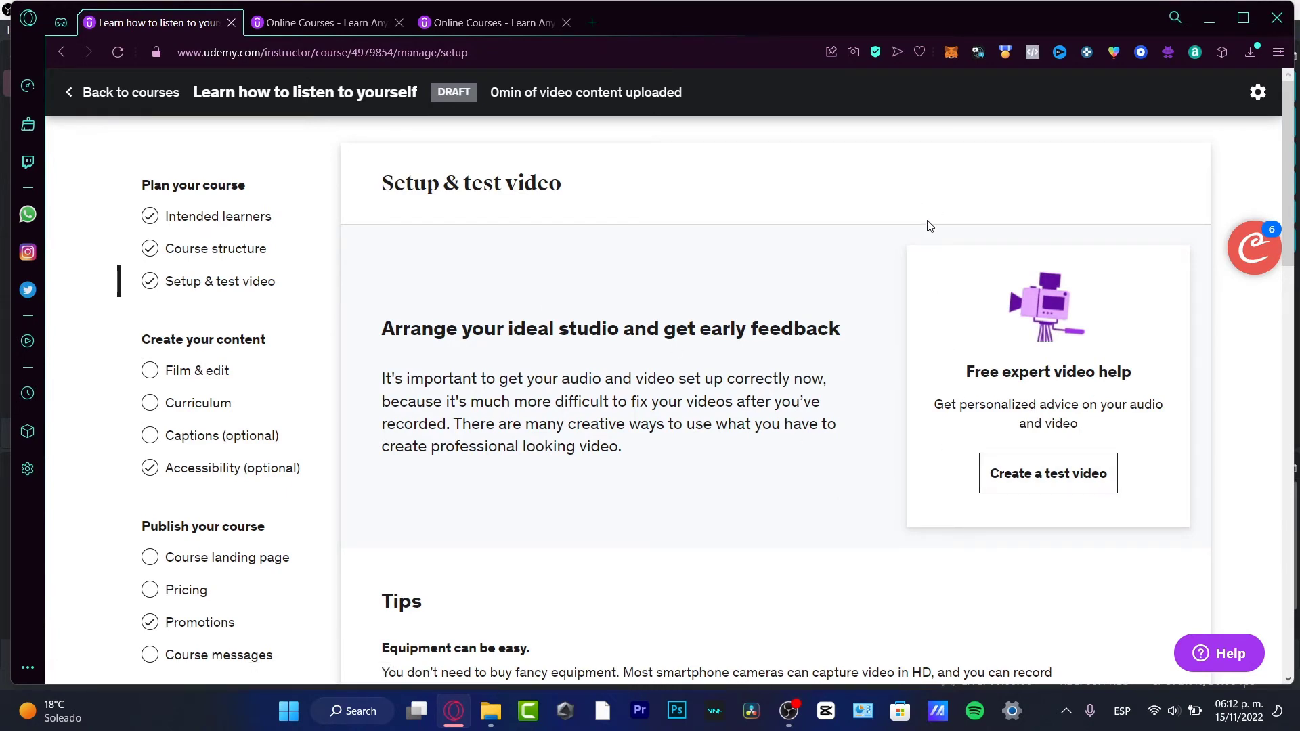
mouse_move(823, 368)
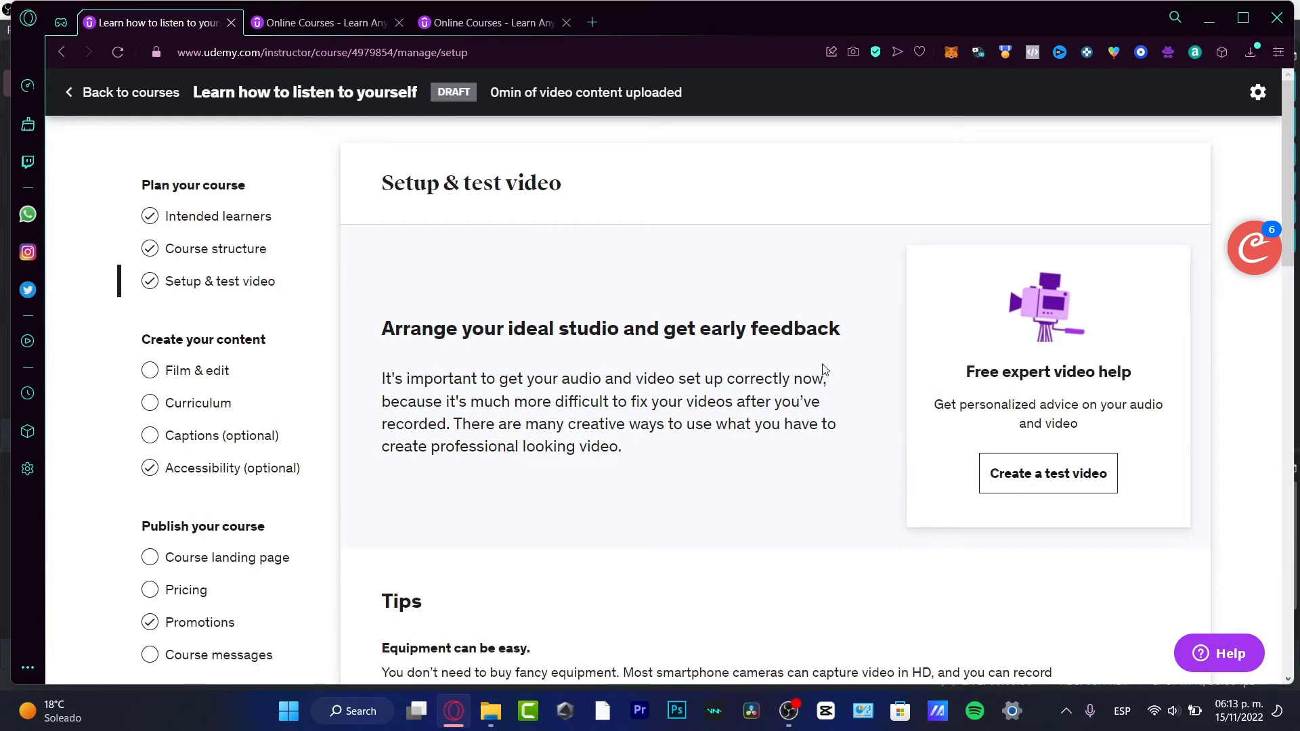
scroll("down", 3)
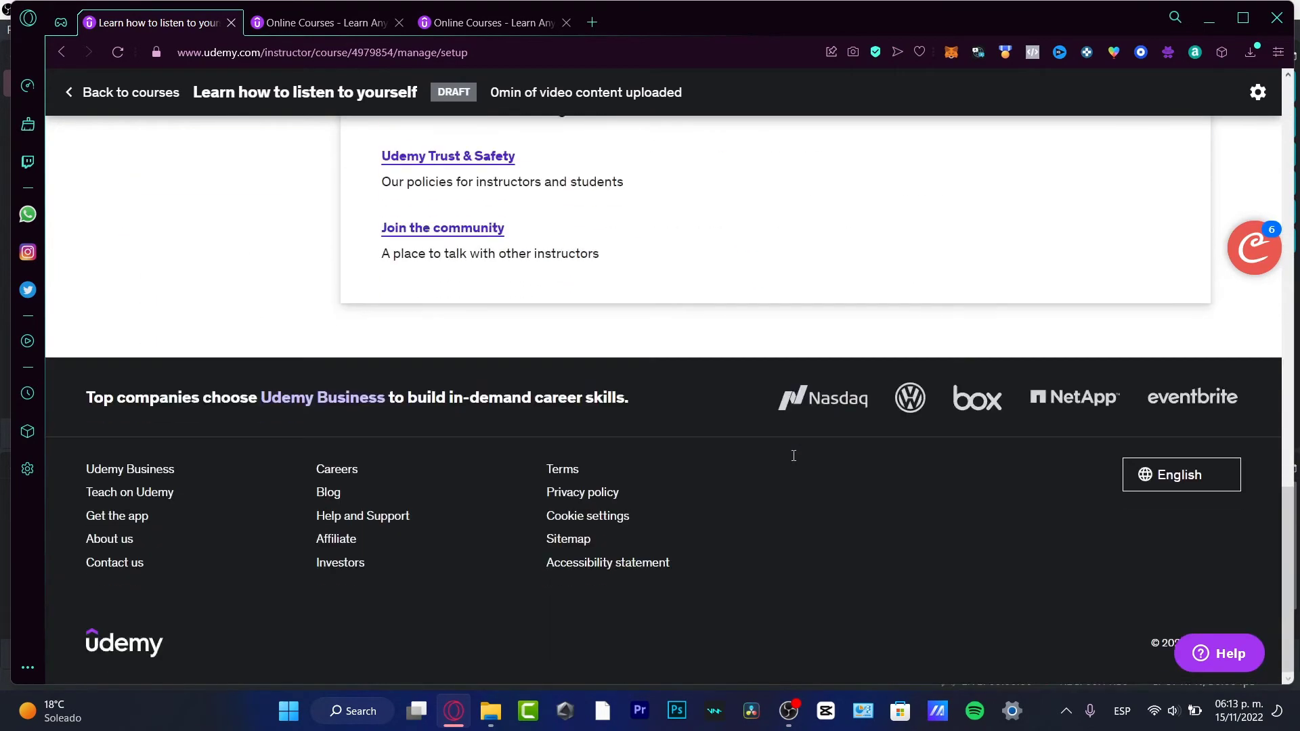
scroll("up", 3)
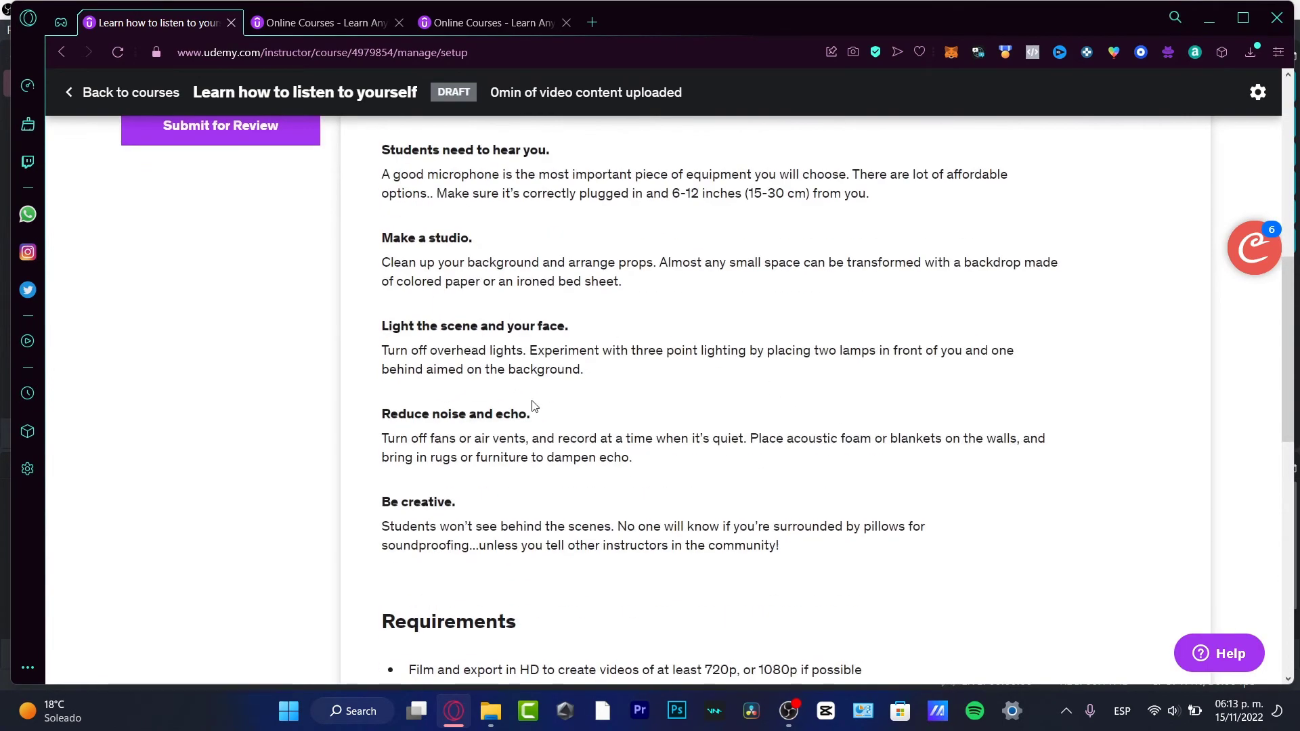
double_click(446, 237)
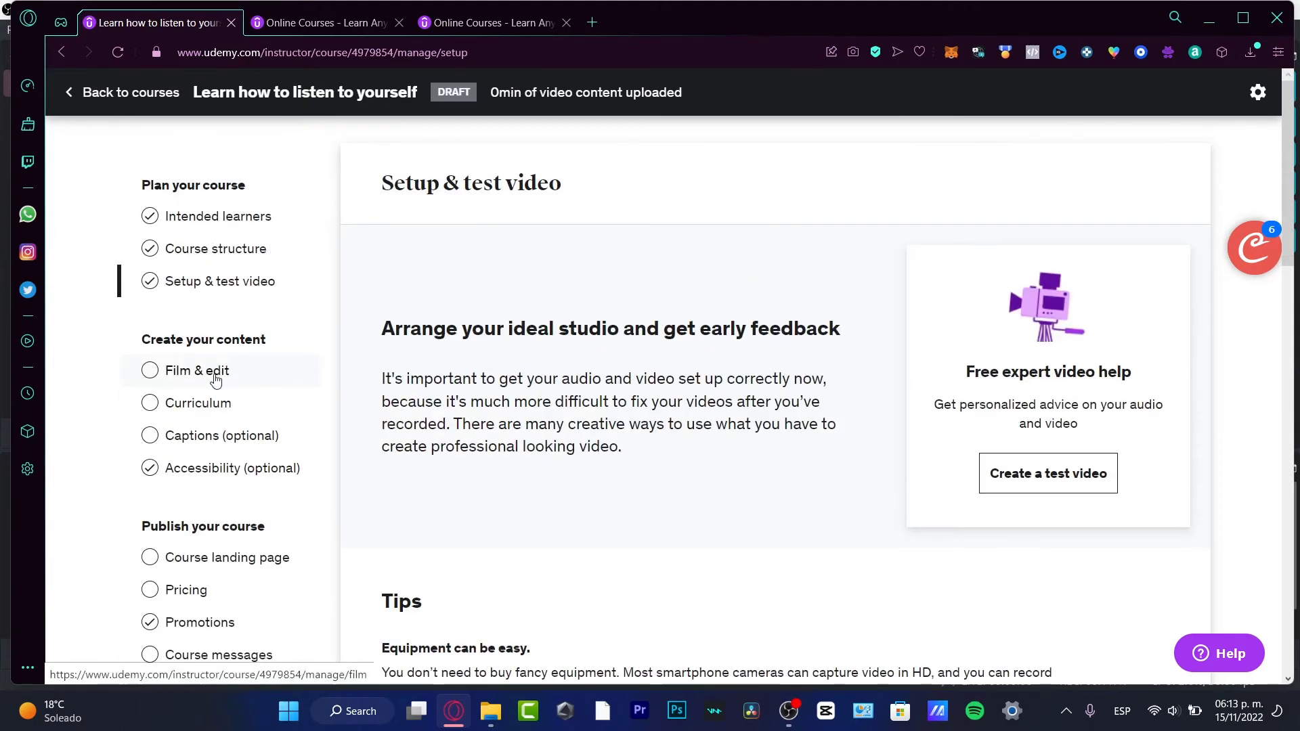
Review Film & edit, then the Curriculum page, keeping the Introduction lecture rather than removing it
left_click(196, 369)
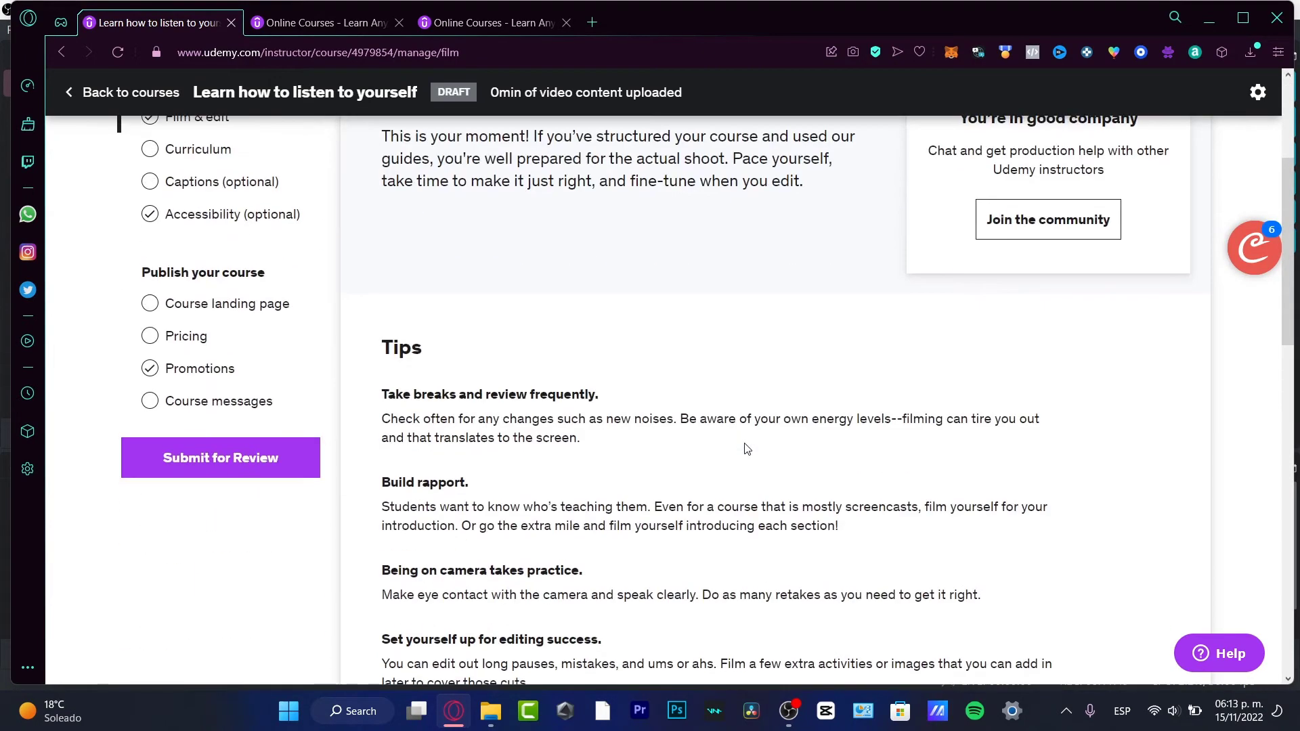
scroll("down", 3)
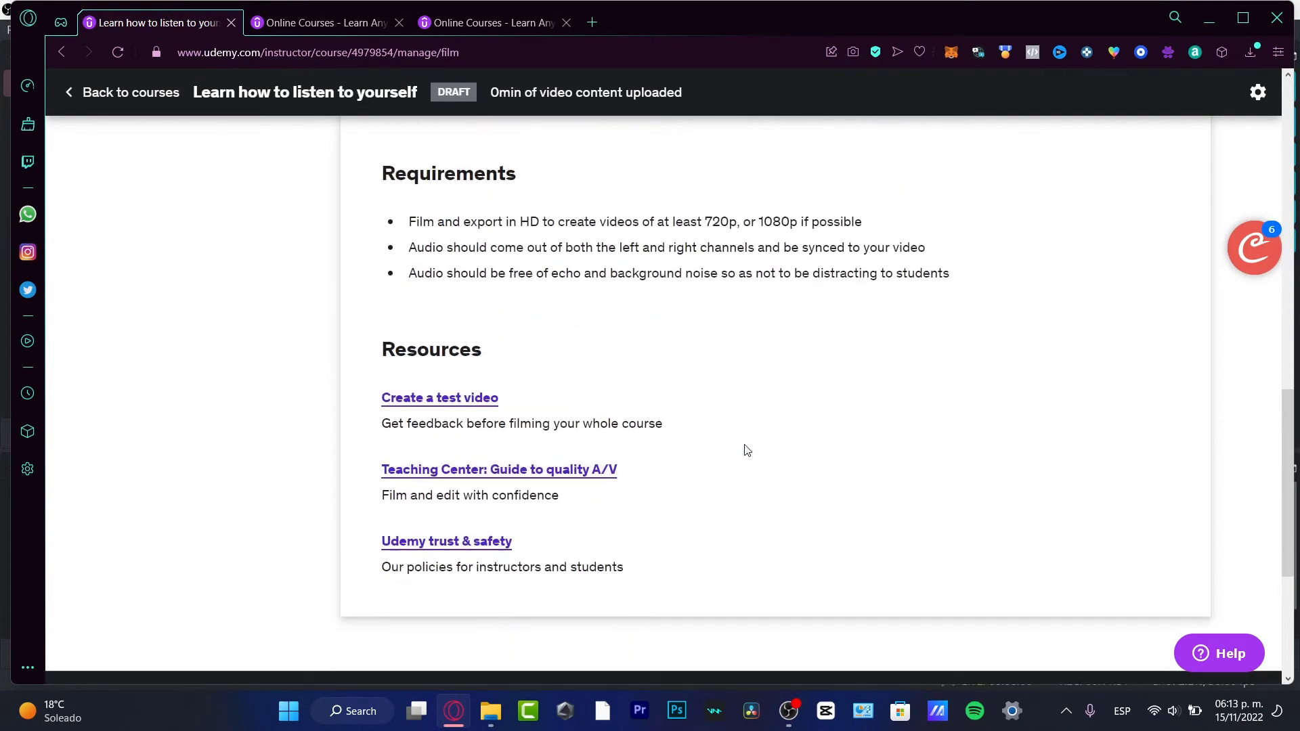
left_click(198, 403)
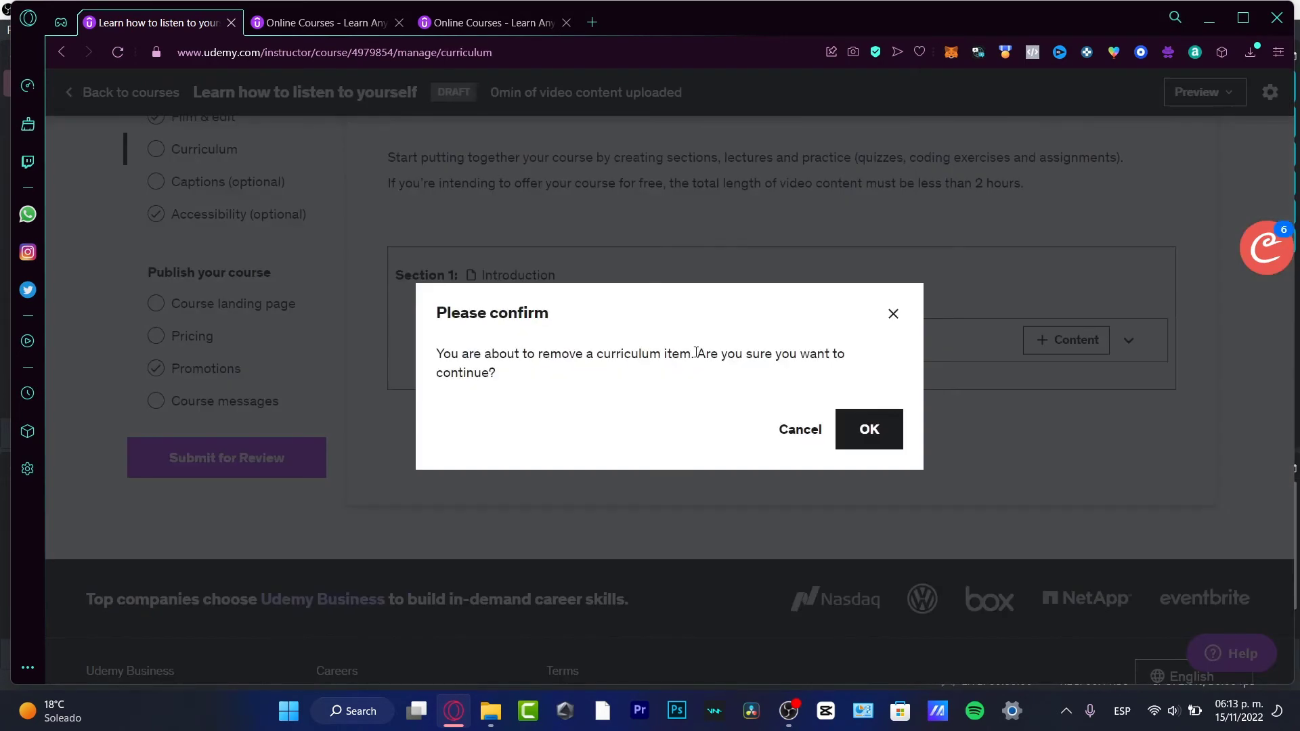
left_click(869, 429)
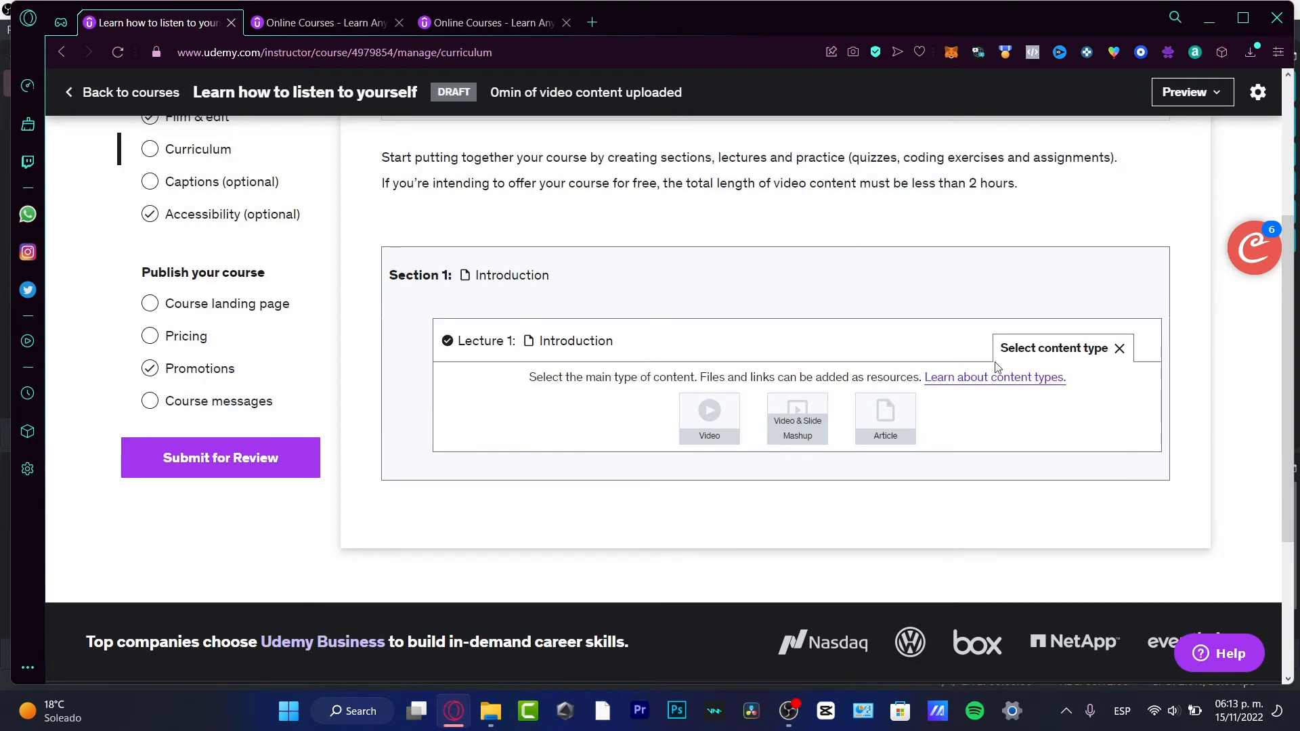
mouse_move(1110, 350)
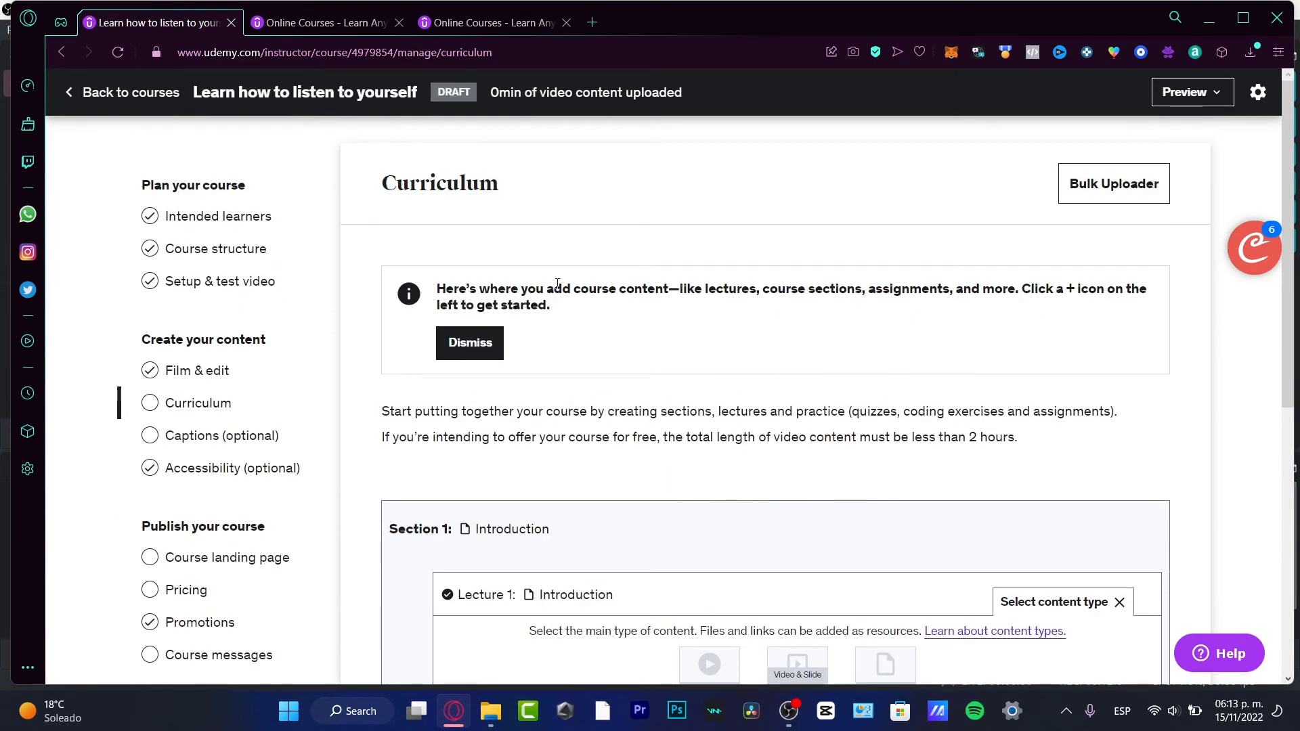
mouse_move(579, 434)
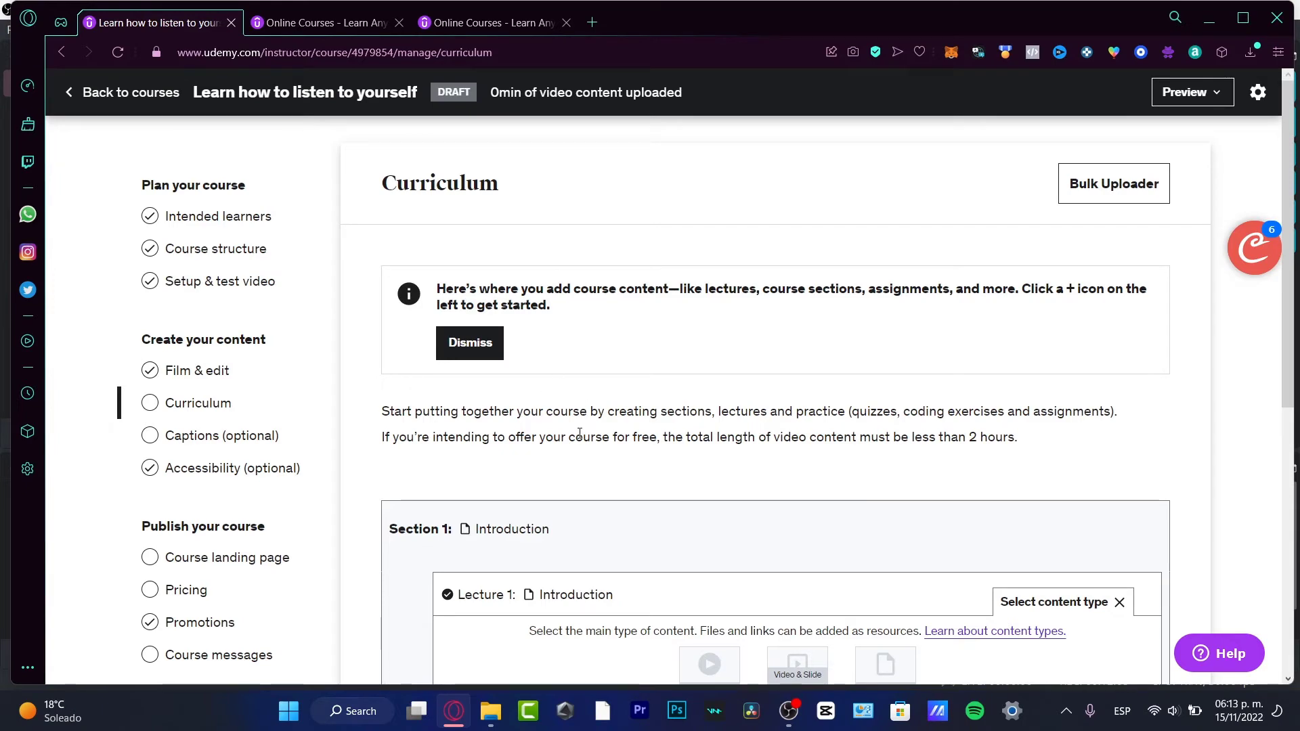
Bring up the Captions page, showing no published lectures captioned yet
left_click(222, 436)
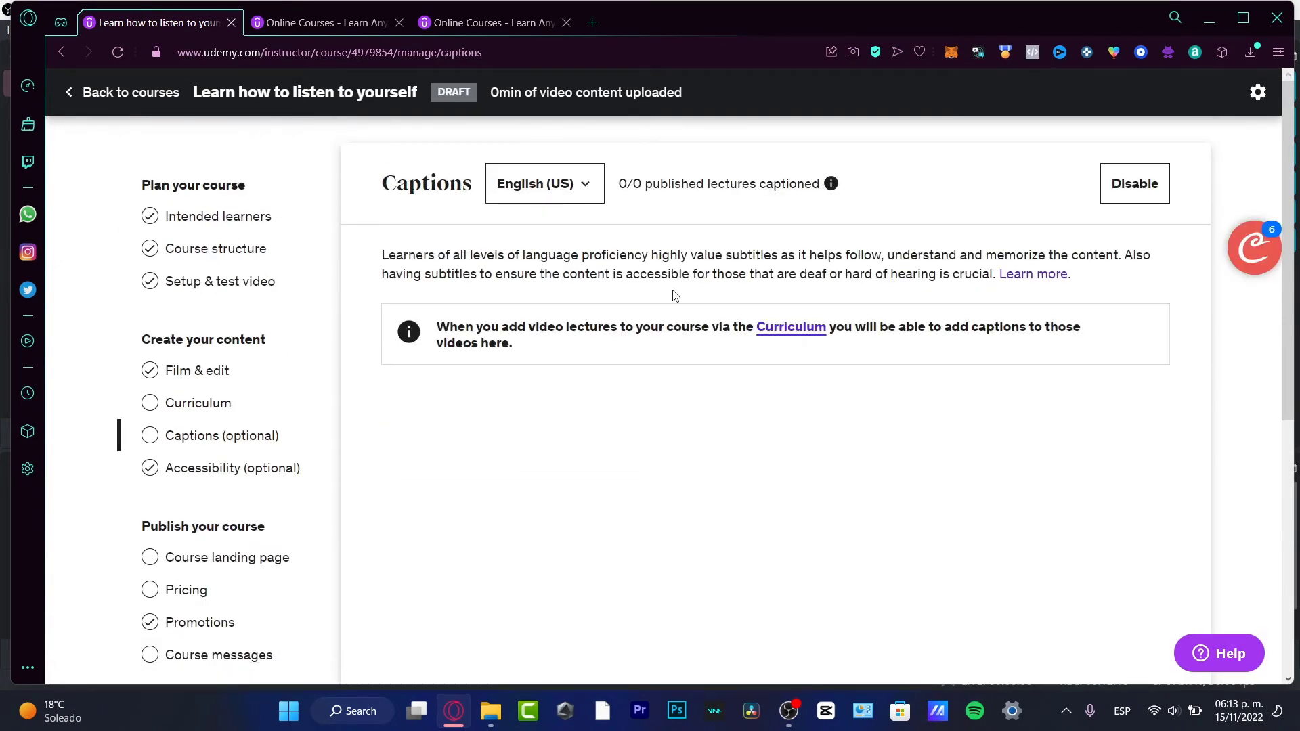
left_click(544, 184)
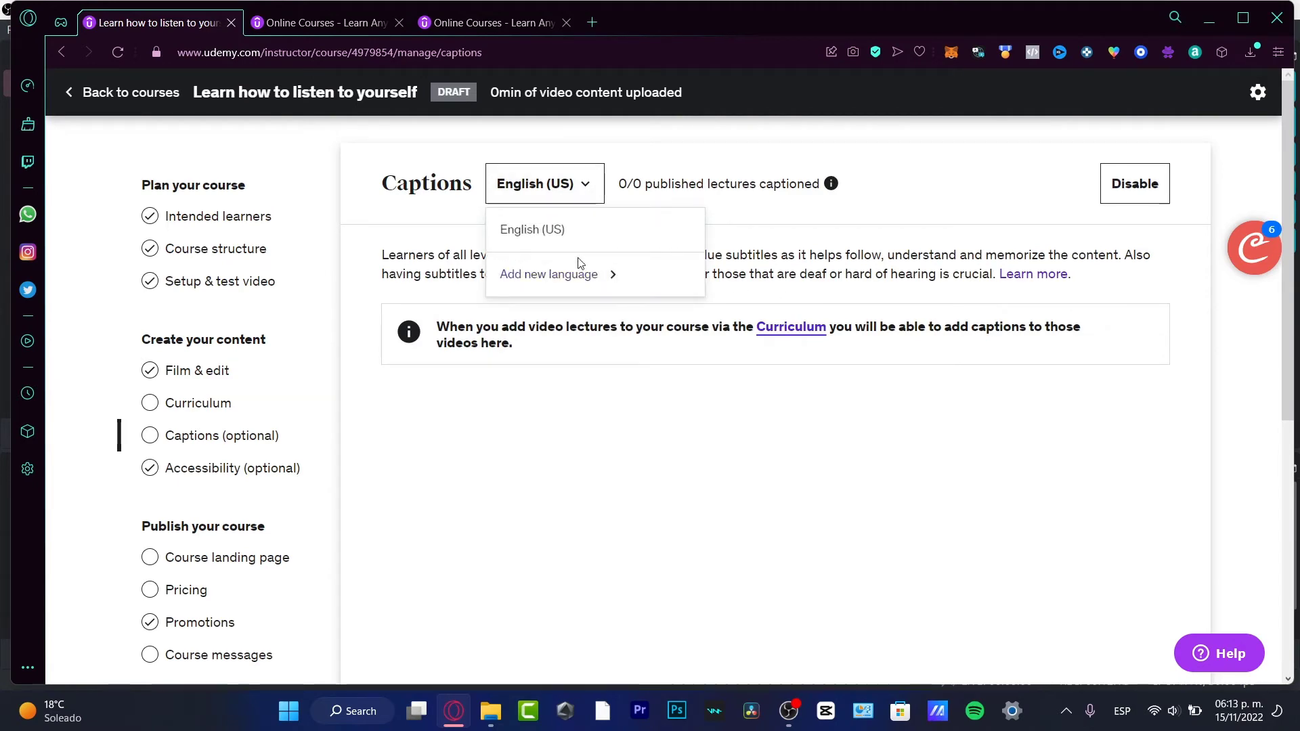
scroll("down", 3)
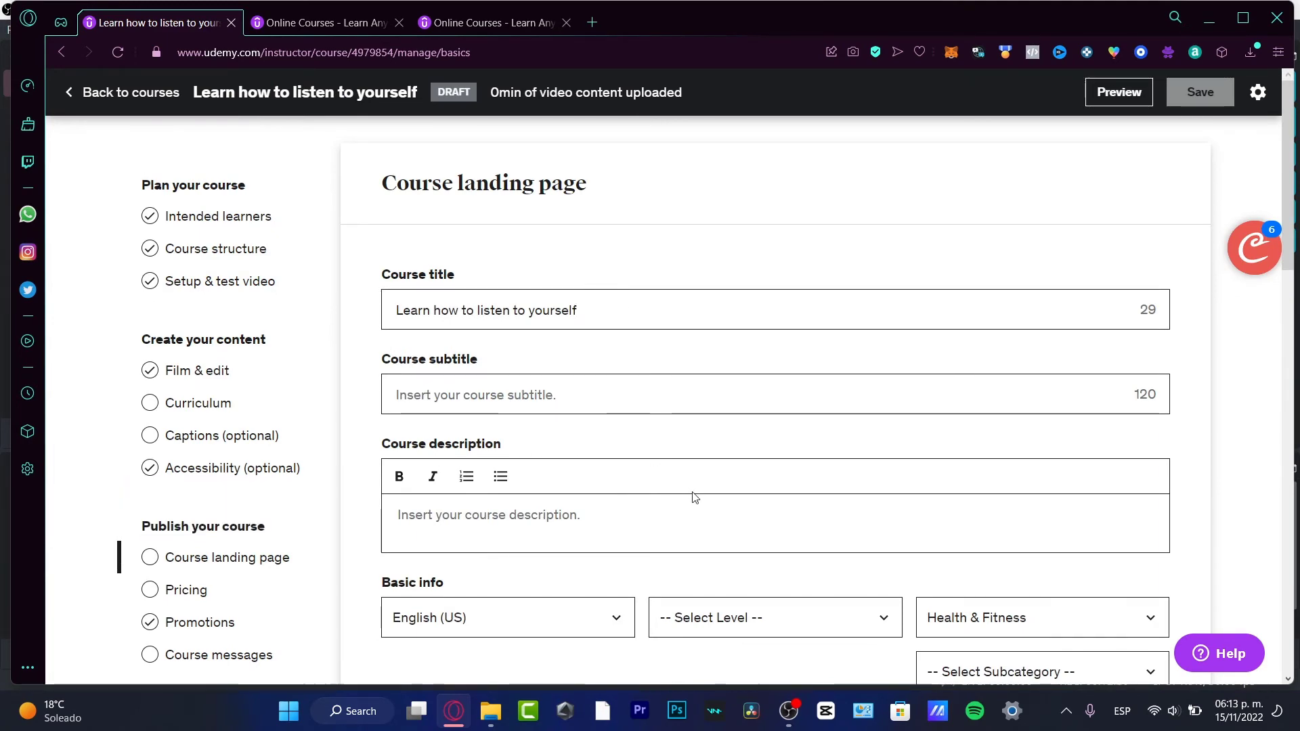
scroll("down", 3)
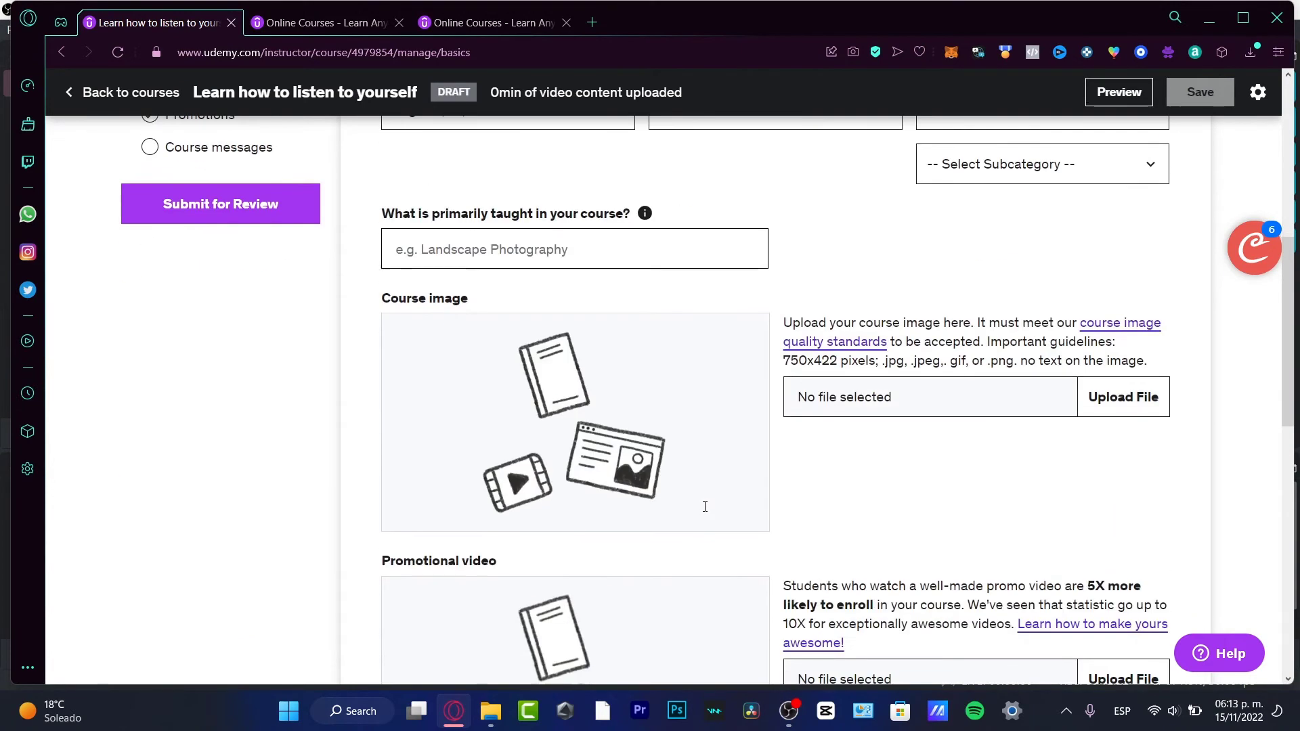
left_click(491, 21)
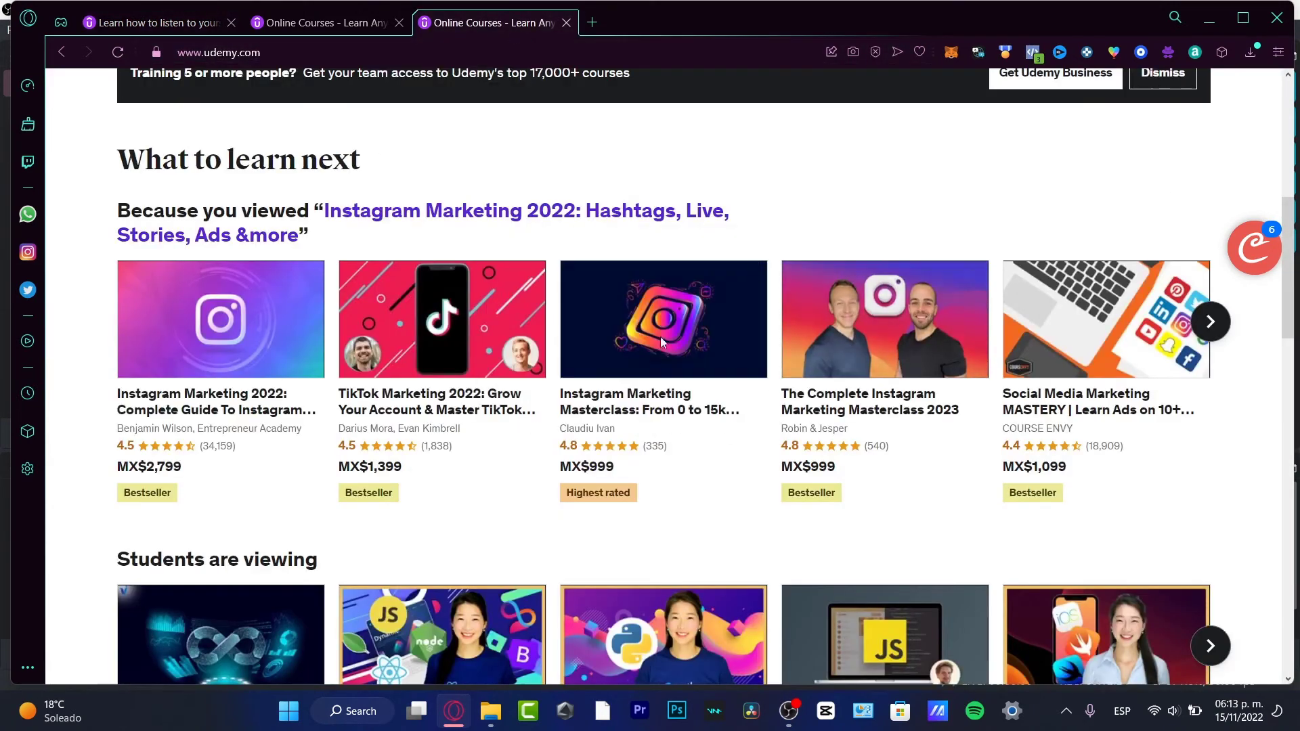
left_click(156, 21)
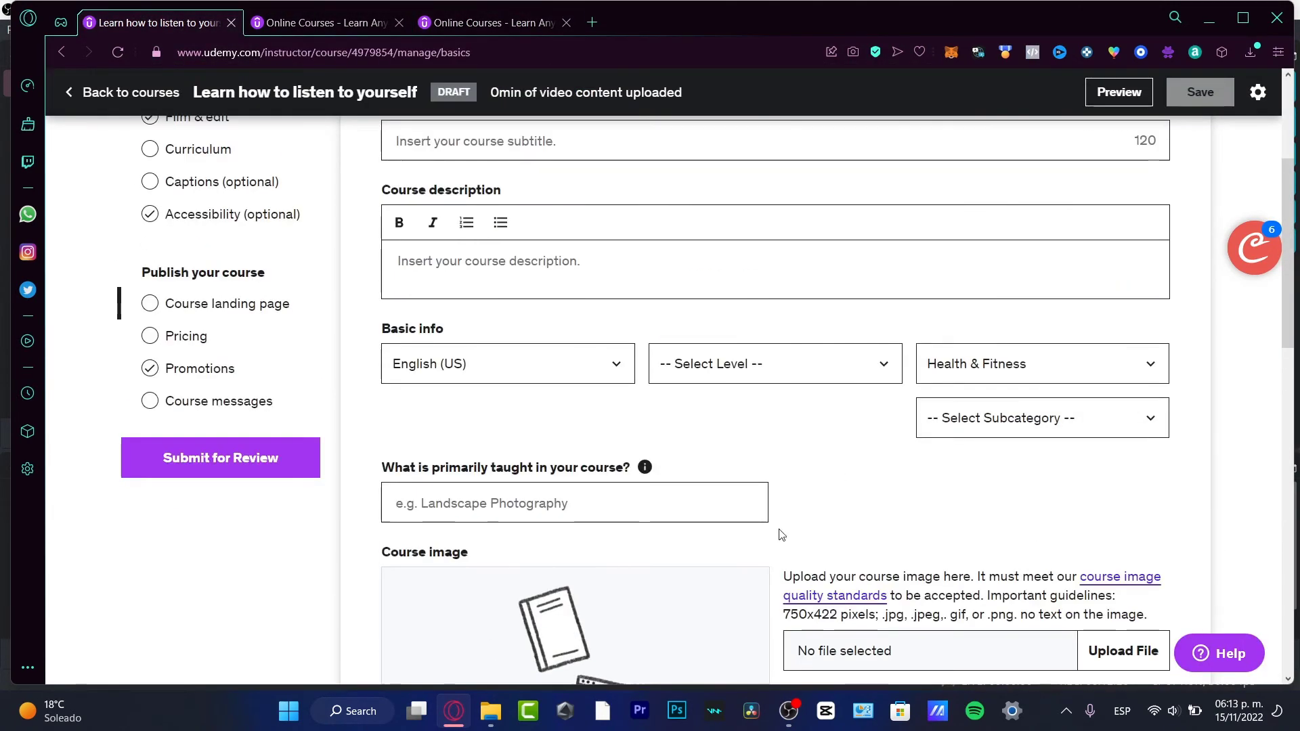
Review the draft course's Promotions page and its coupons section
left_click(199, 368)
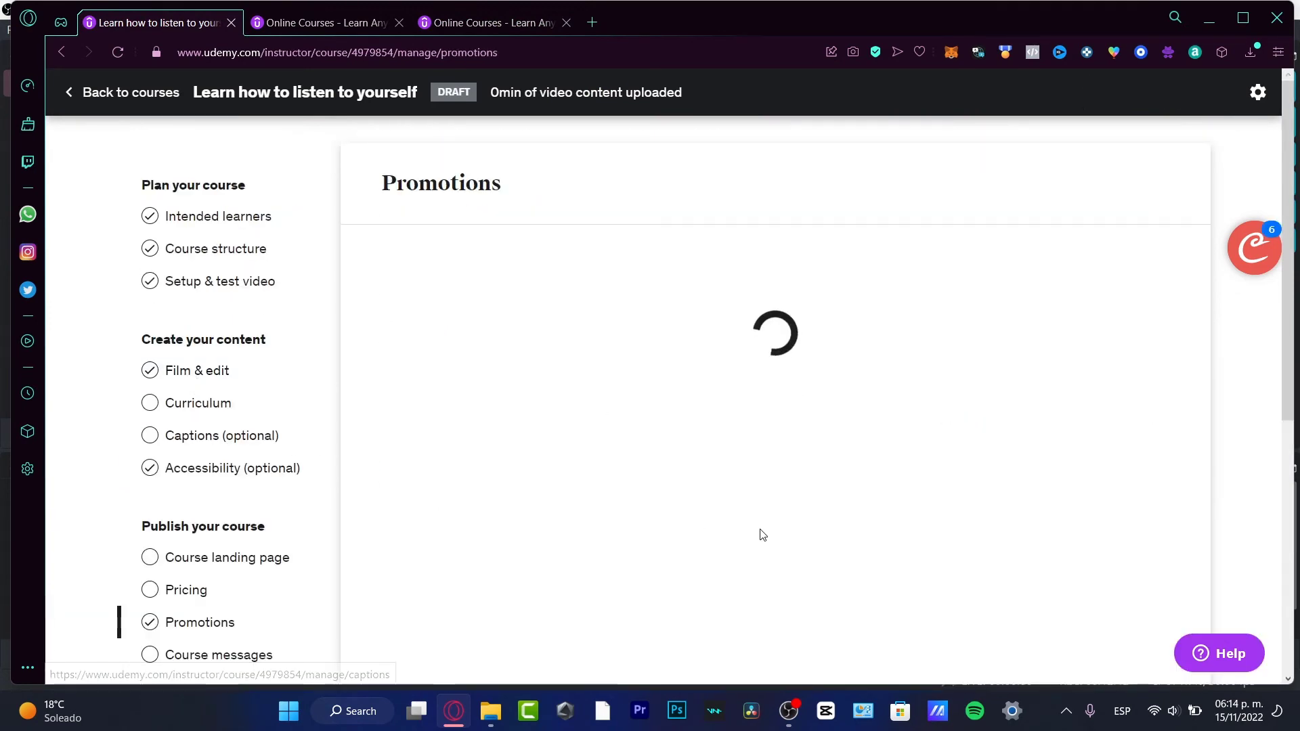
scroll("down", 3)
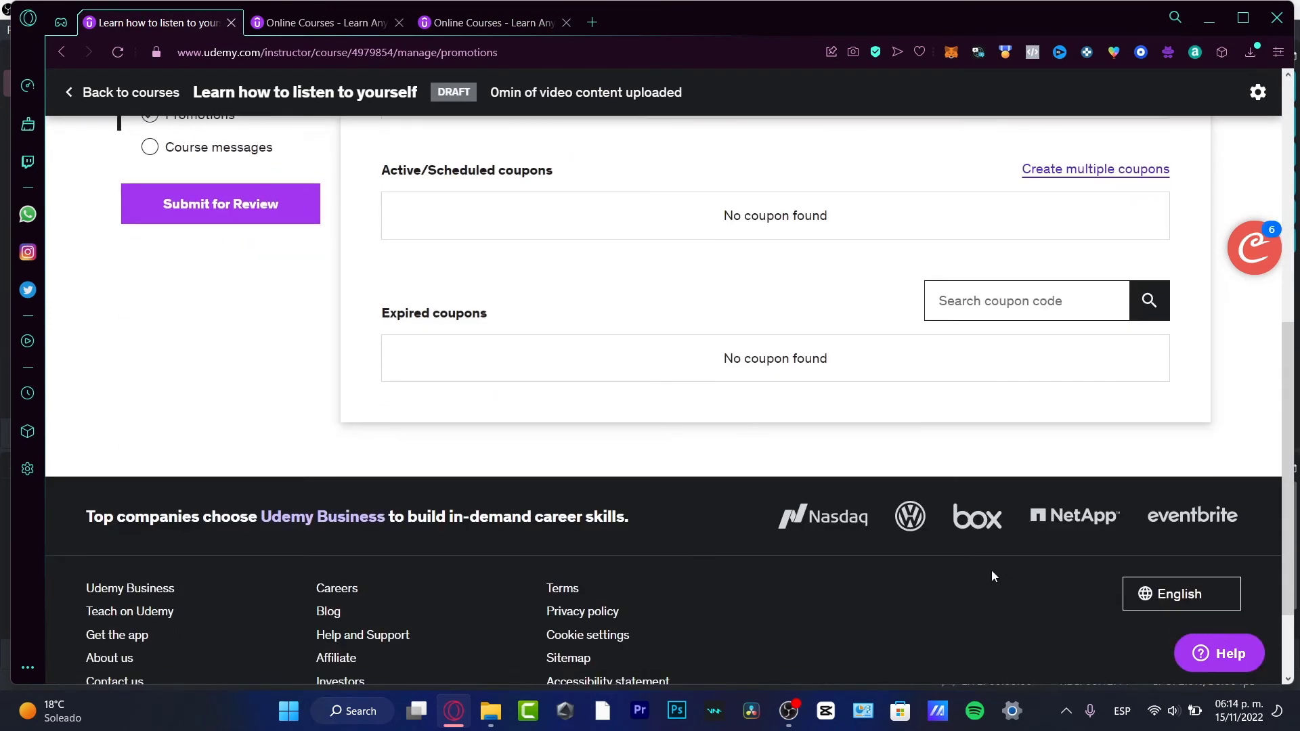
scroll("up", 3)
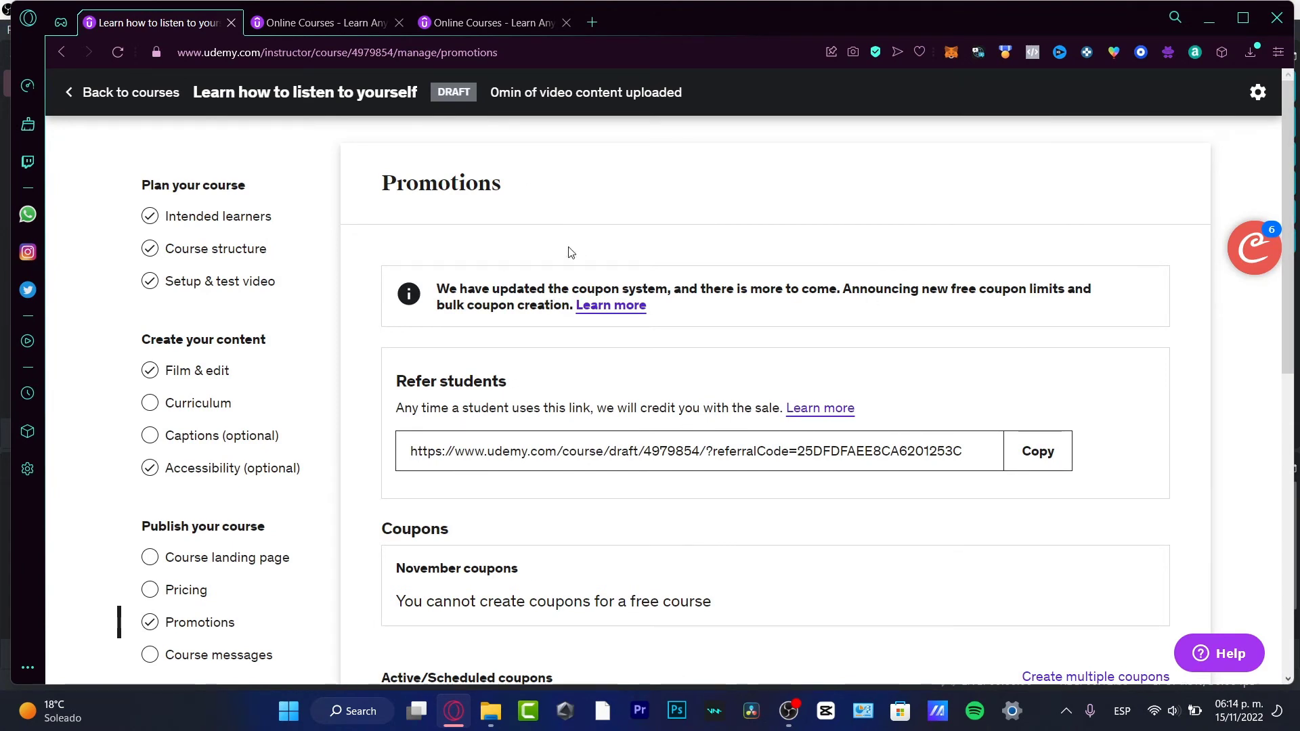
scroll("down", 3)
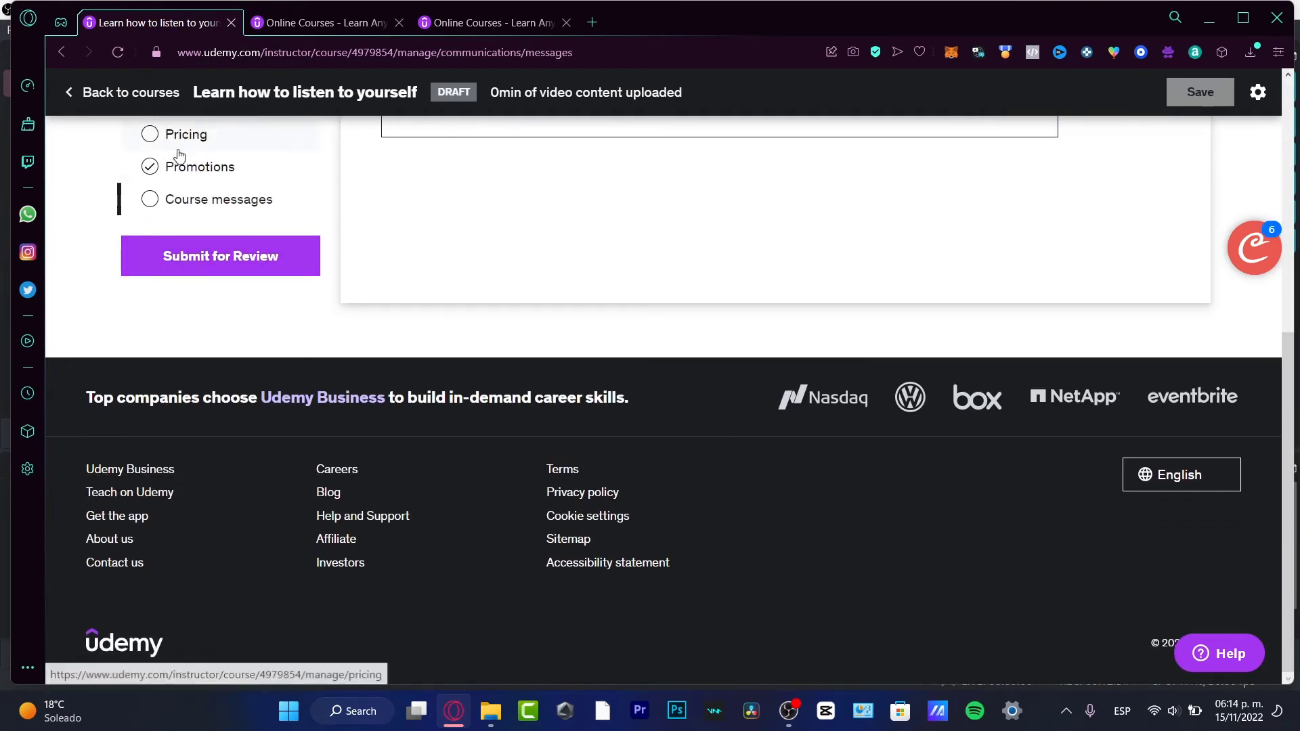
scroll("up", 3)
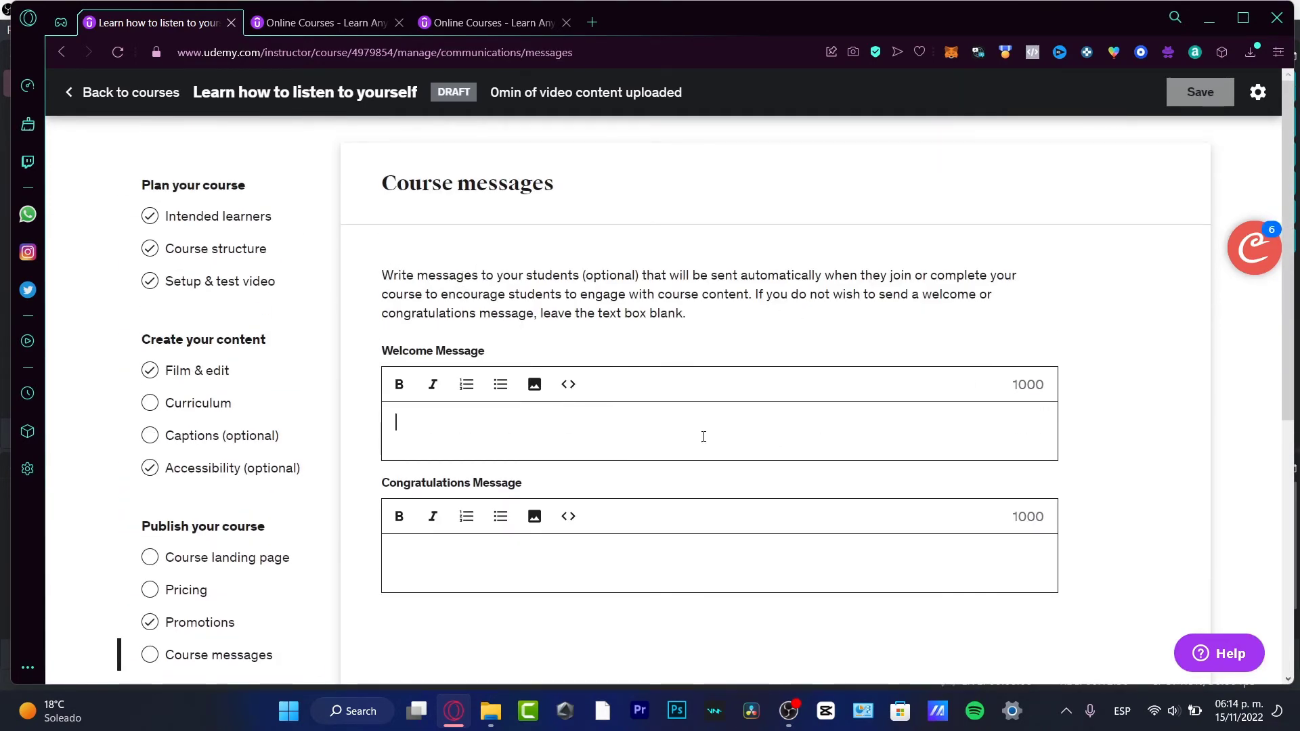
scroll("down", 3)
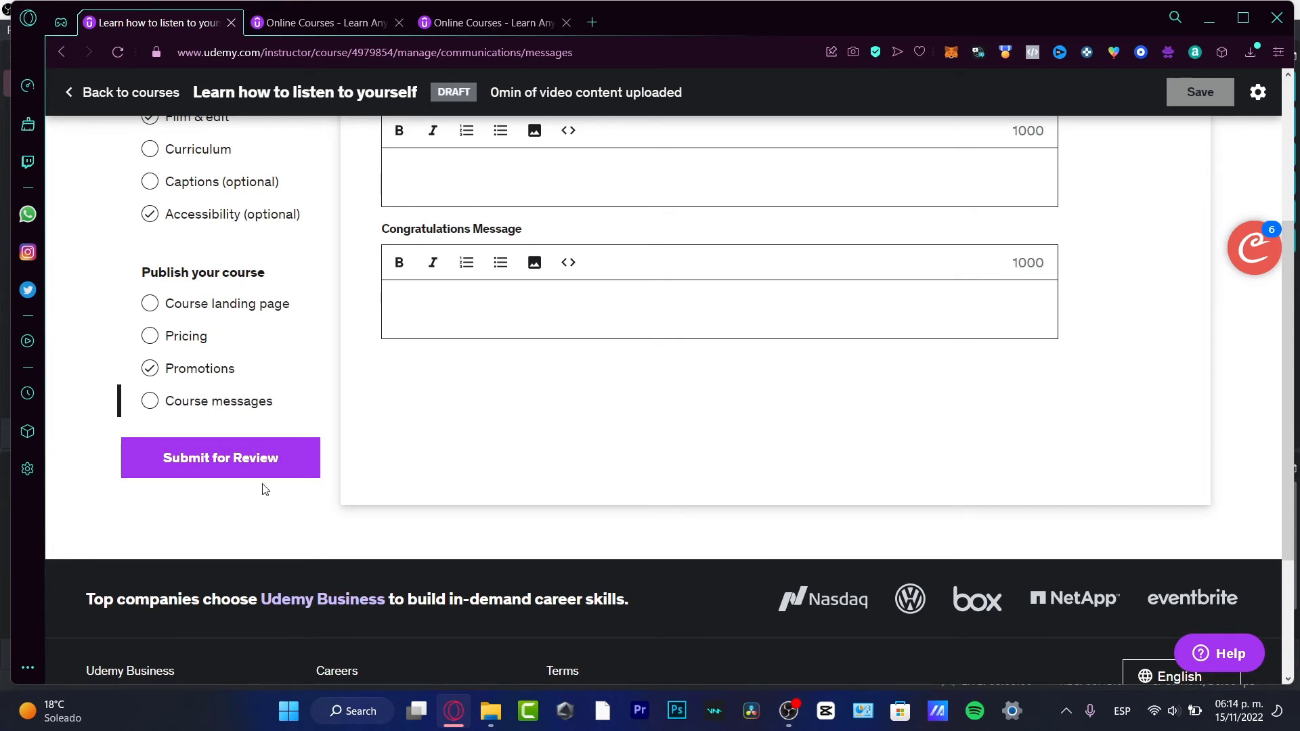
Go to the Course messages page with empty welcome and congratulations messages
left_click(539, 308)
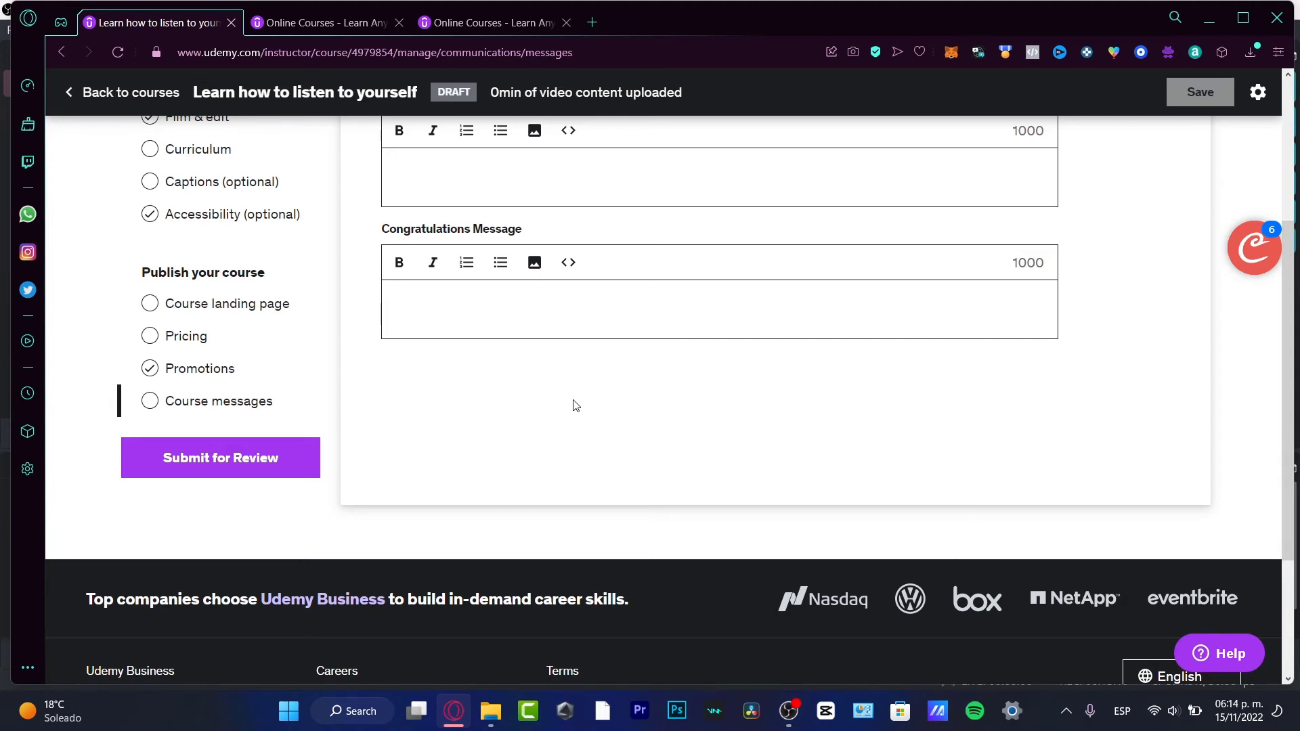
mouse_move(265, 463)
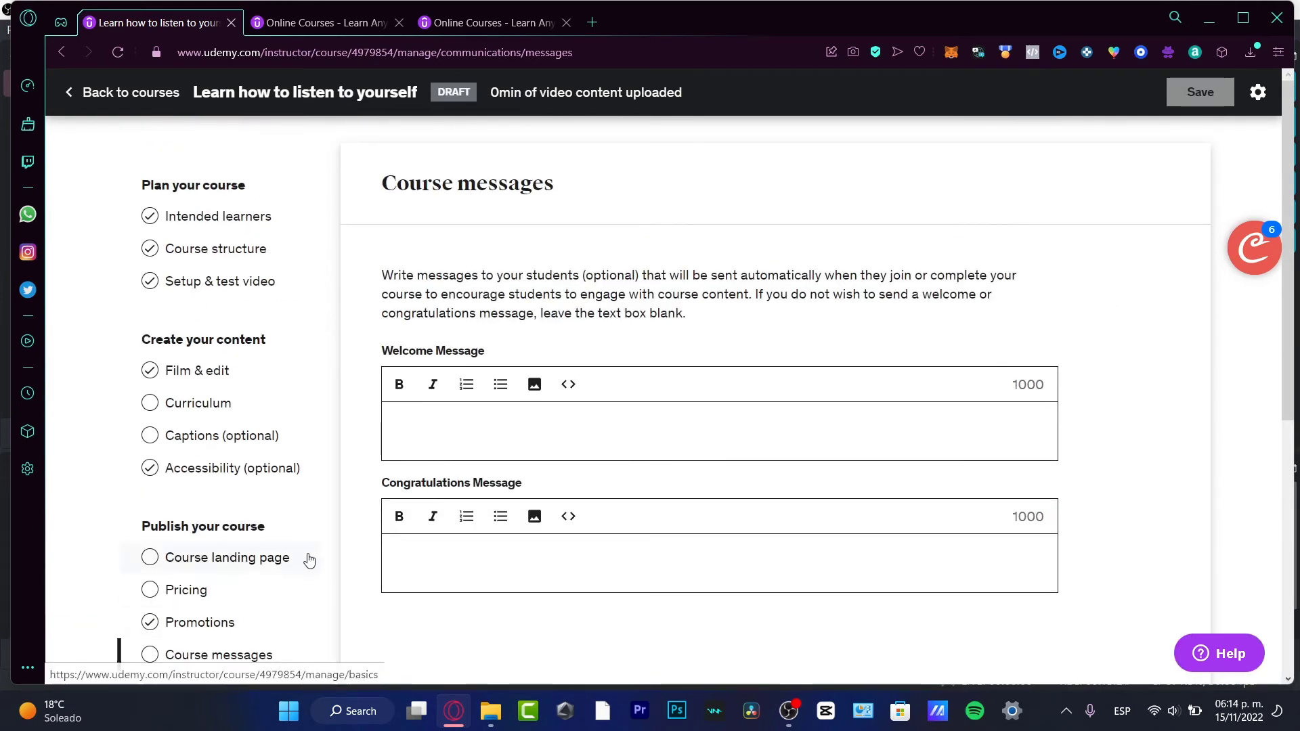
Switch to the Udemy homepage tab and browse its recommended courses
double_click(233, 339)
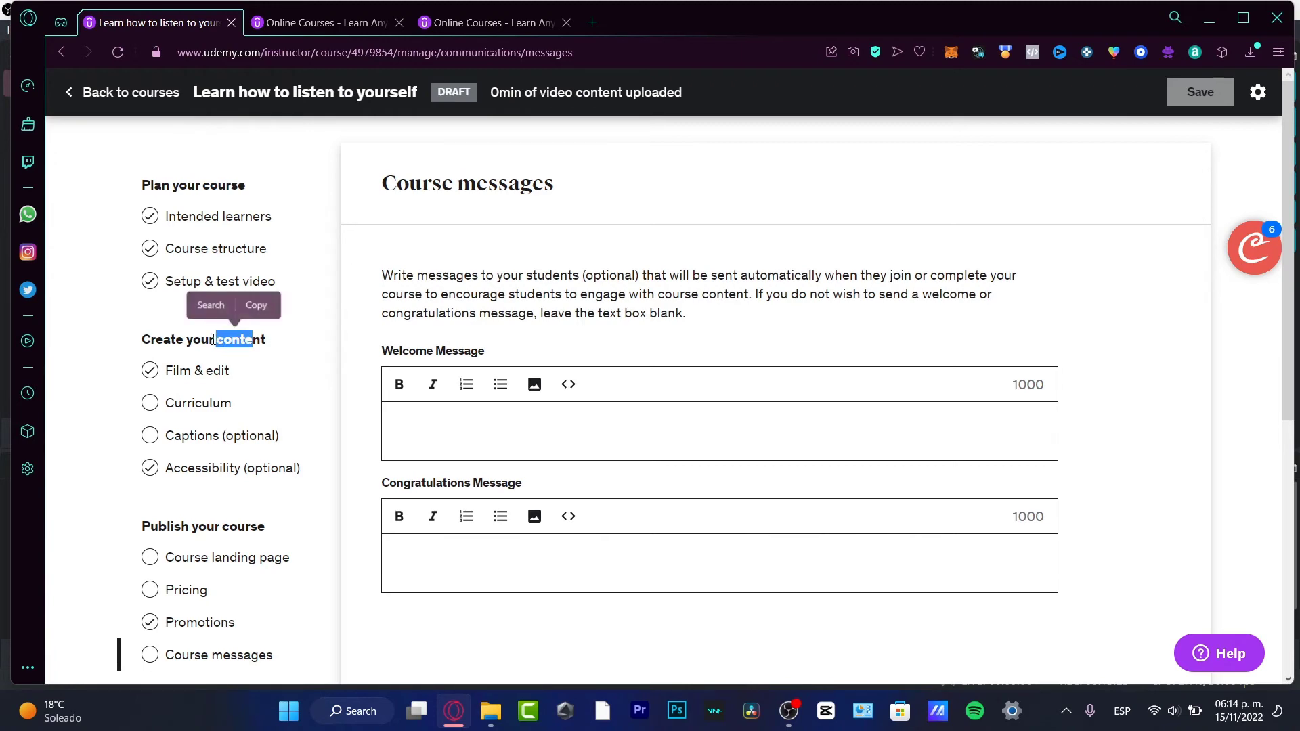
double_click(238, 339)
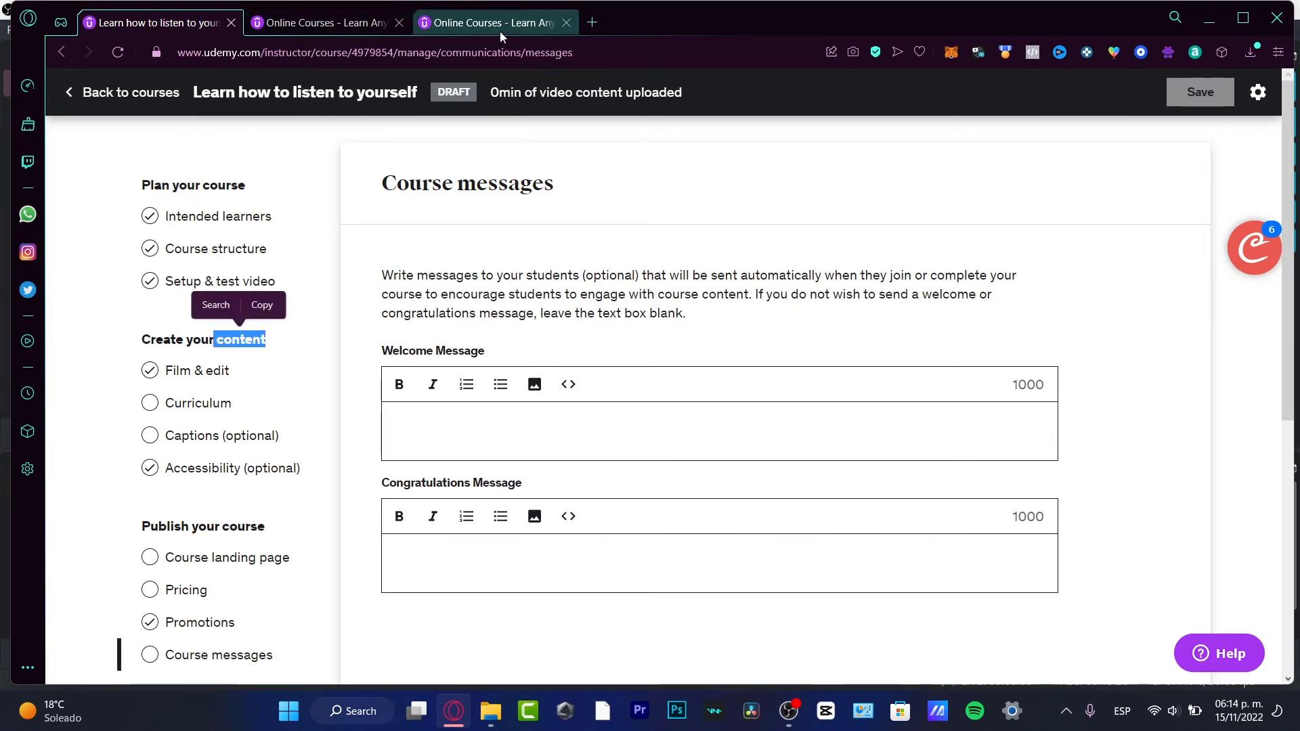
left_click(493, 22)
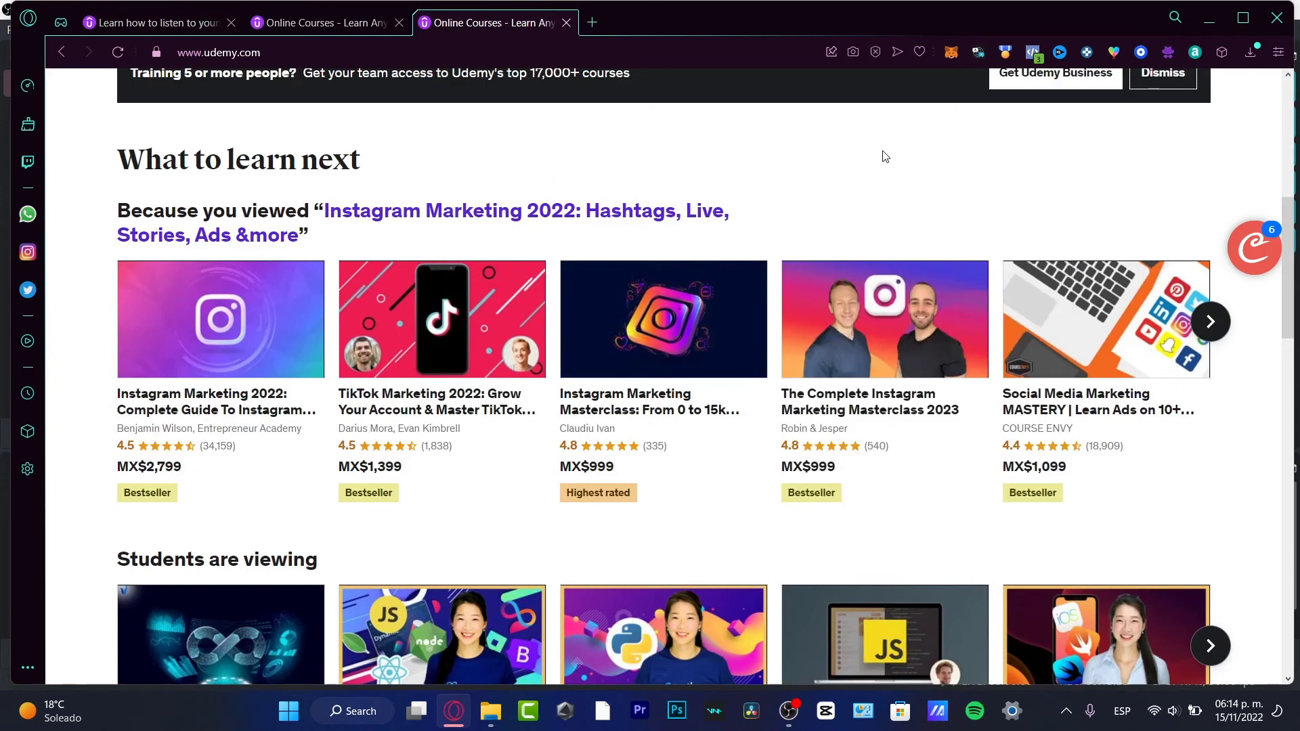
mouse_move(826, 233)
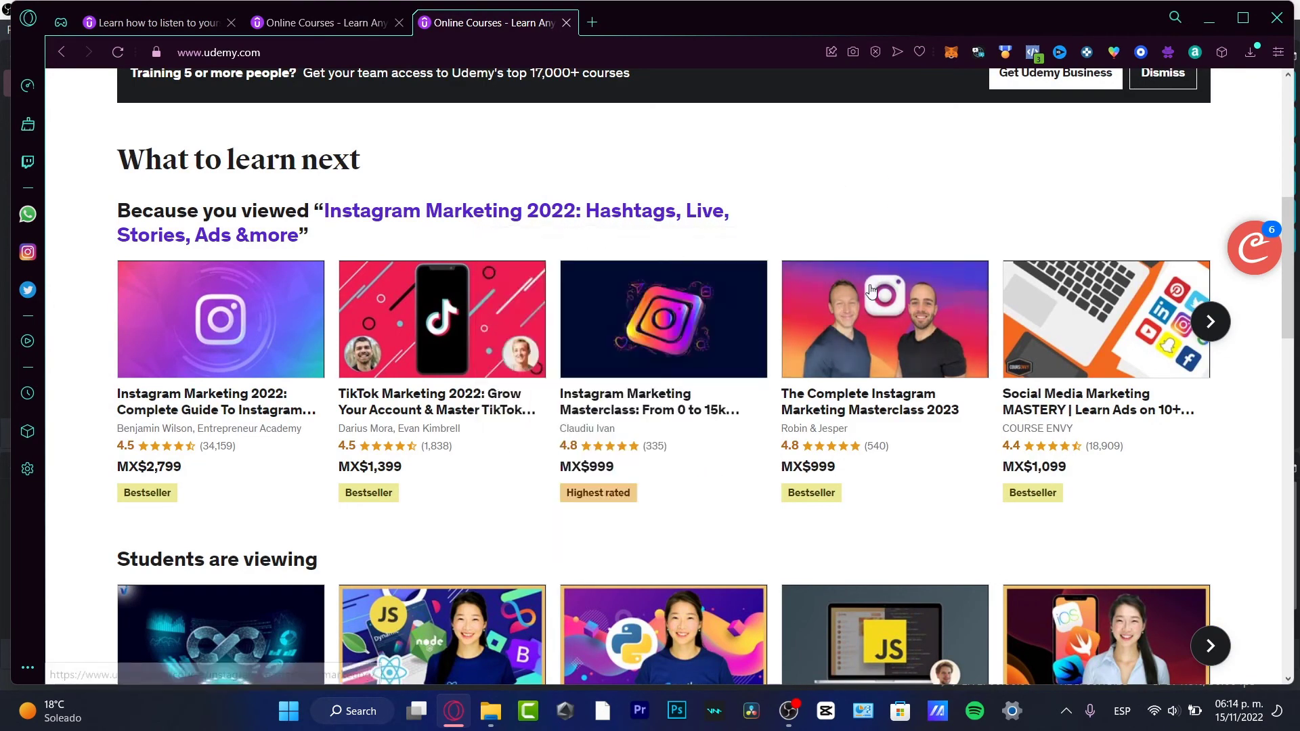
scroll("down", 3)
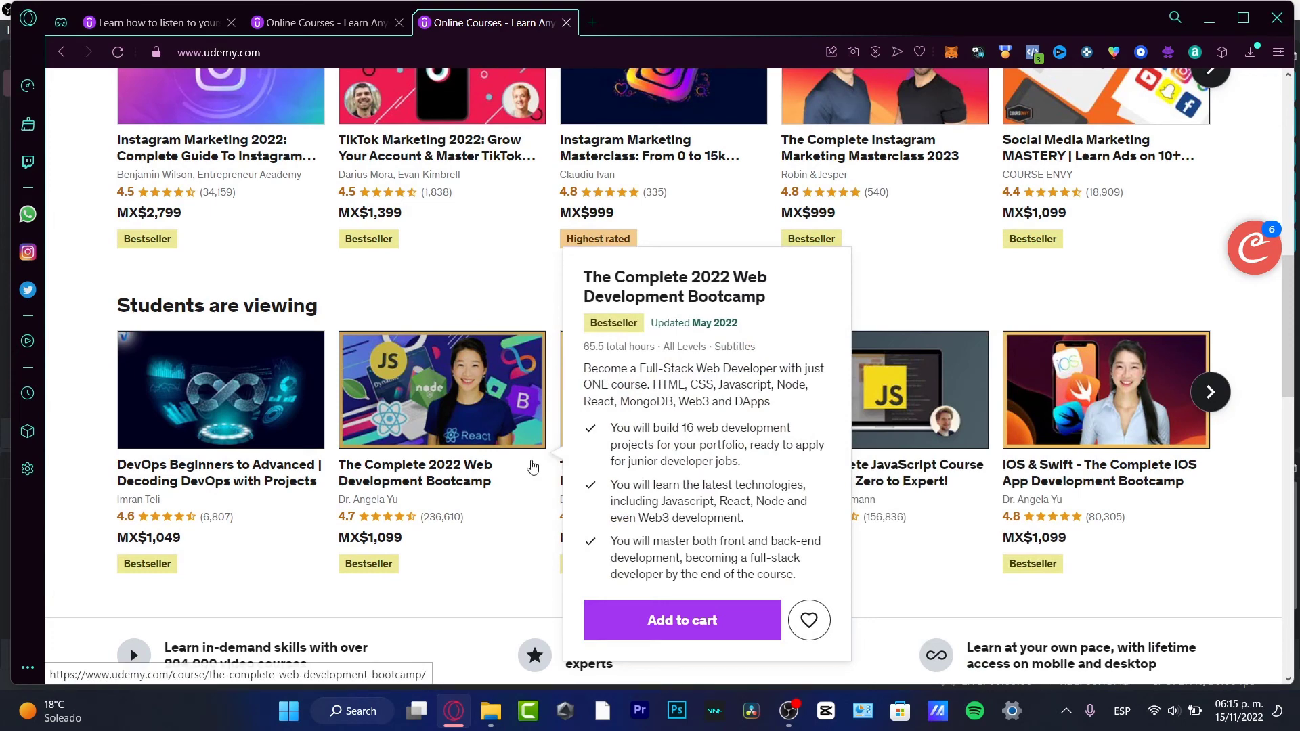
mouse_move(1106, 390)
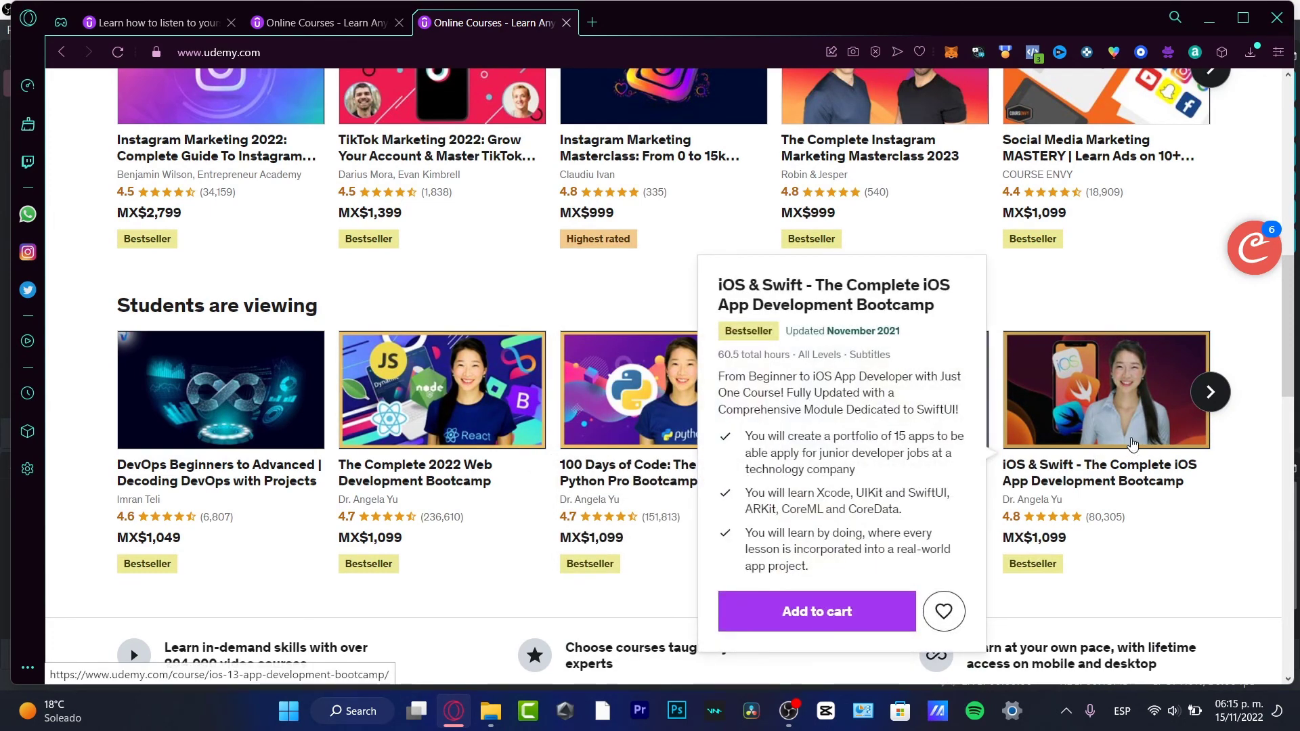
mouse_move(1117, 421)
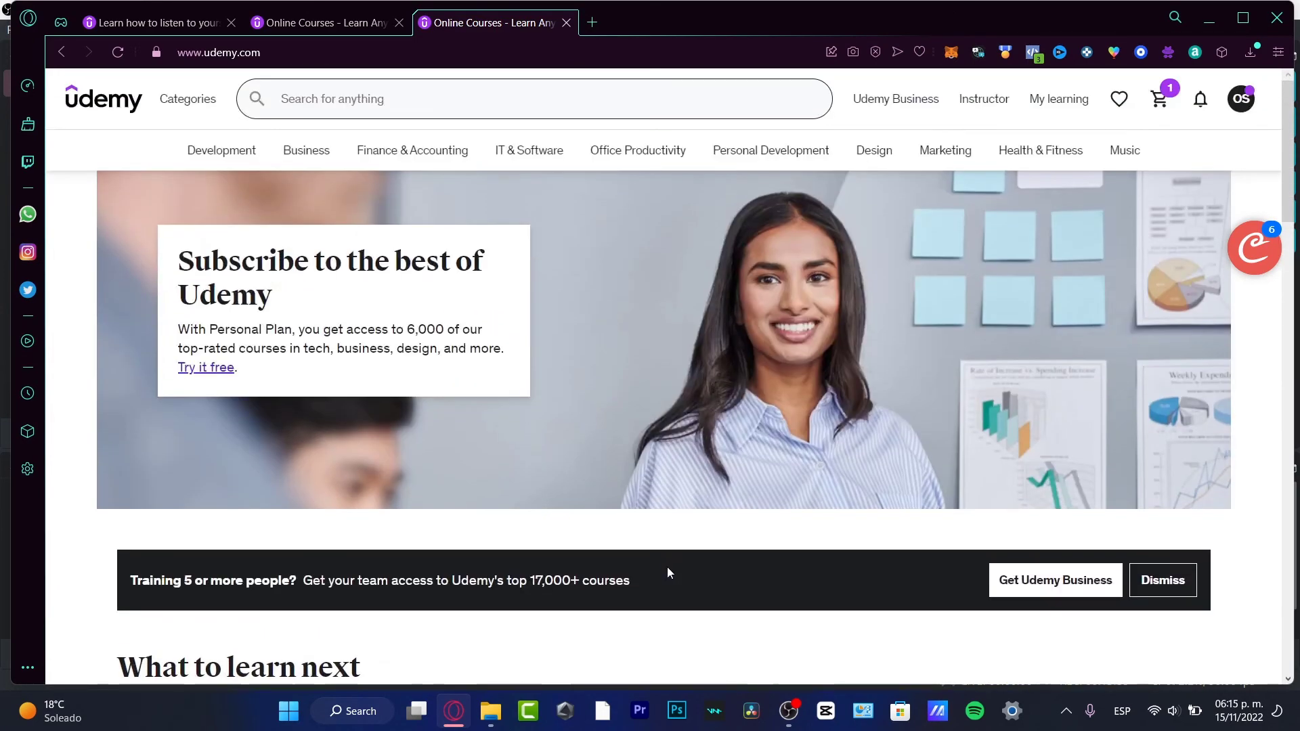
Go via My learning and Instructor to the Resources page with Teaching Center, Community and Support
left_click(1058, 99)
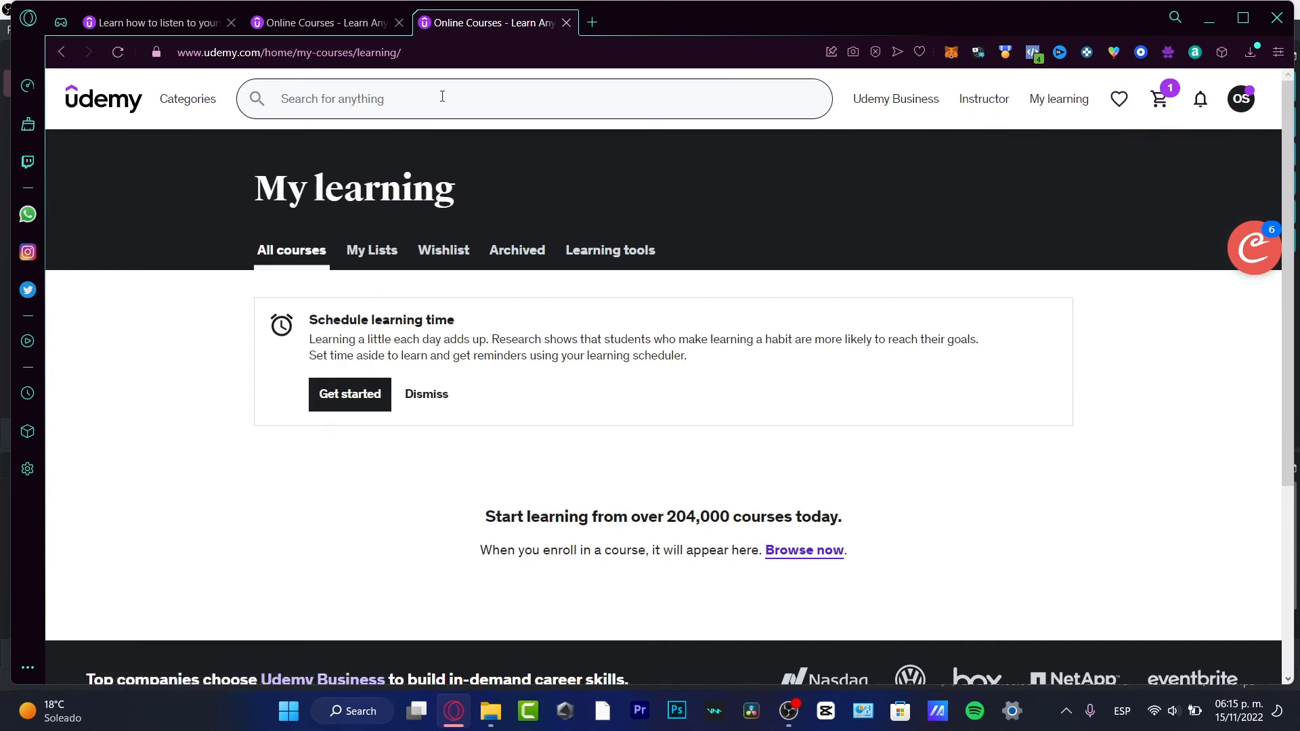
left_click(983, 99)
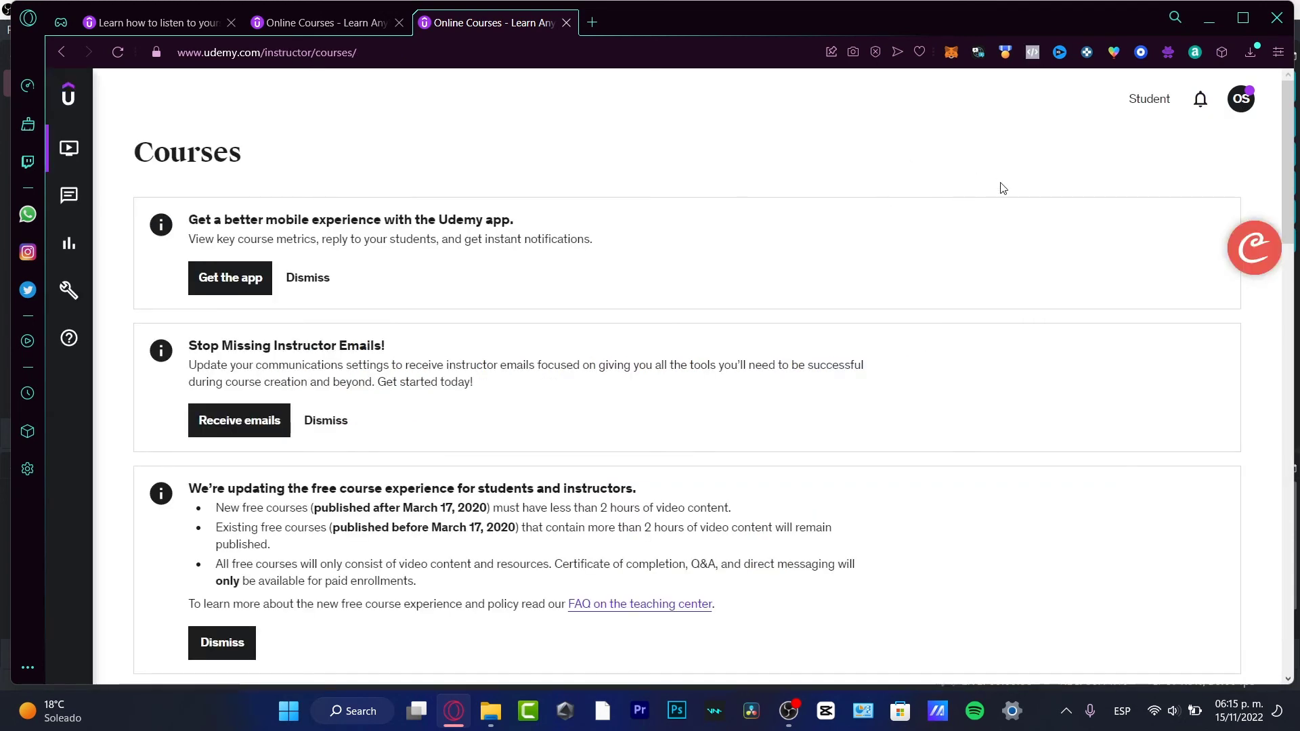
scroll("down", 3)
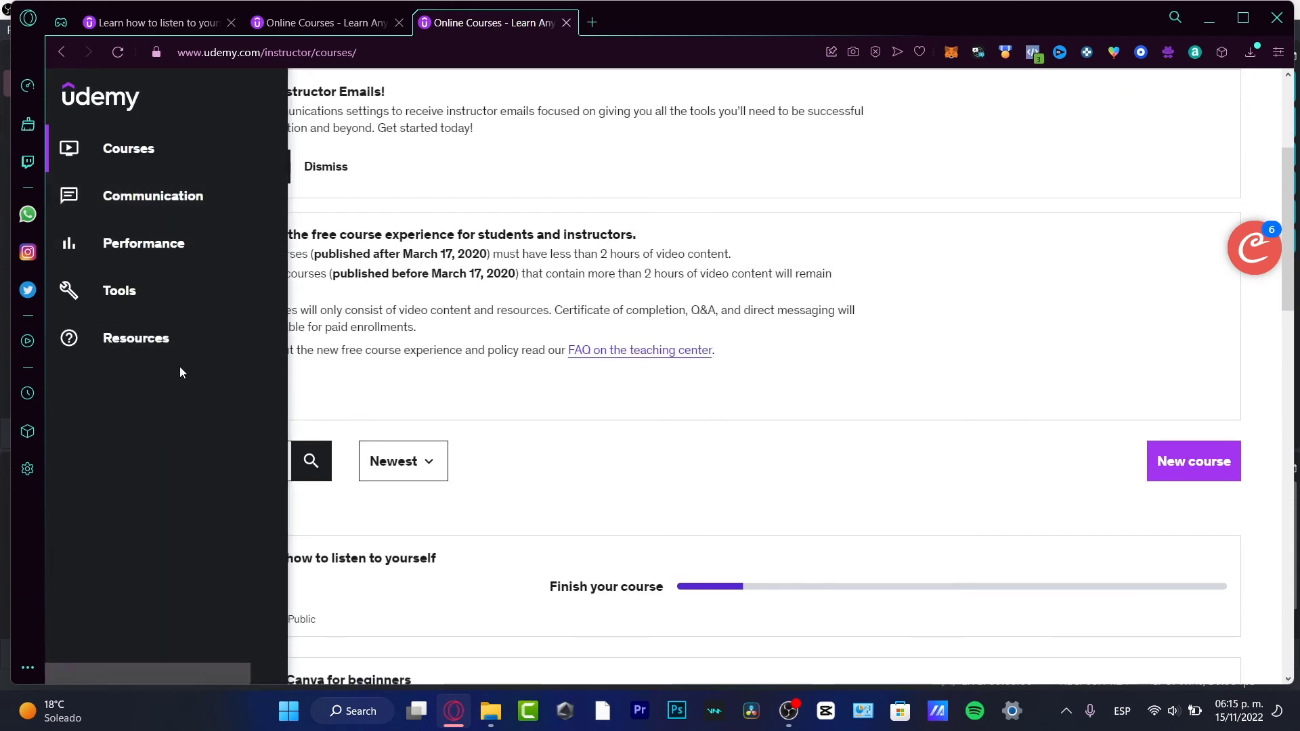
left_click(135, 338)
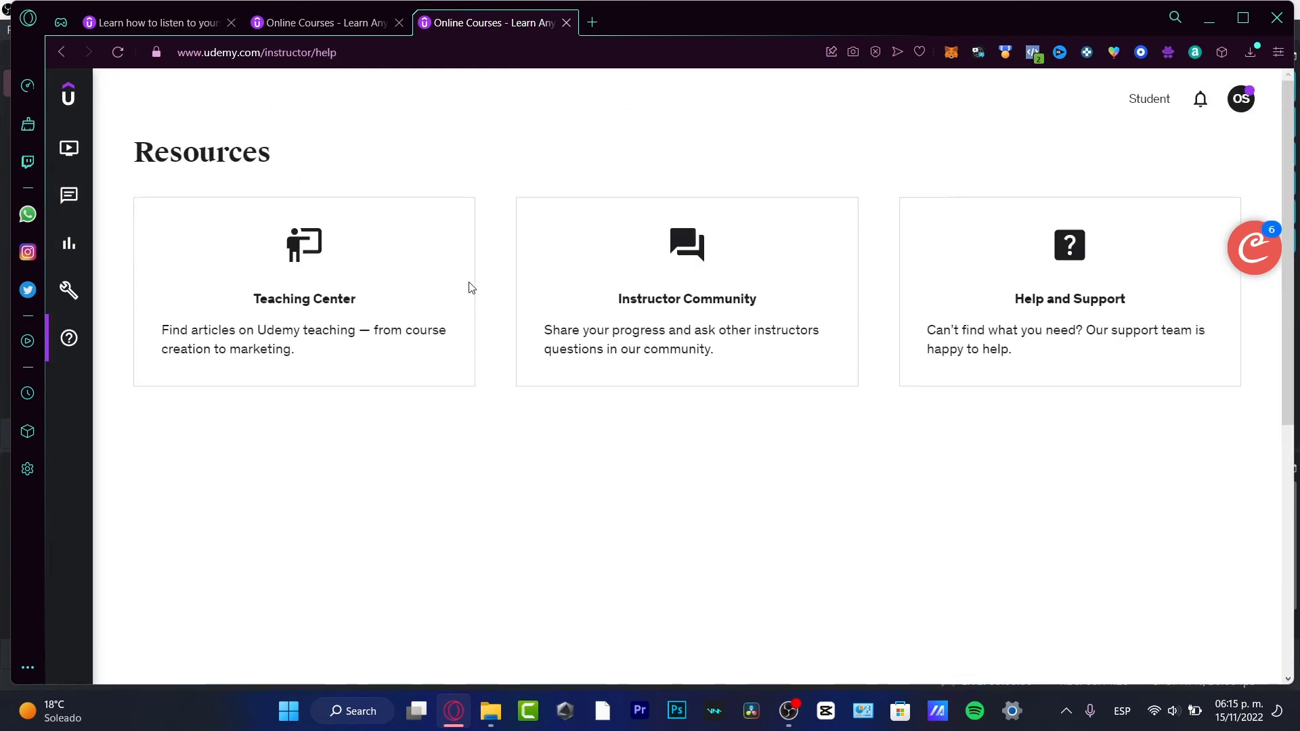
mouse_move(254, 333)
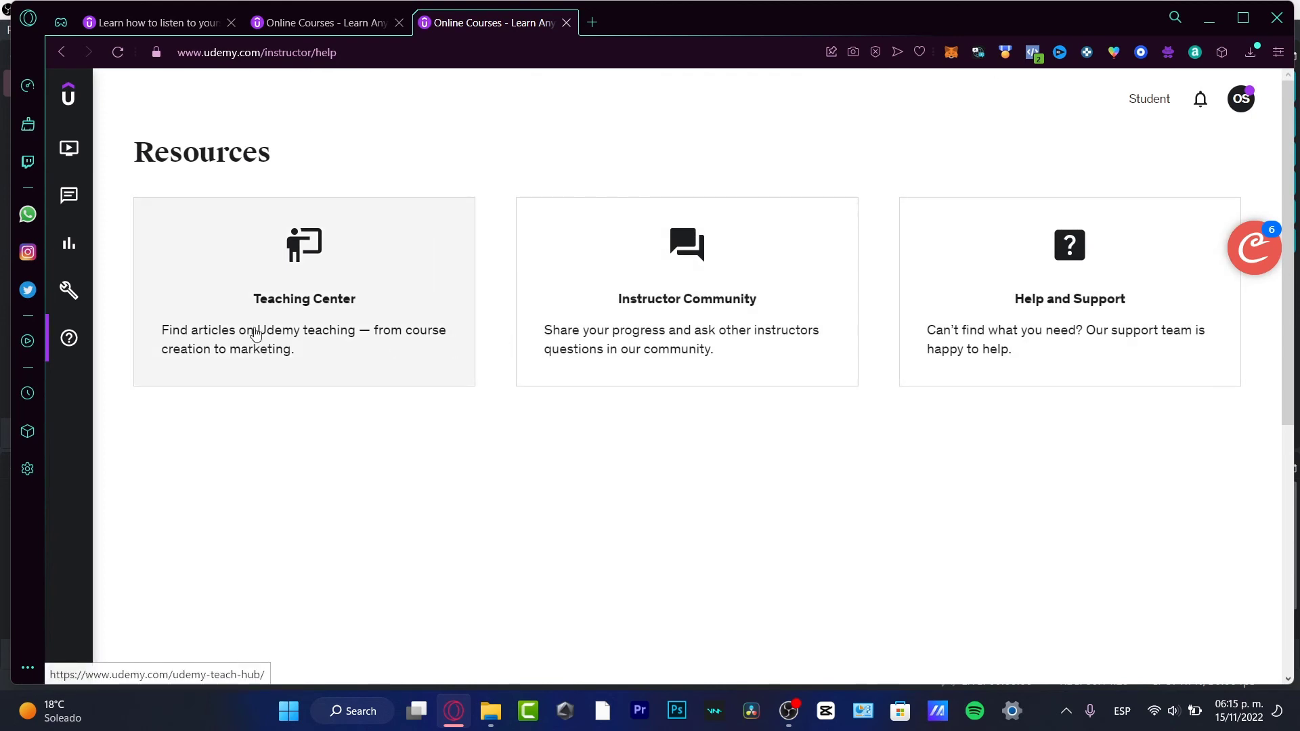
mouse_move(1095, 355)
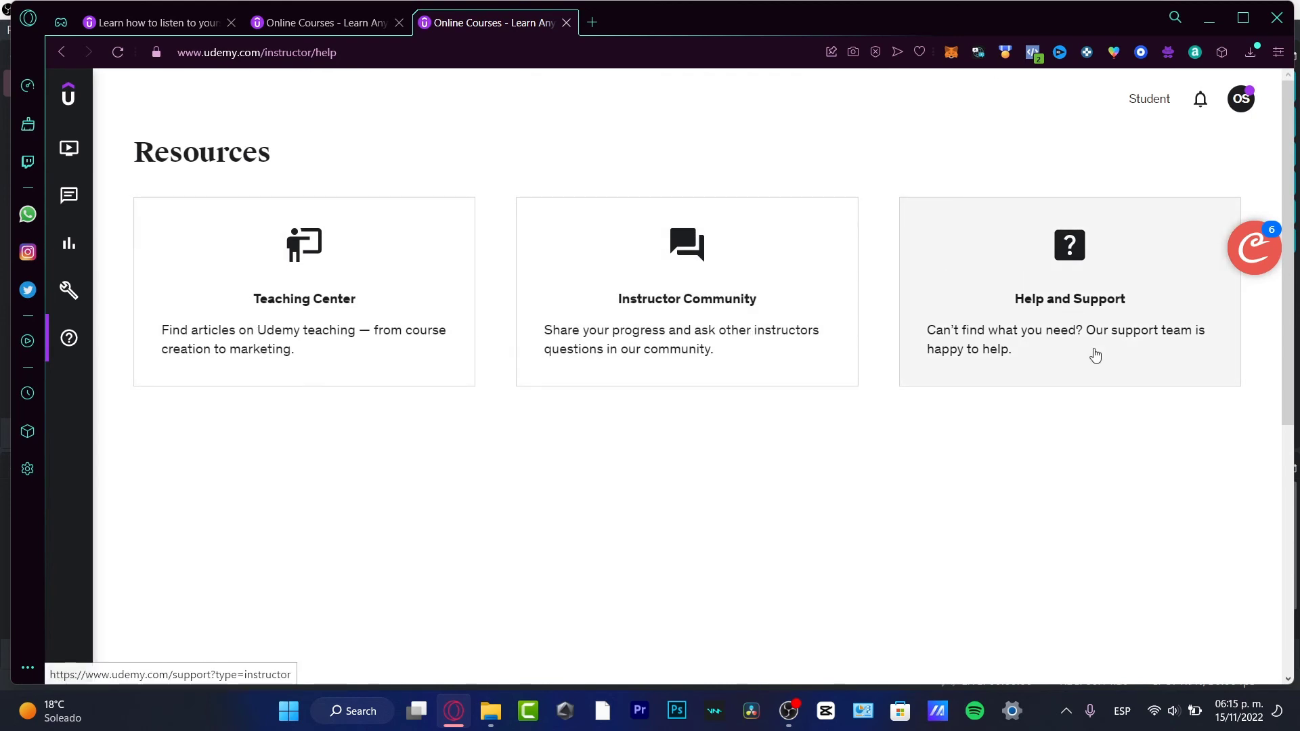
mouse_move(357, 382)
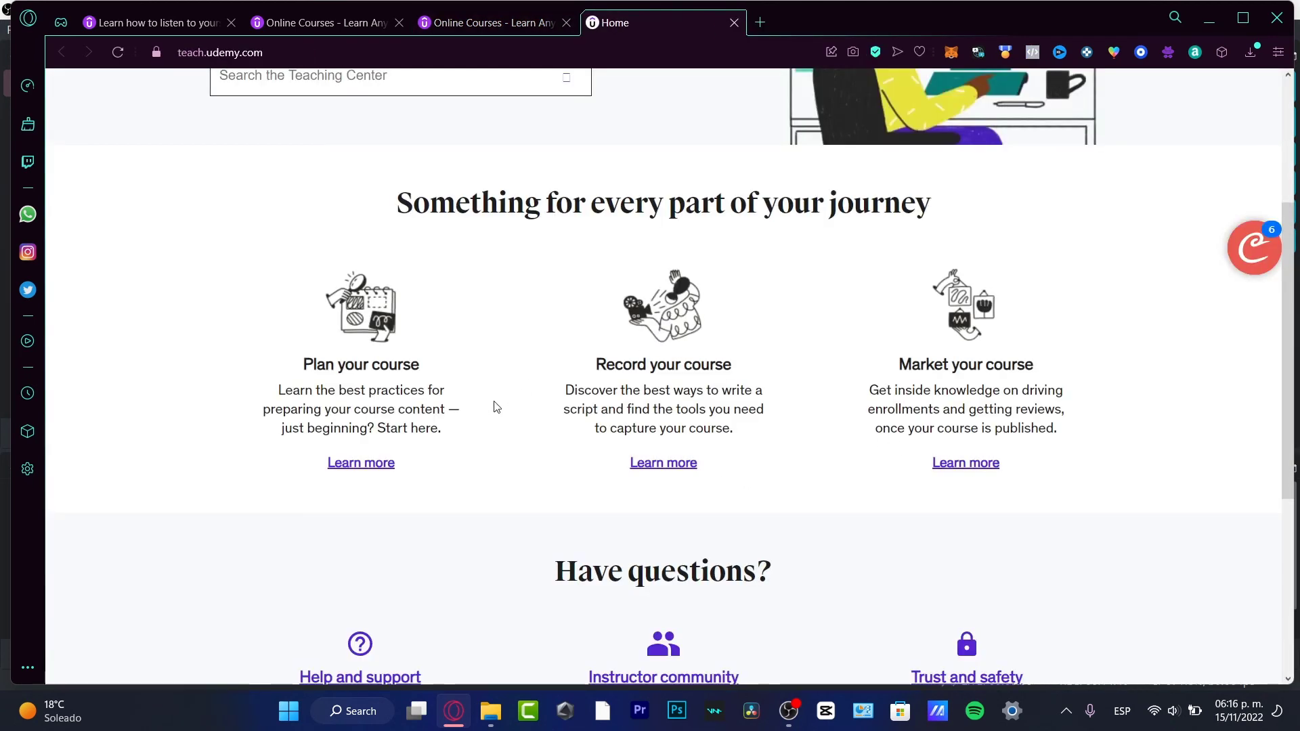
mouse_move(1097, 439)
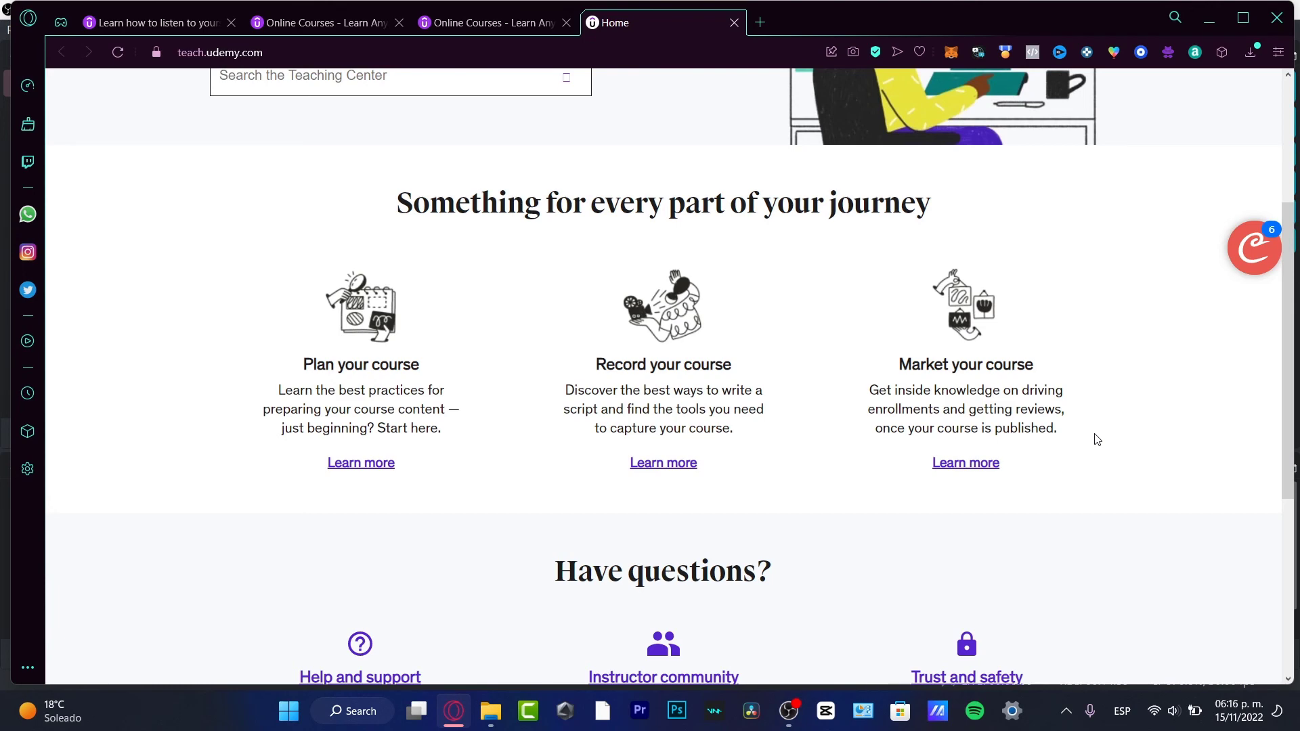
Scroll the Teaching Center tab, then return to the instructor Resources page tab
scroll("up", 3)
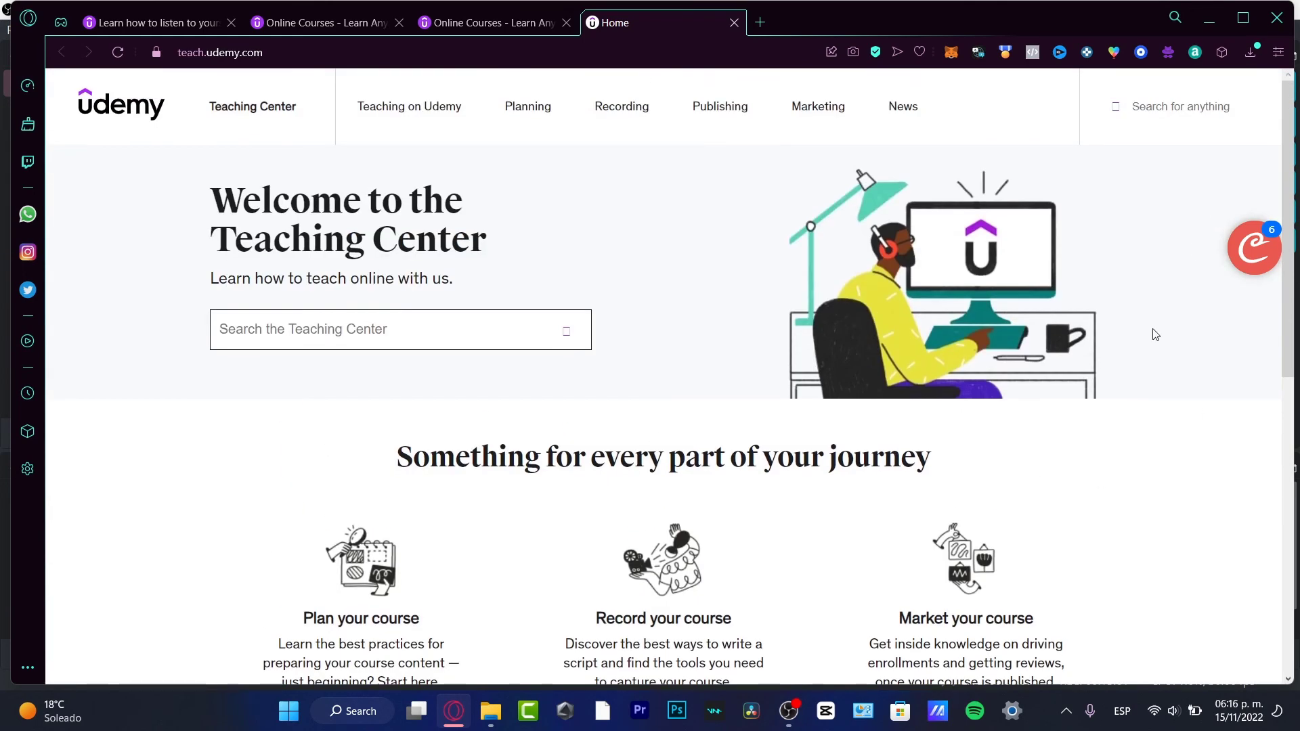
left_click(487, 22)
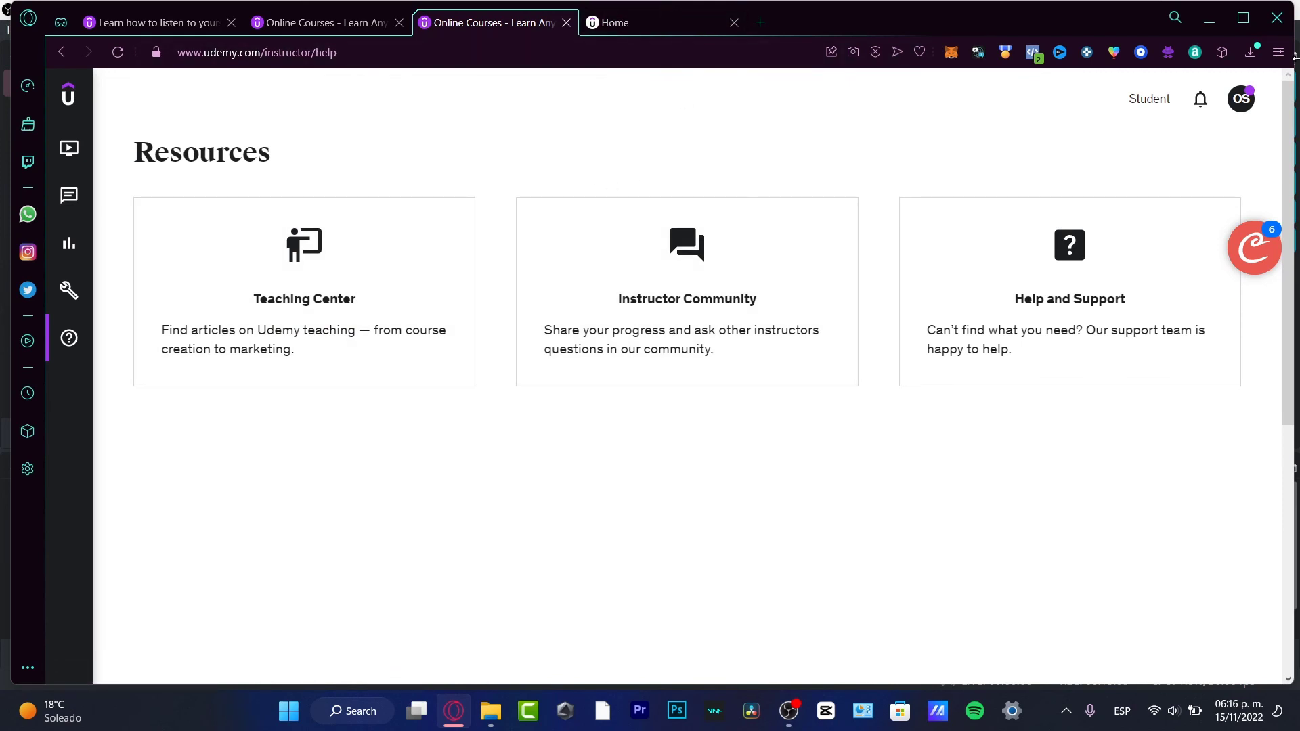
From the profile menu reach Account settings and view the Close account section
left_click(1240, 98)
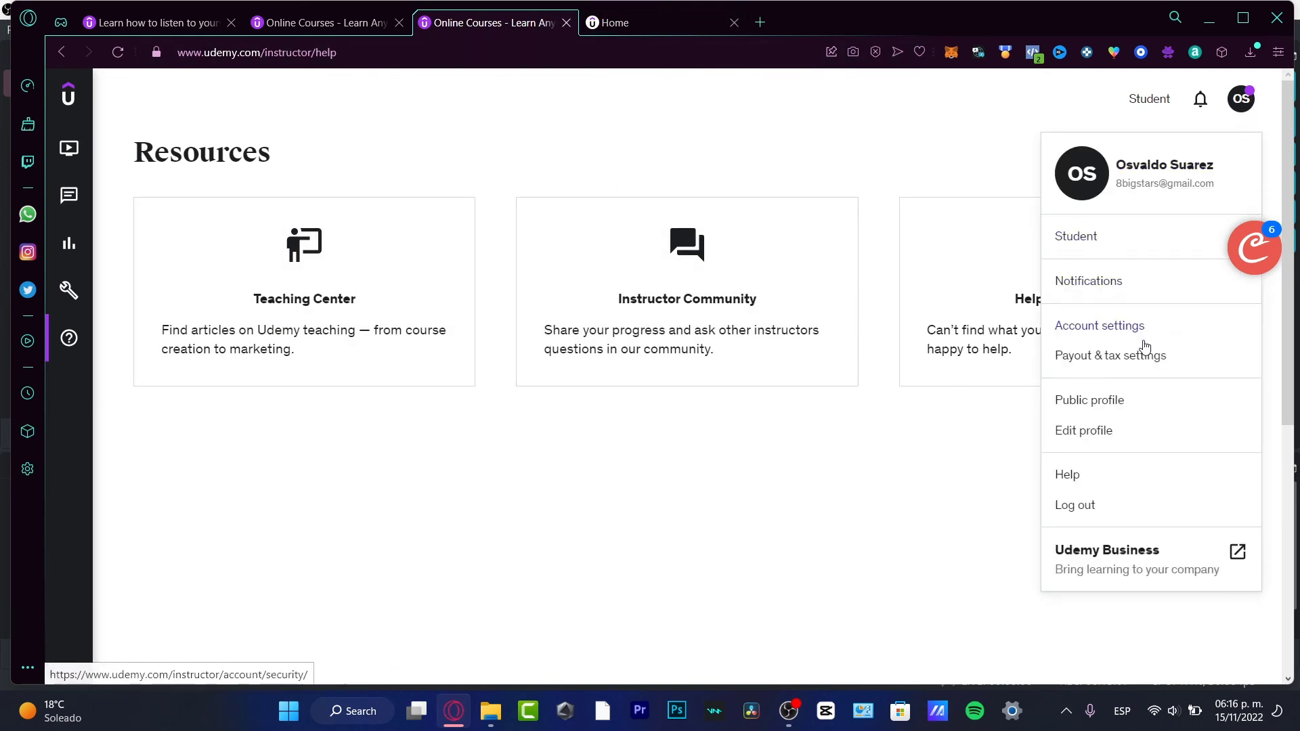
left_click(1099, 325)
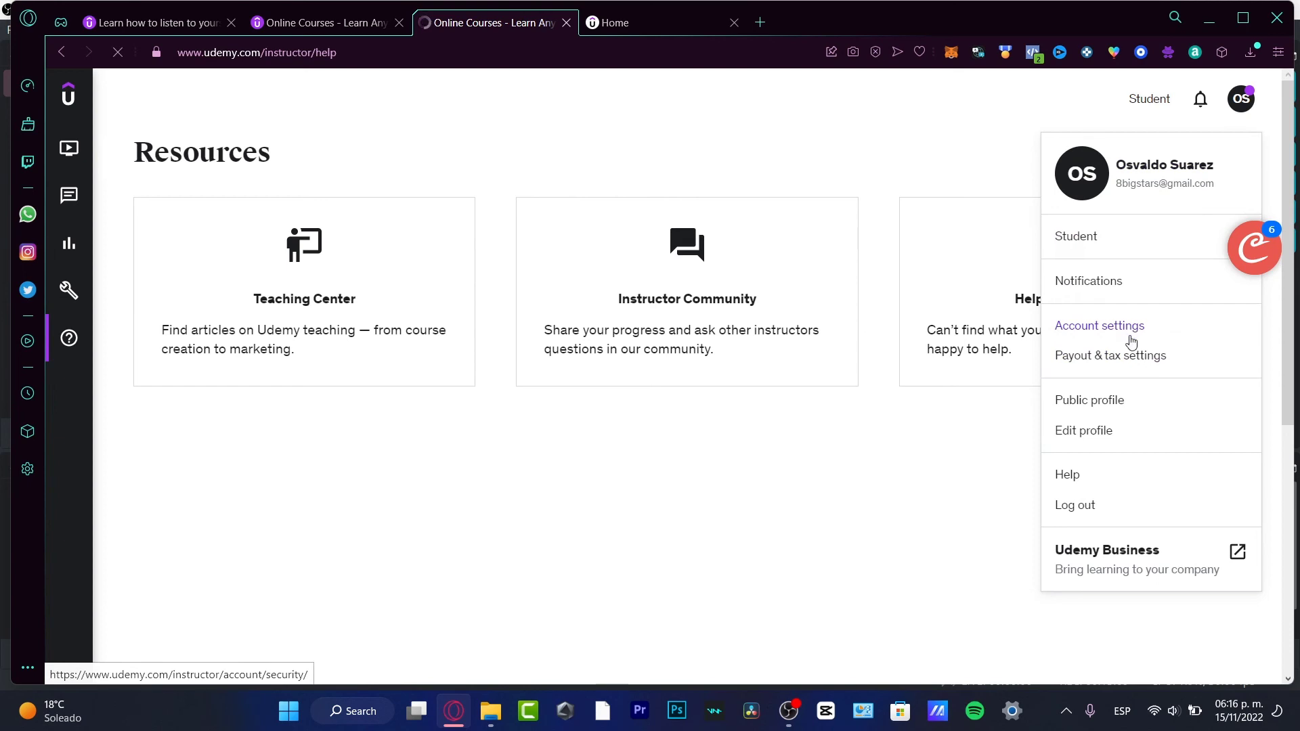
left_click(1099, 325)
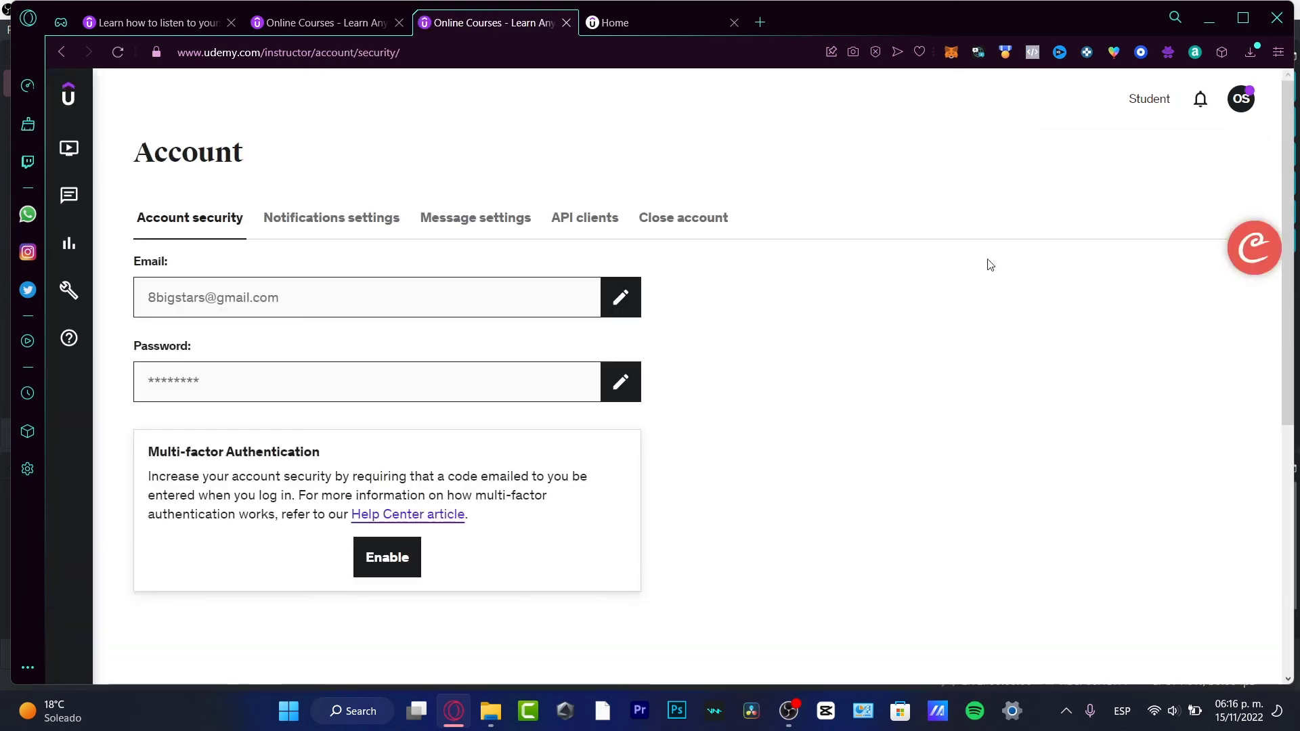
left_click(683, 216)
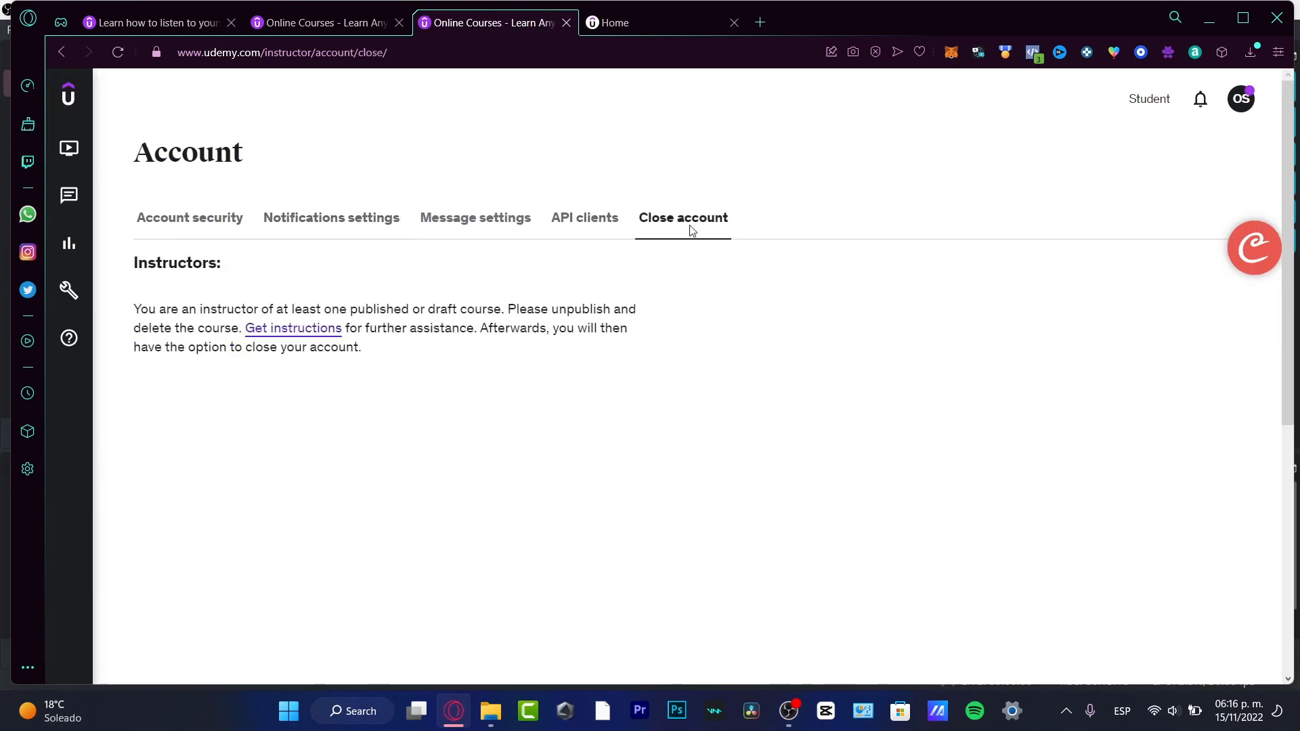